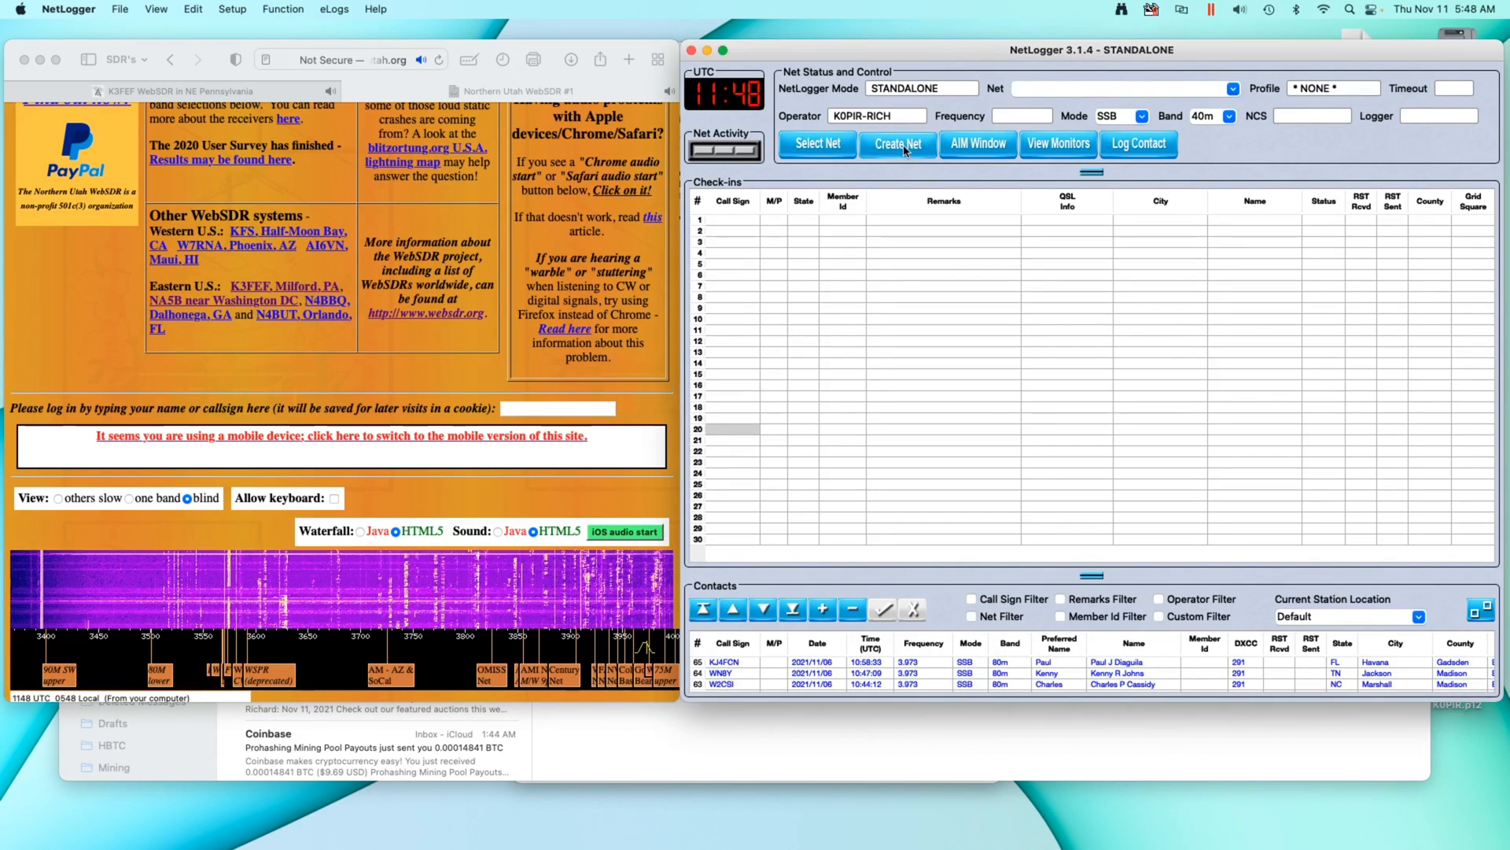
Step: Create The Breakfast Club Net on 3.973, SSB, 80m, with K0PIR as net control
left_click(897, 143)
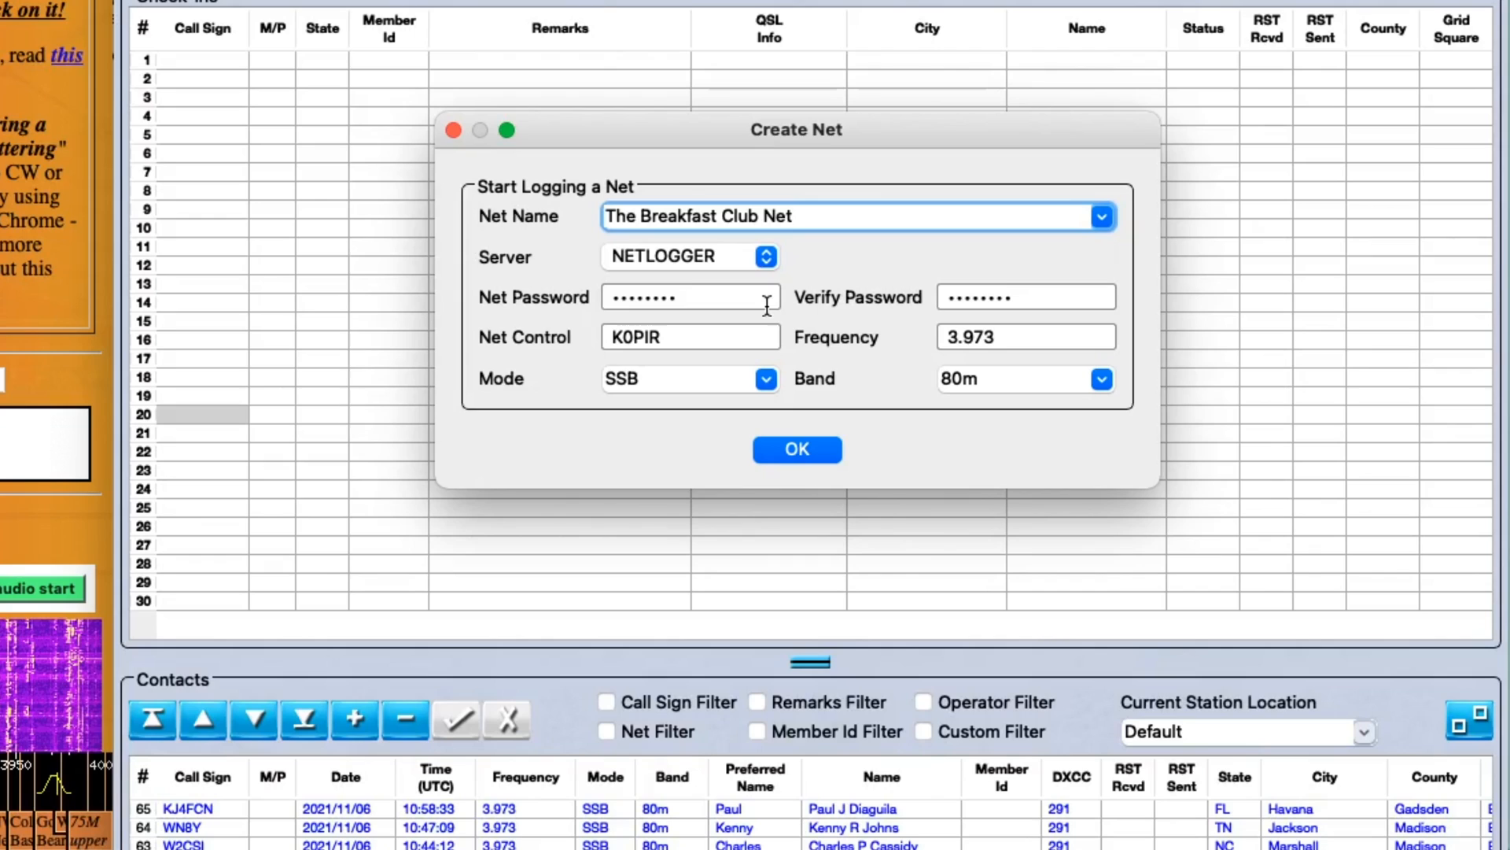
left_click(795, 449)
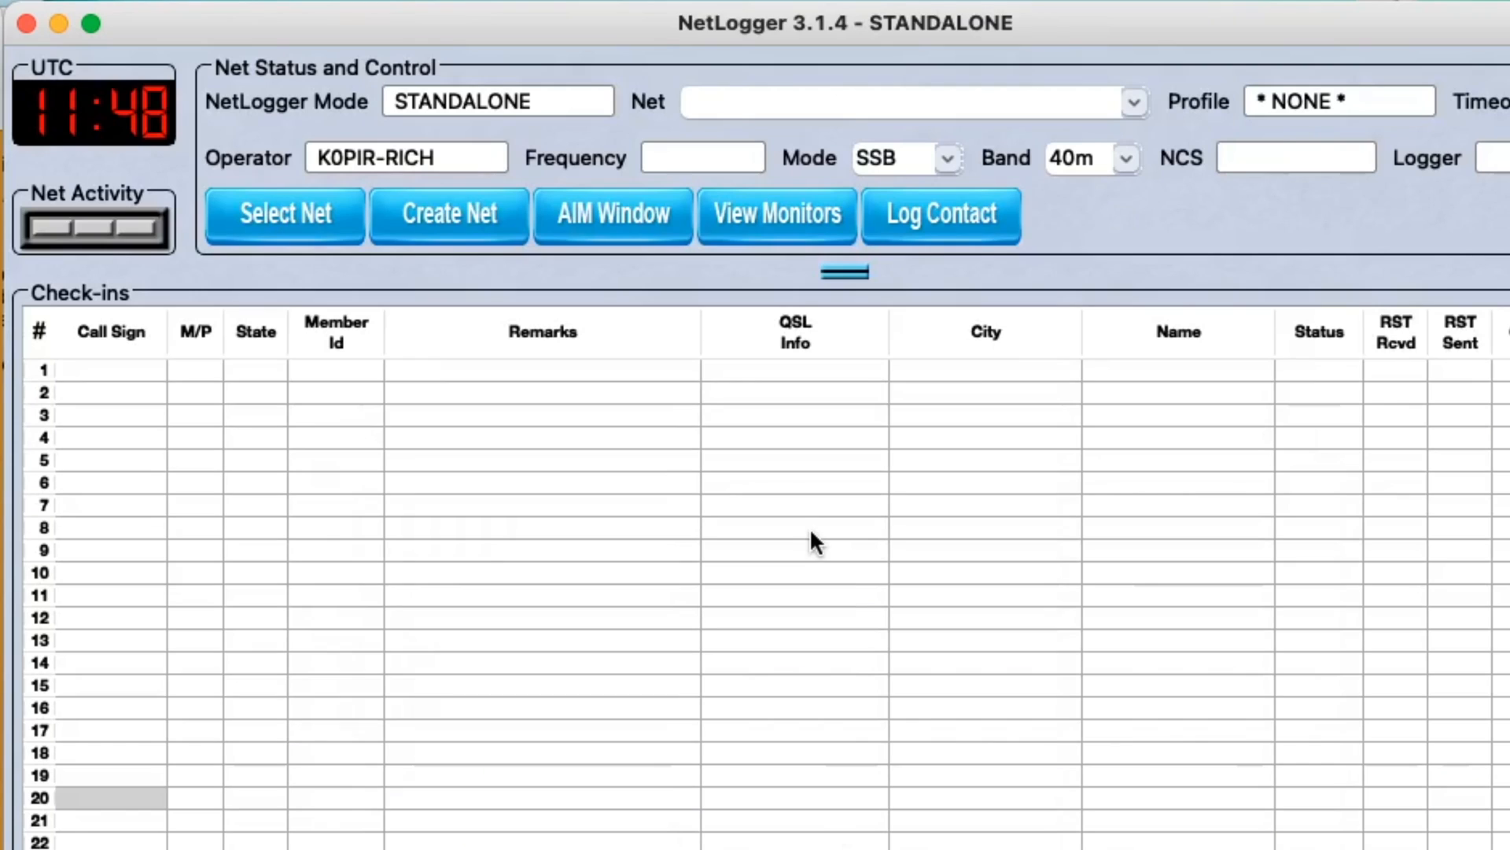
Step: Log K0PIR from Pierre, SD as the first check-in in row 1
left_click(284, 214)
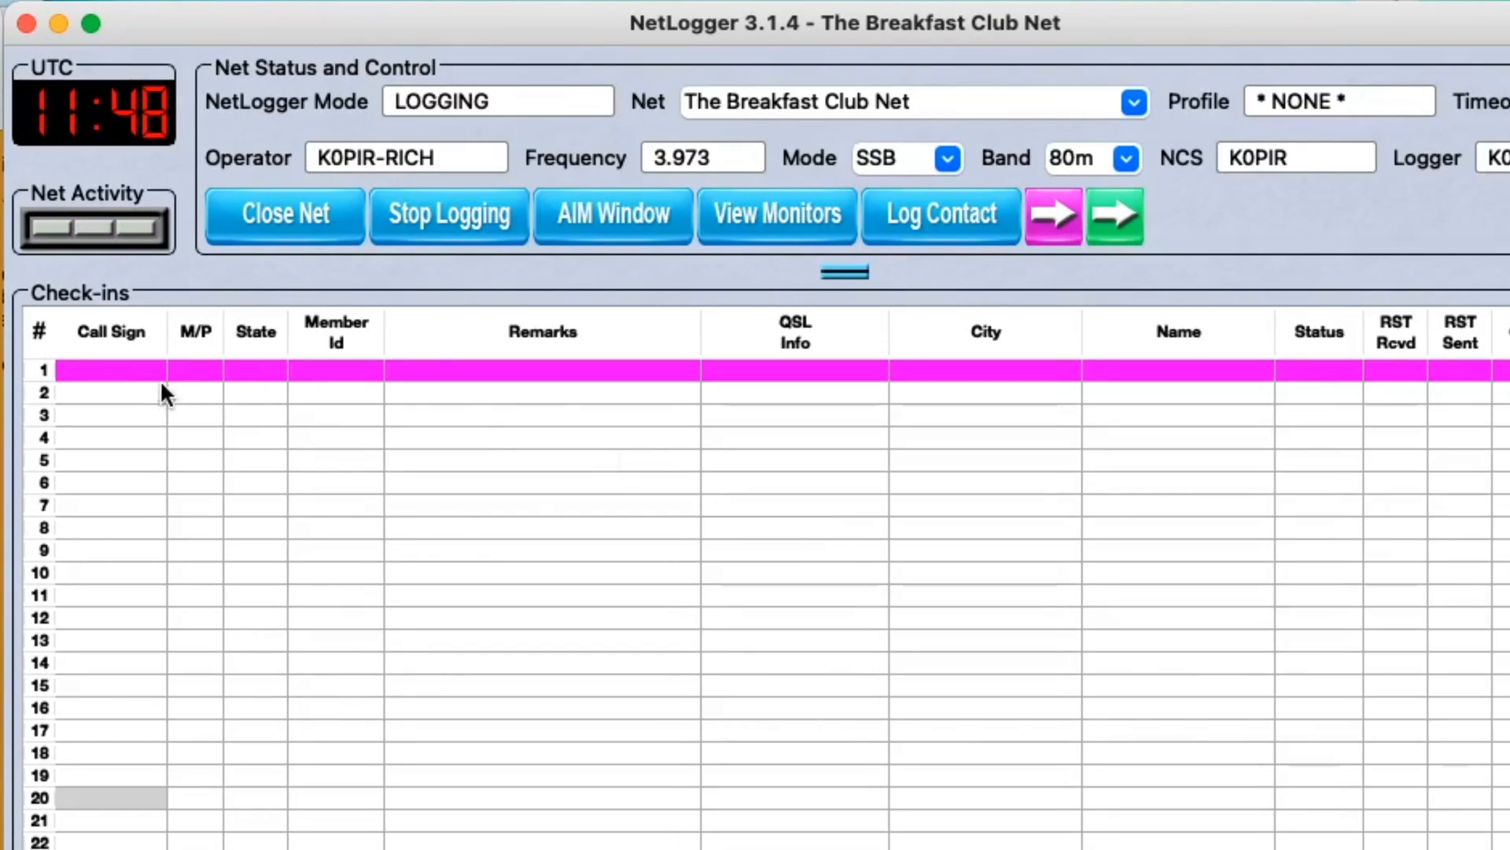
left_click(111, 371)
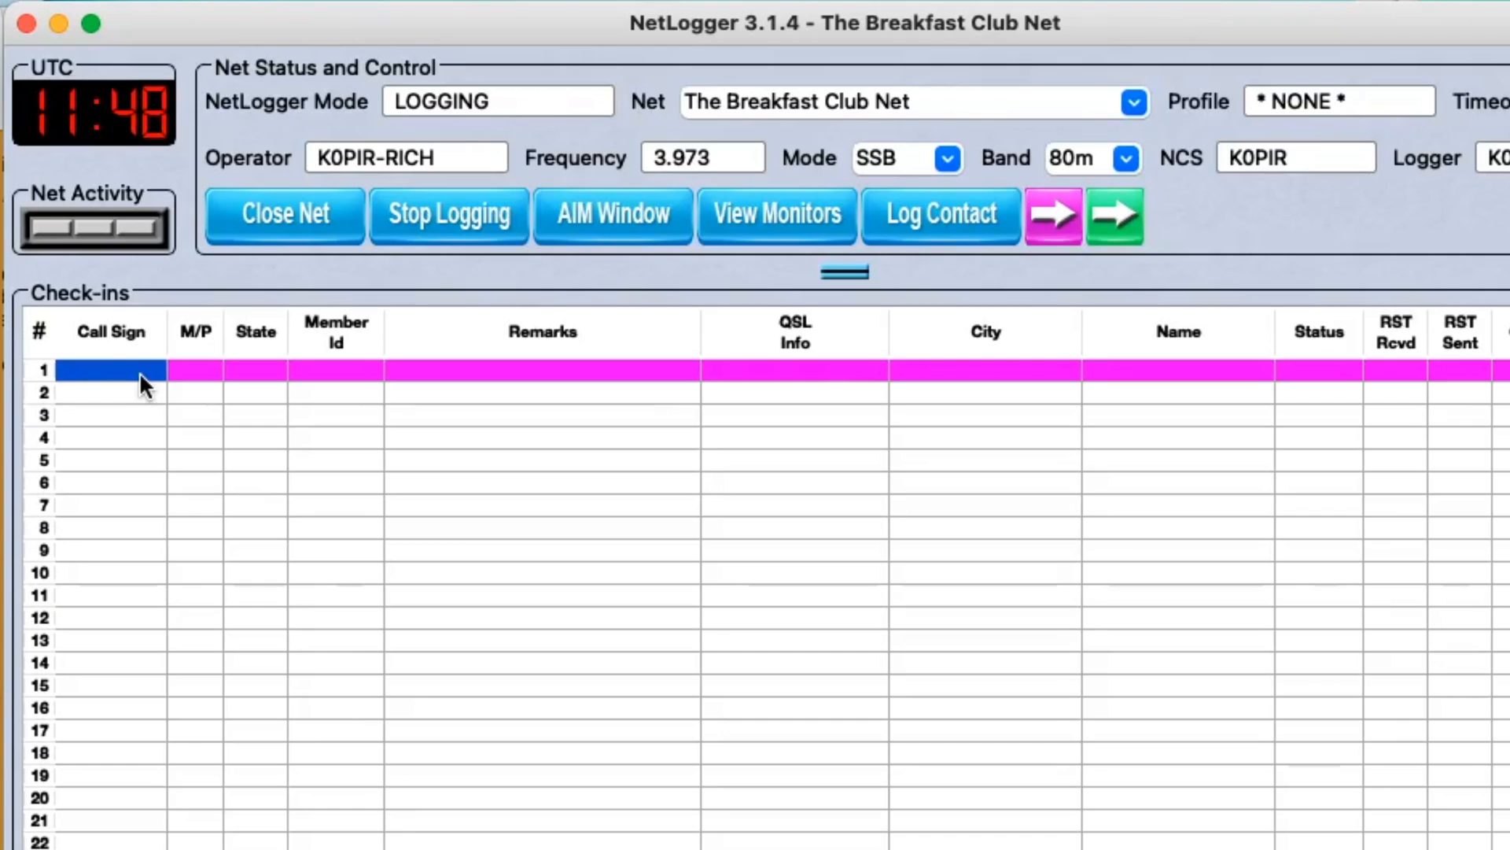
type("k0p")
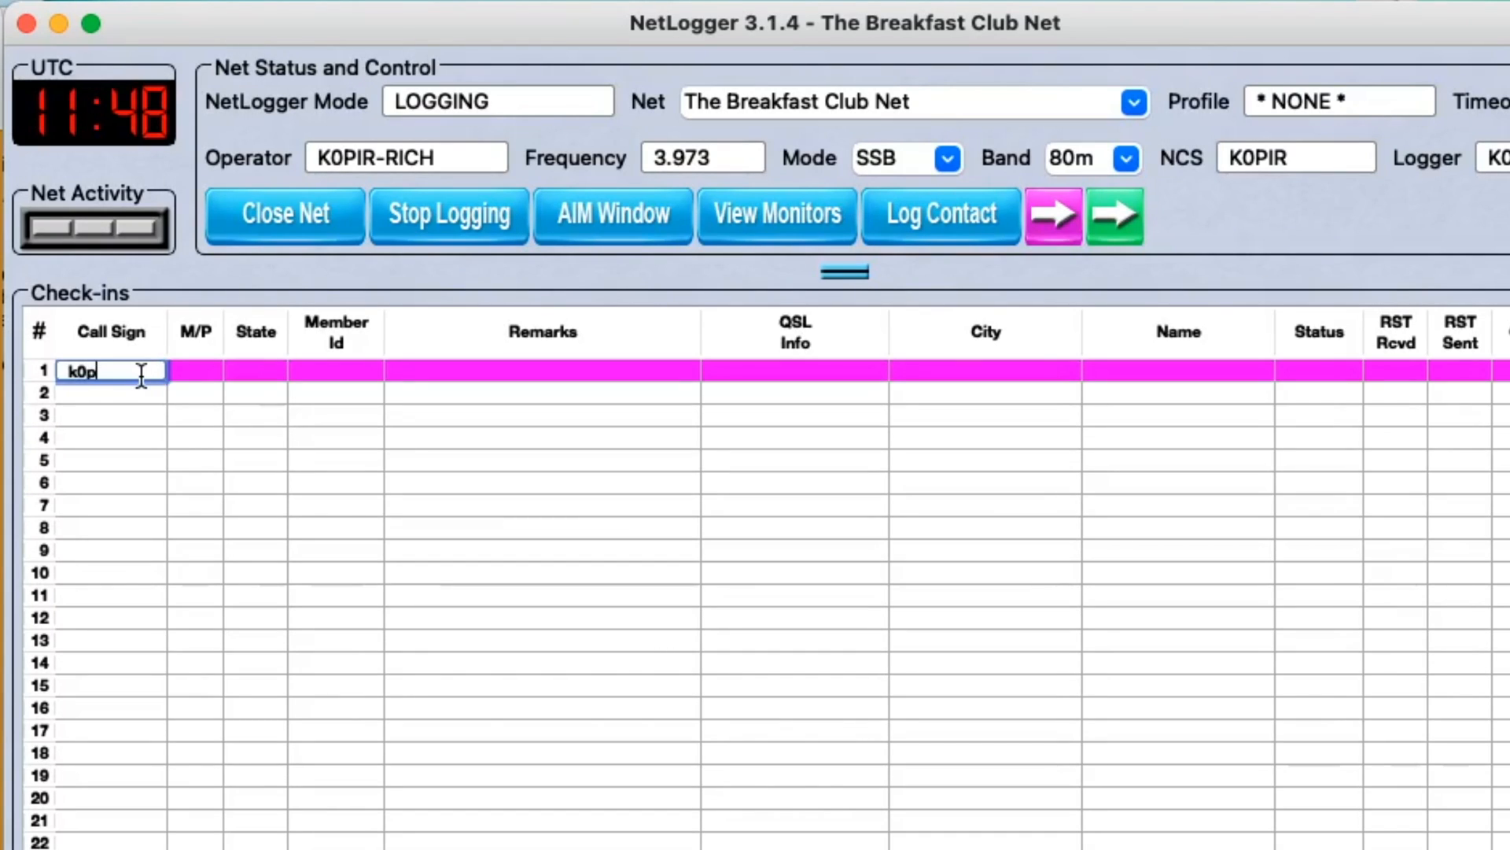
type("ir")
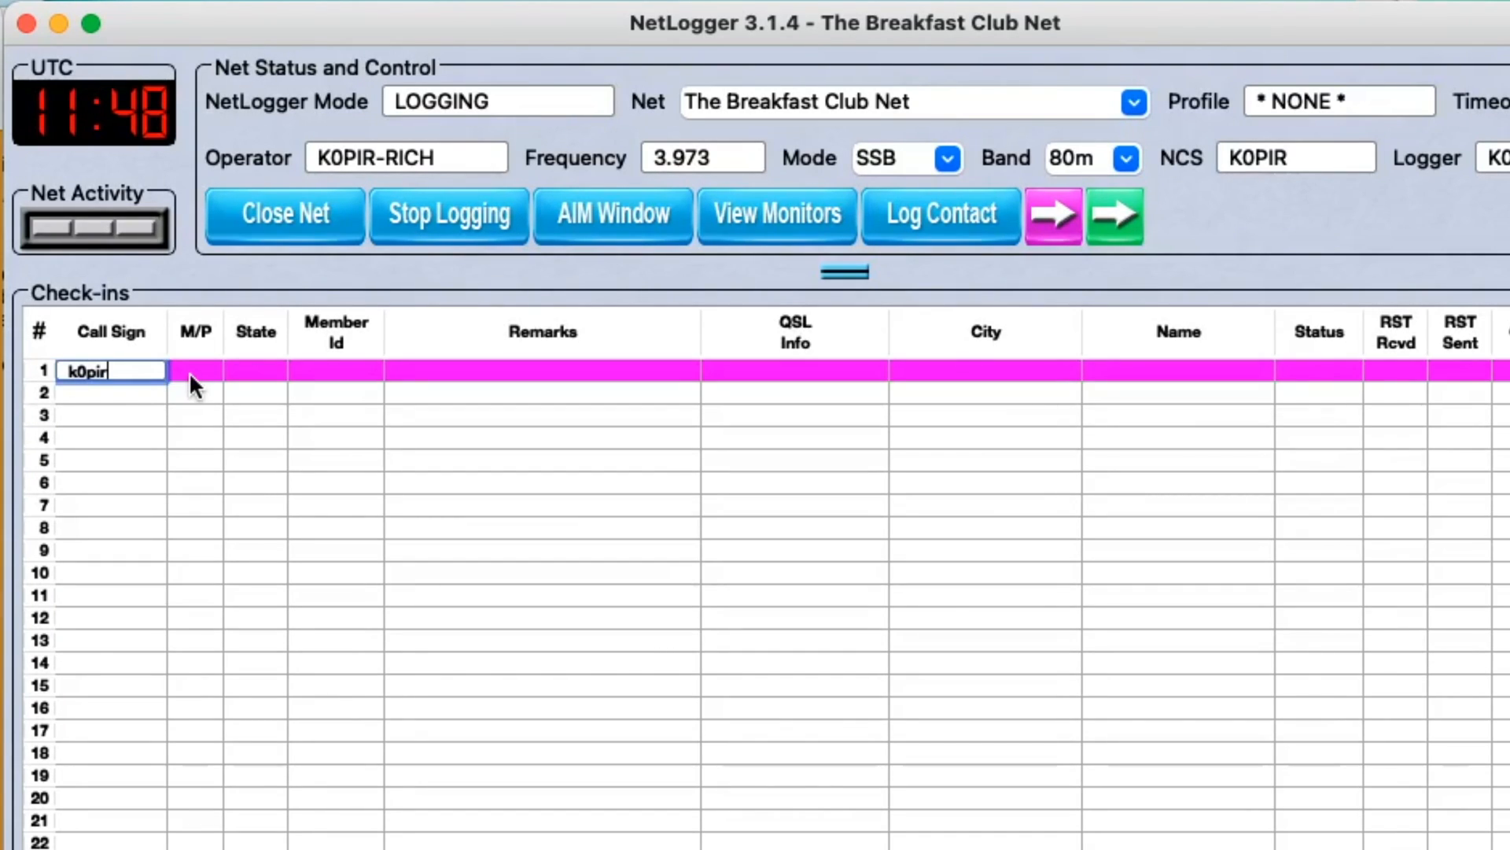
key("Return")
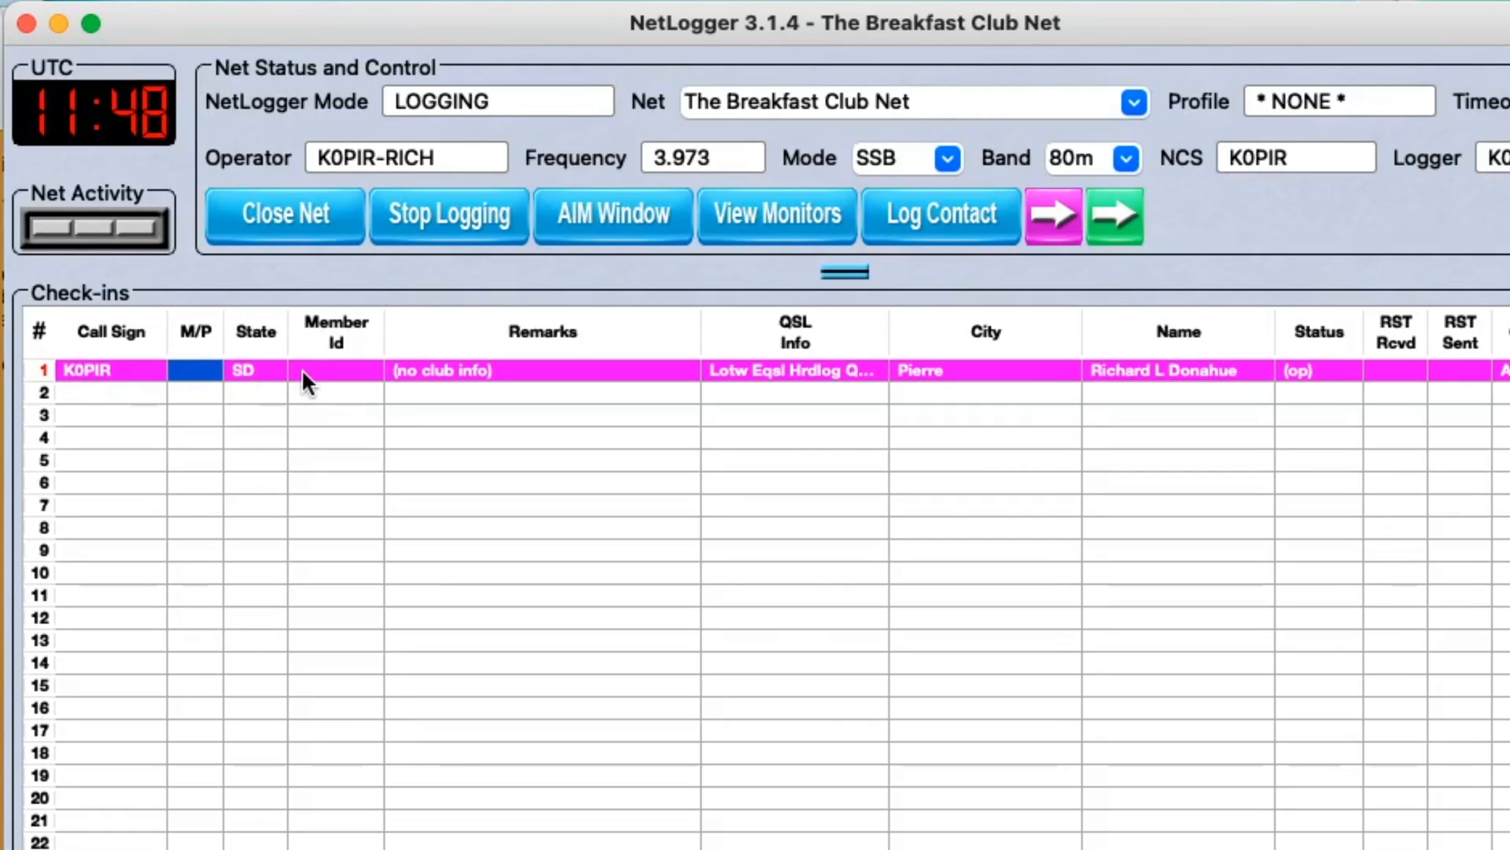
mouse_move(1315, 386)
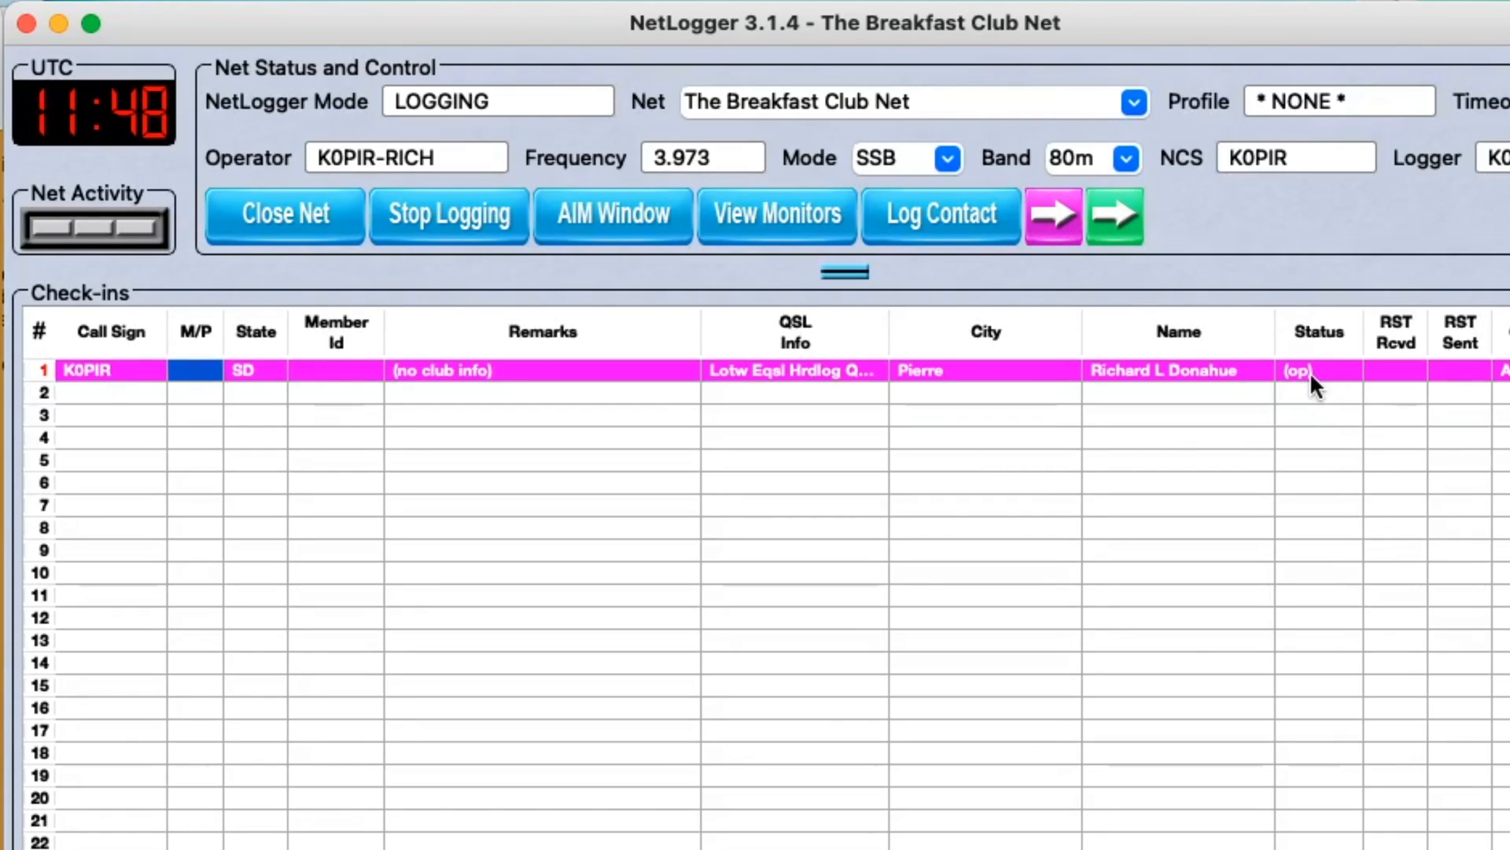
mouse_move(1295, 386)
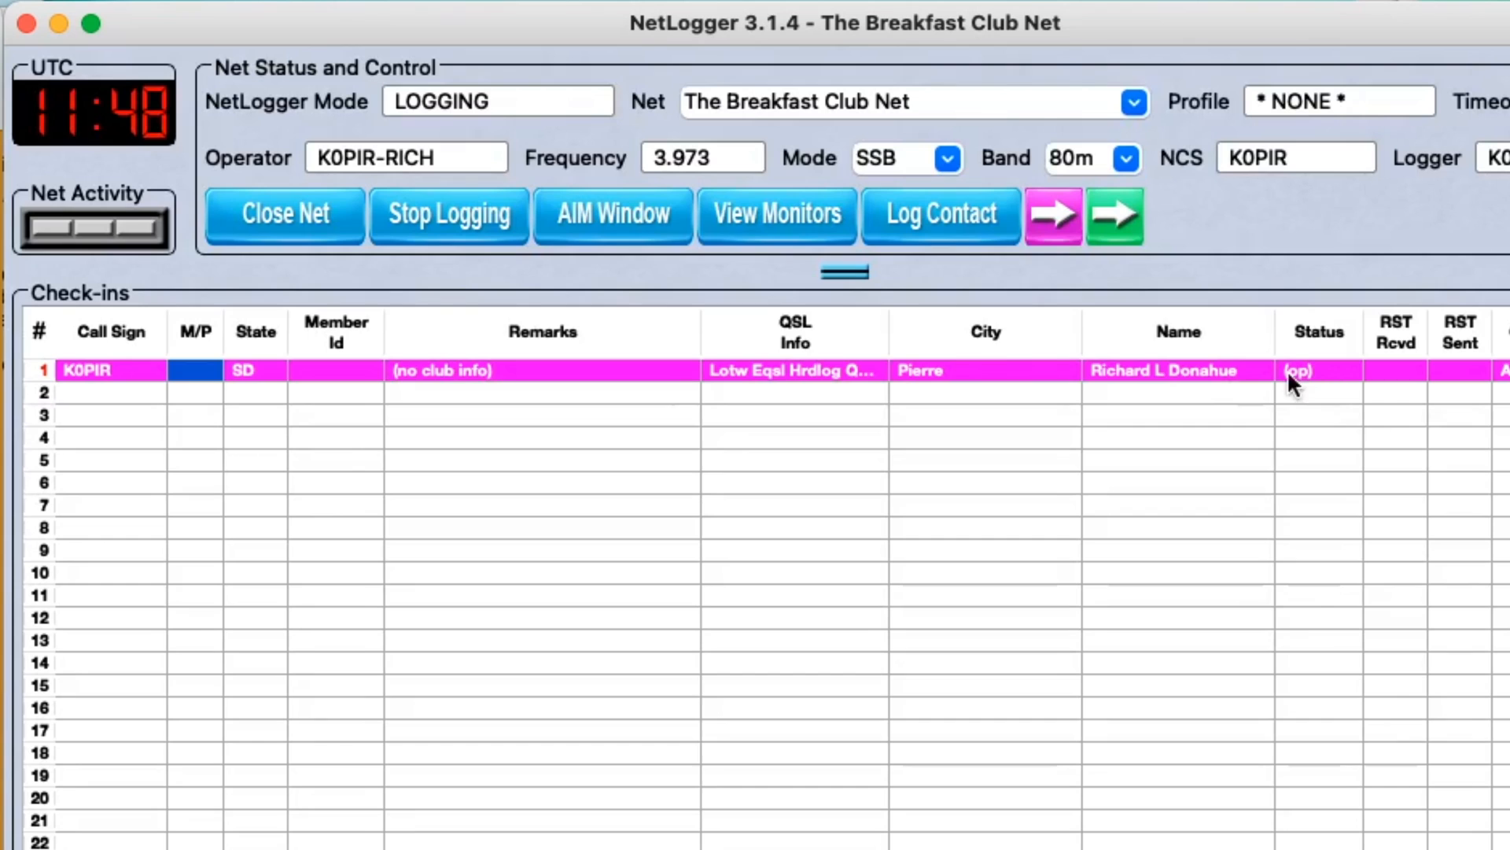
Step: Give K0PIR net control status so it reads (nc),(op)
right_click(441, 369)
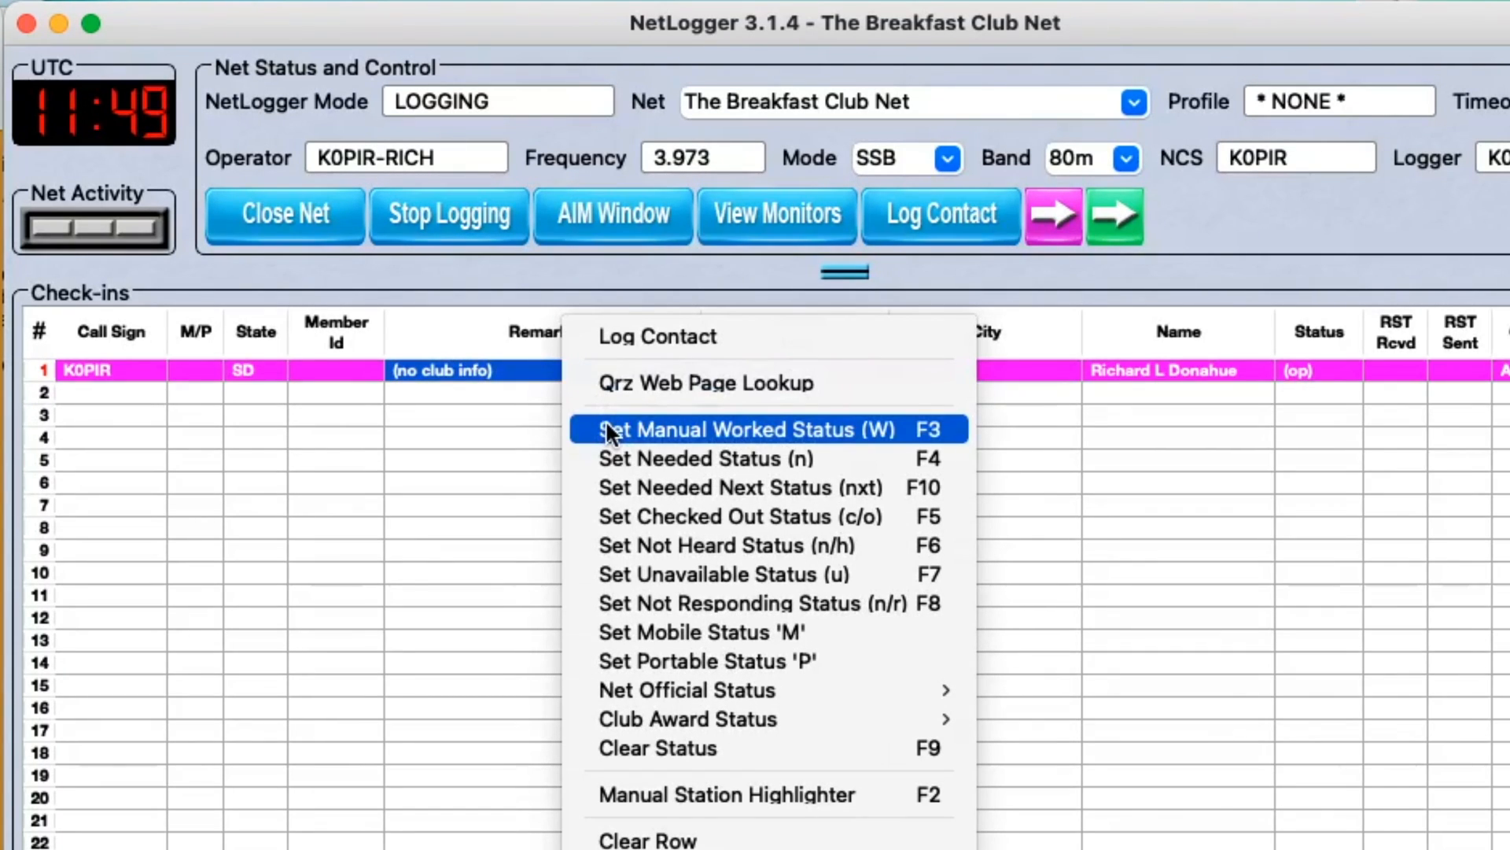
mouse_move(698, 486)
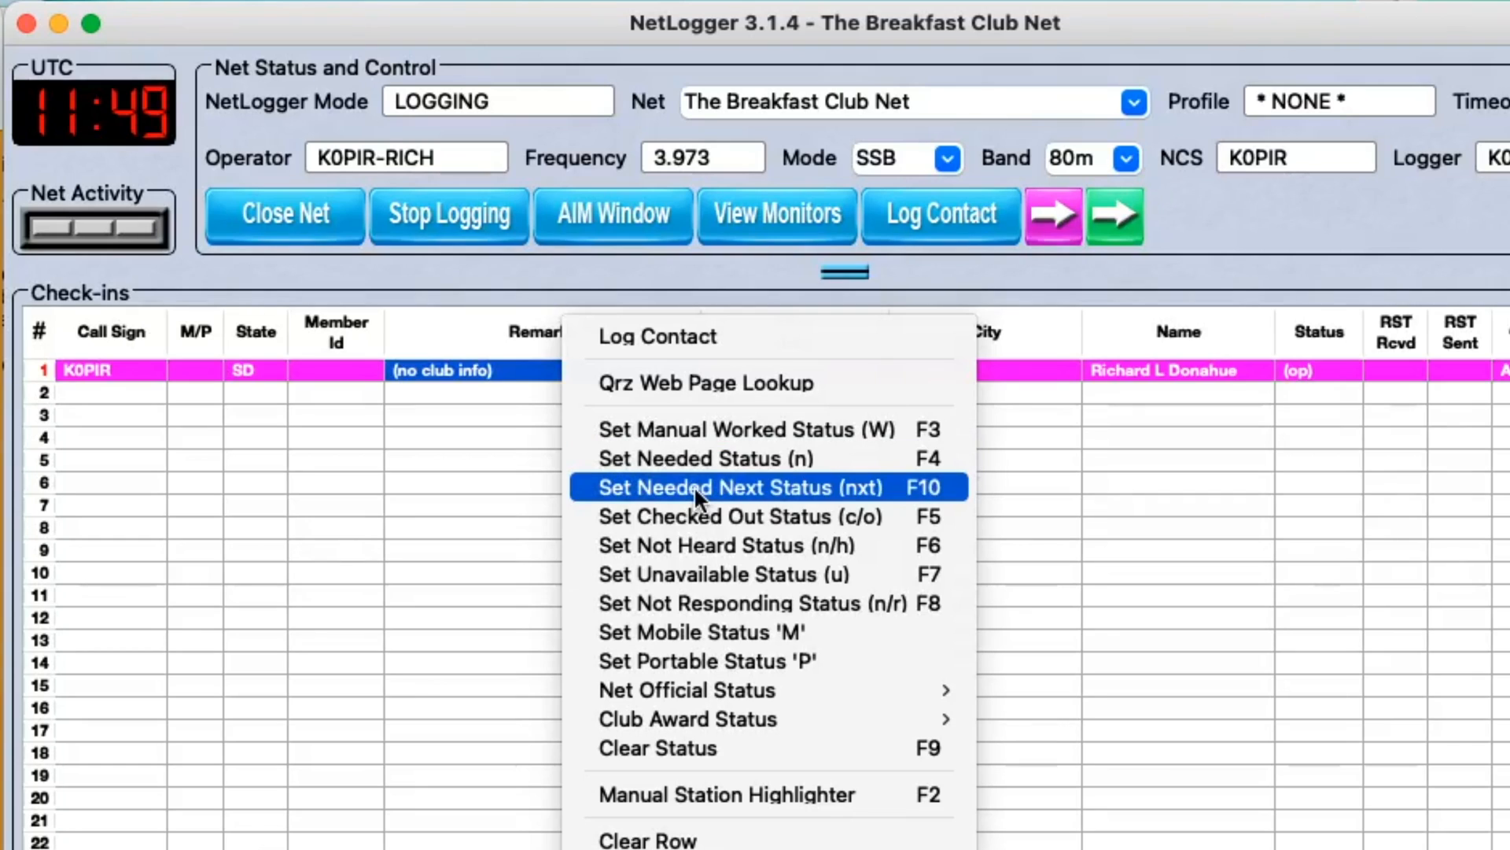
mouse_move(686, 690)
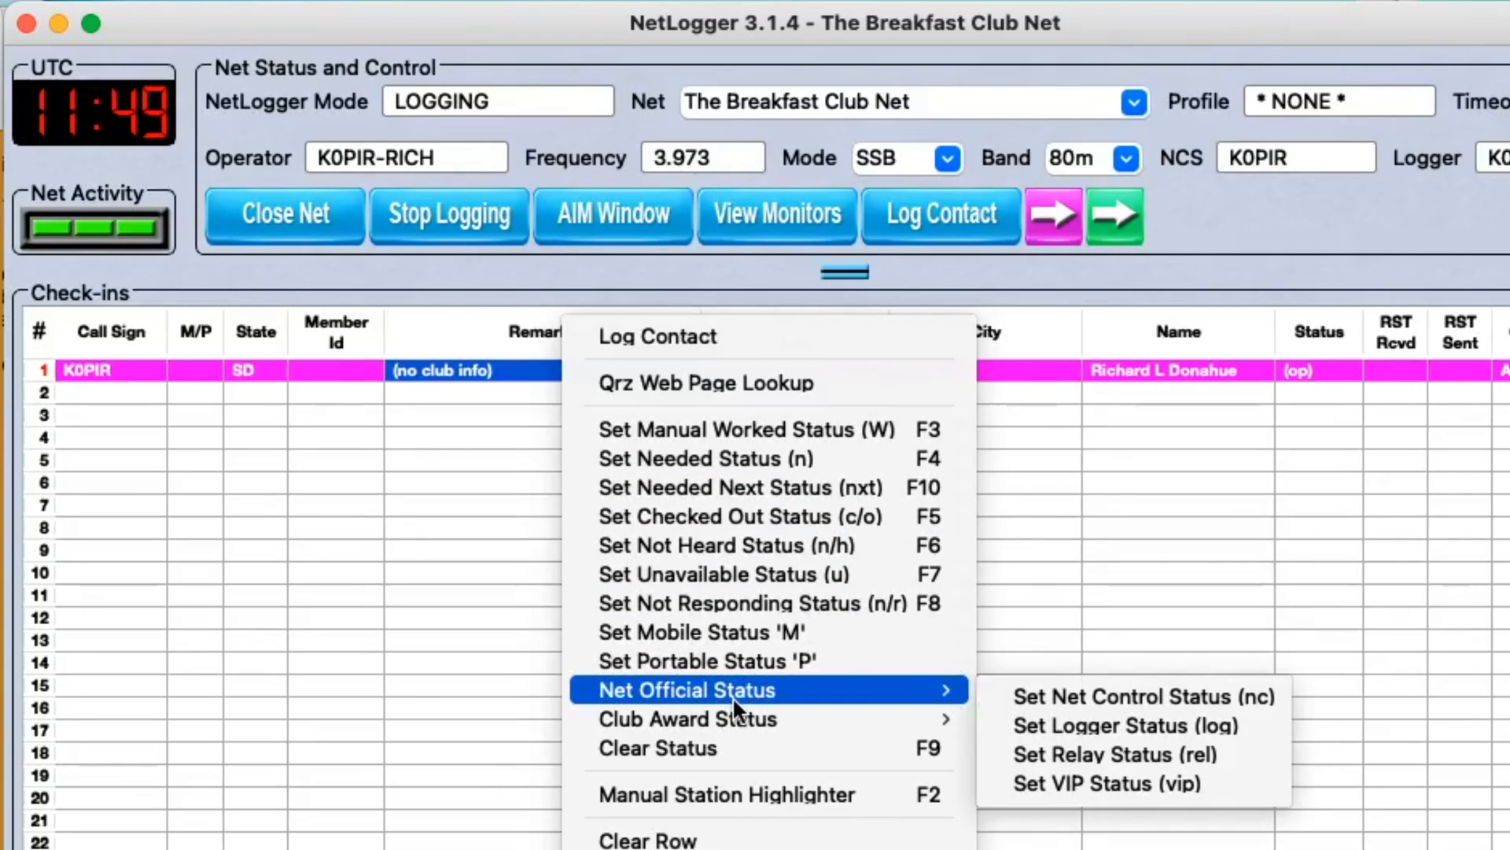
mouse_move(876, 703)
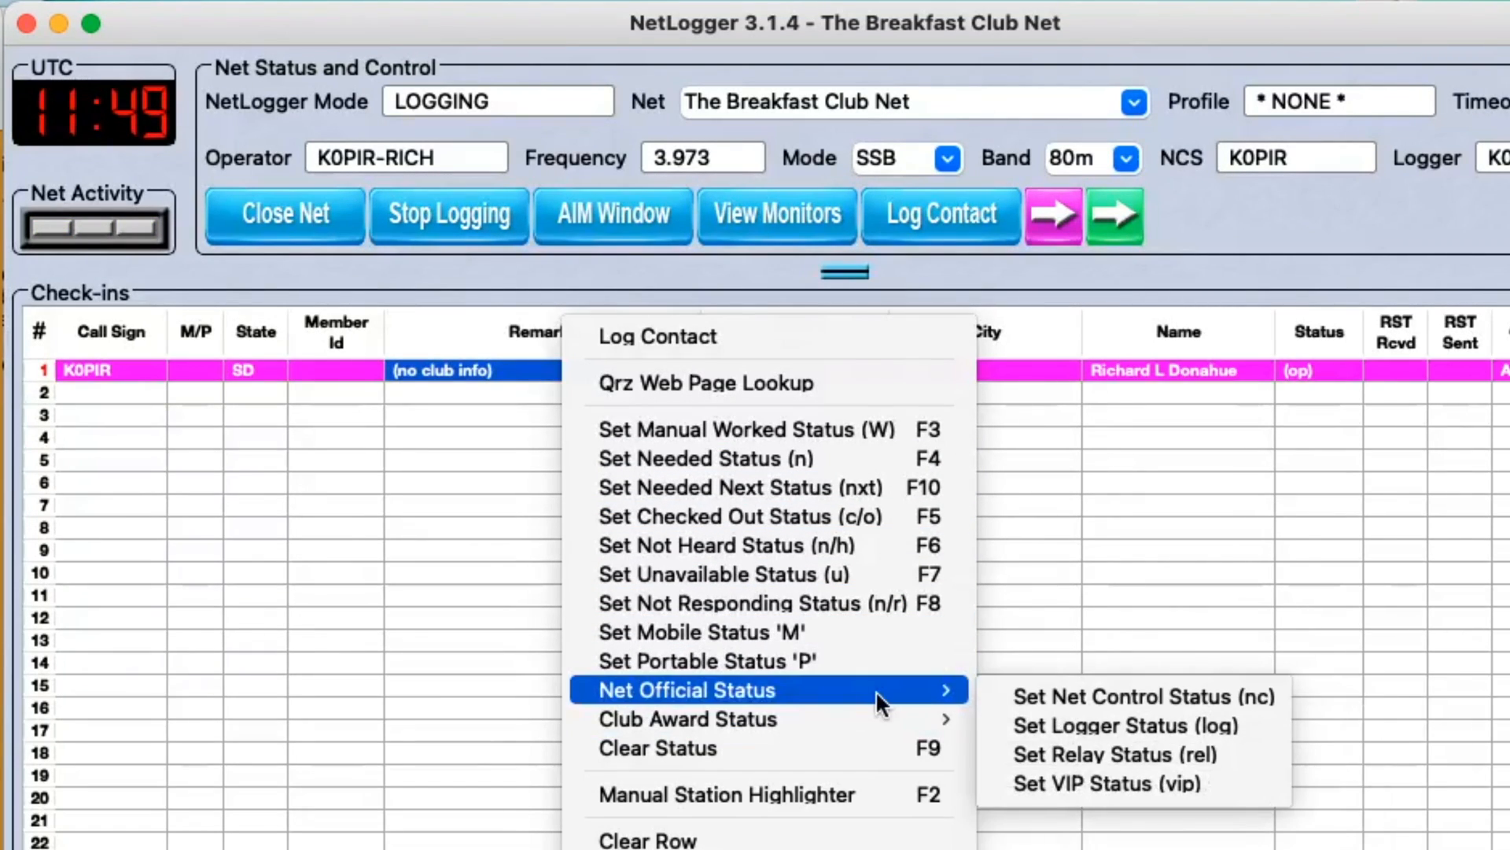
left_click(1125, 696)
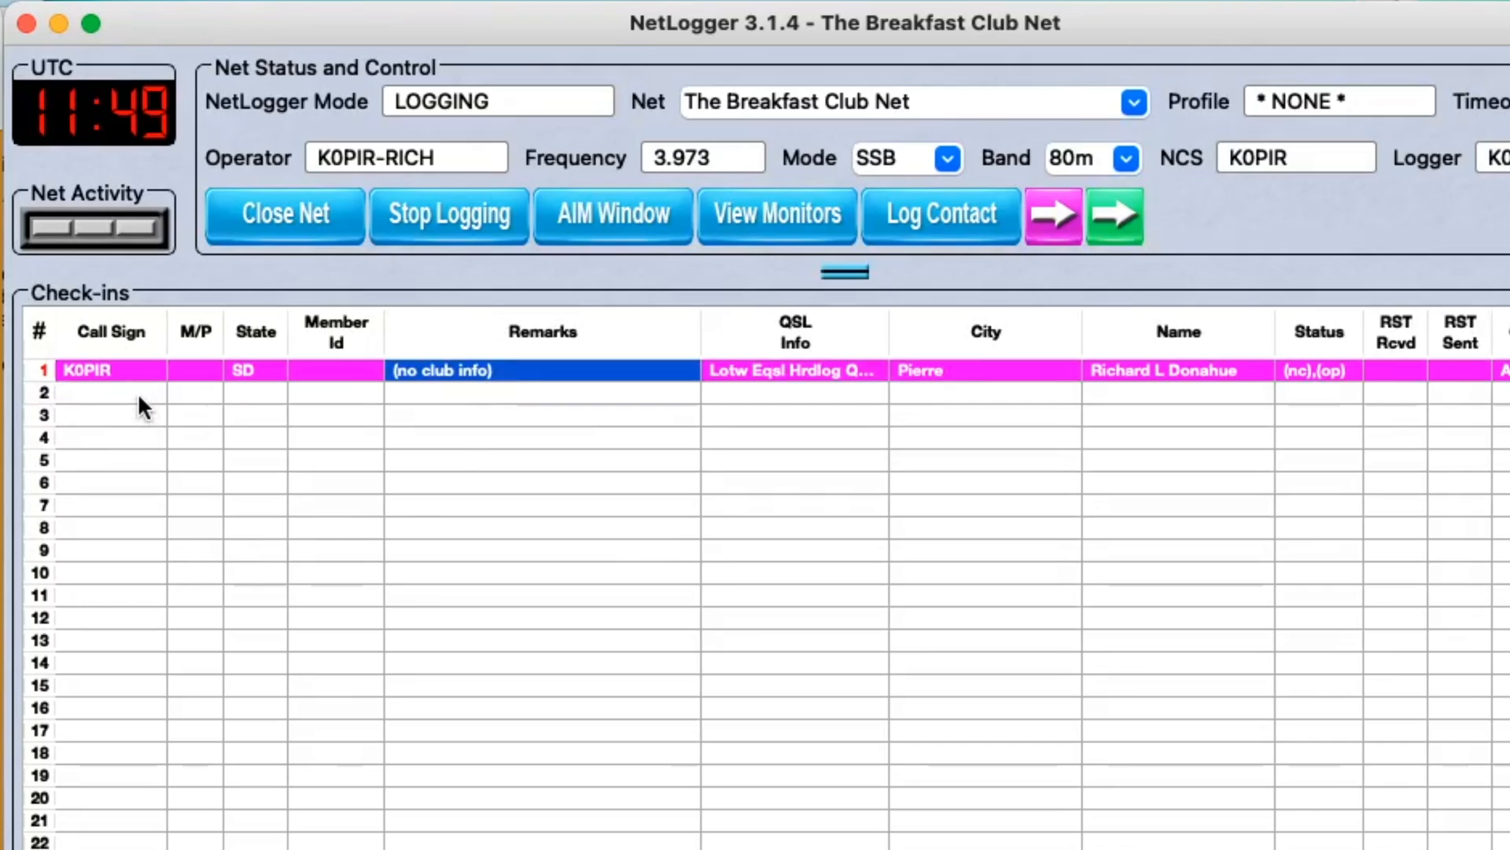
left_click(111, 393)
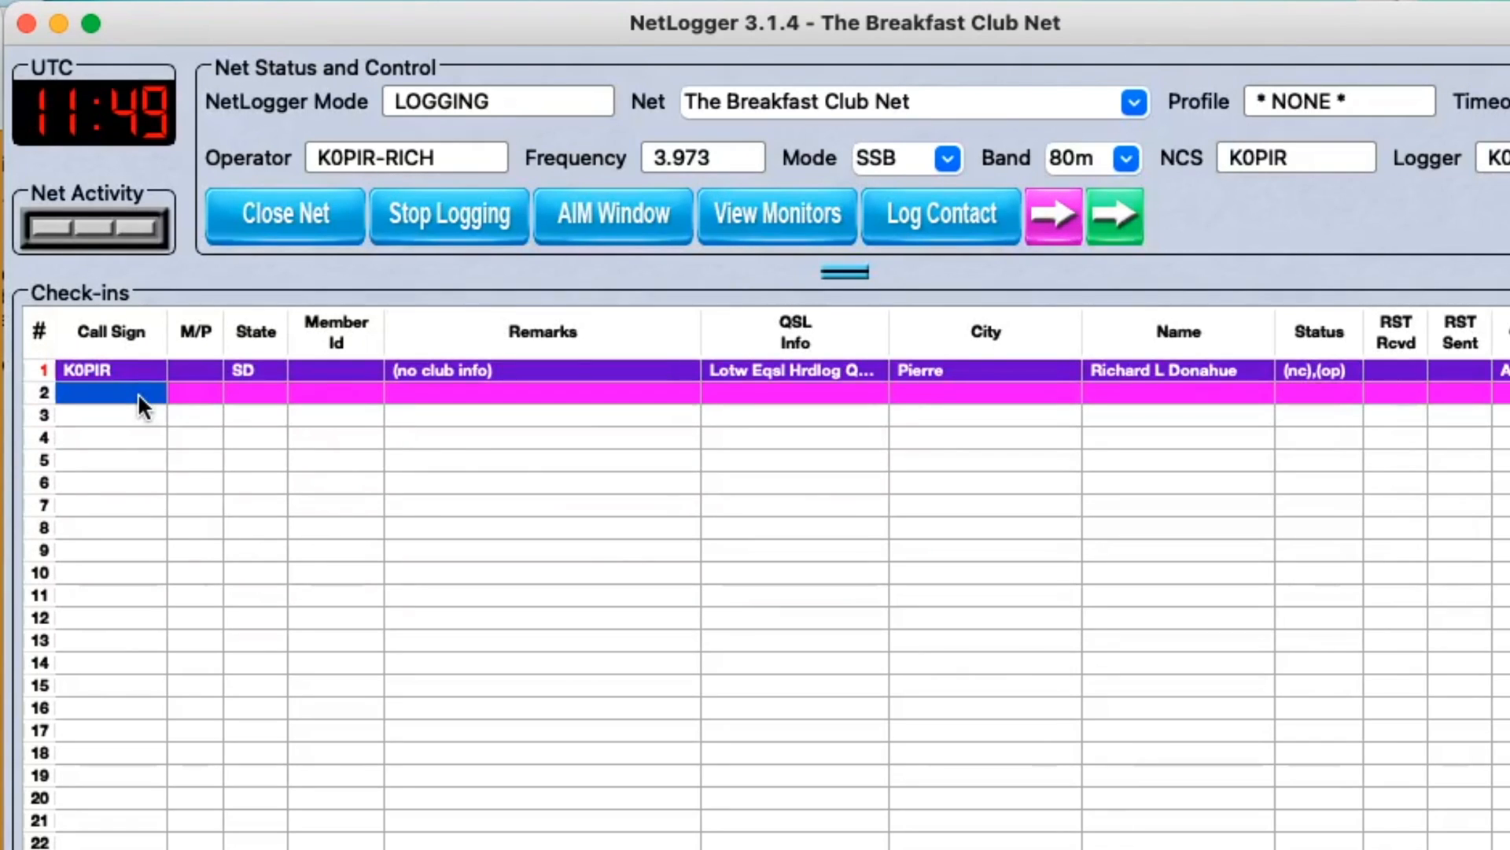
type("k9a")
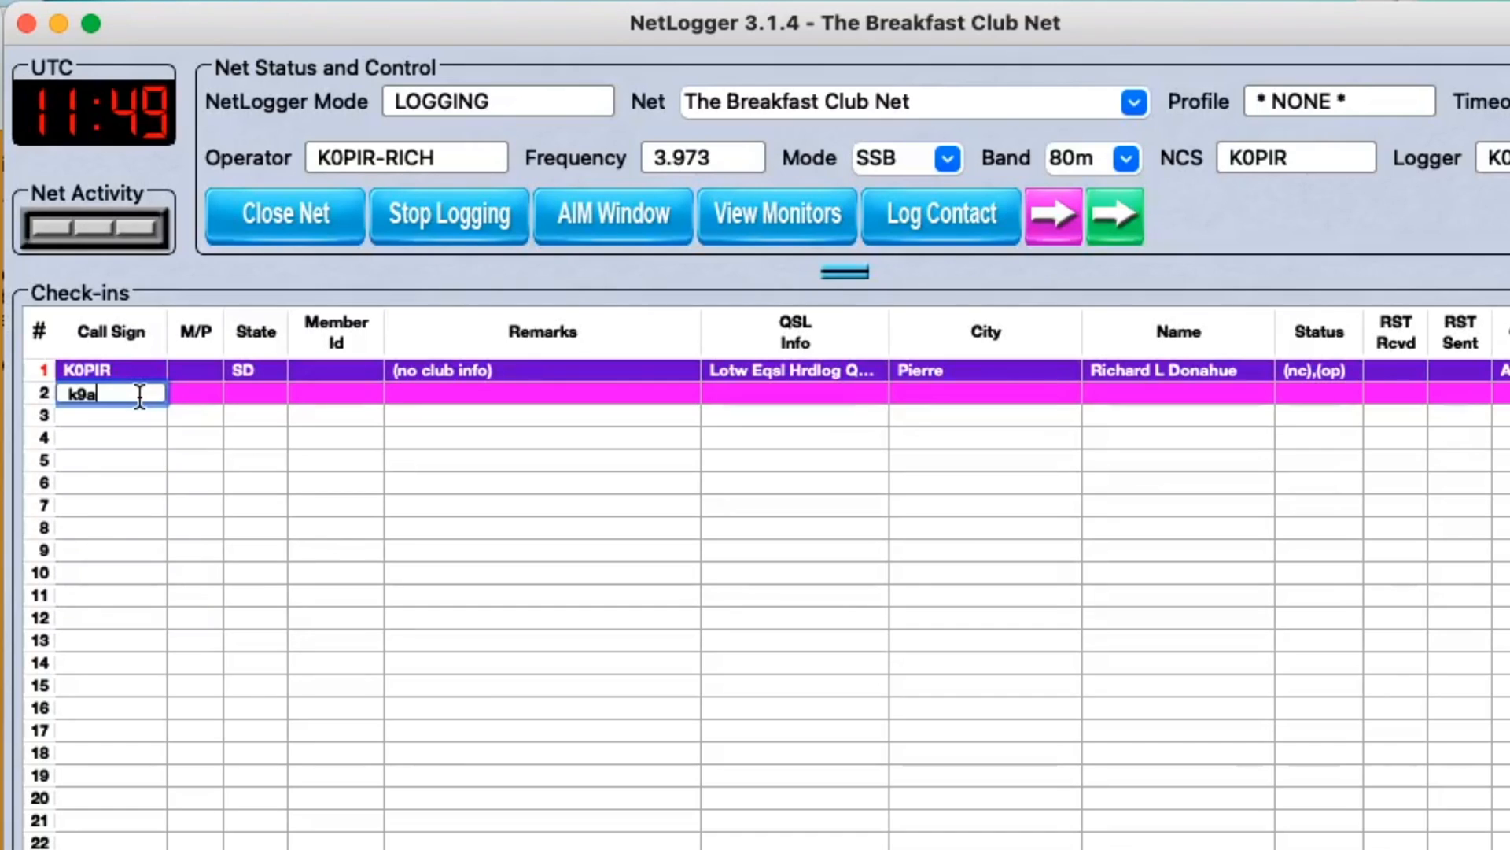
type("jp")
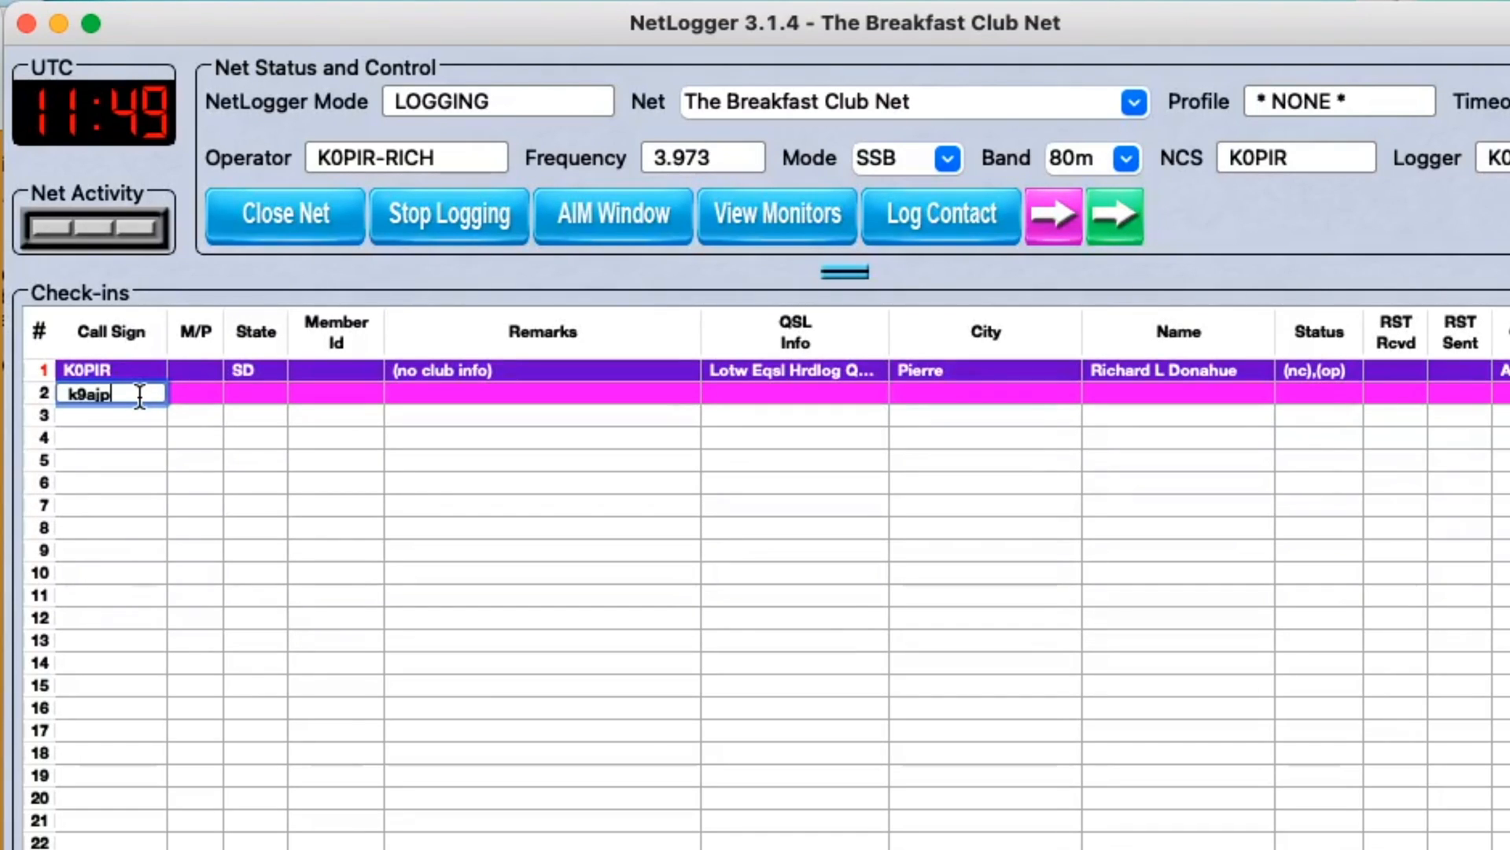
key("Return")
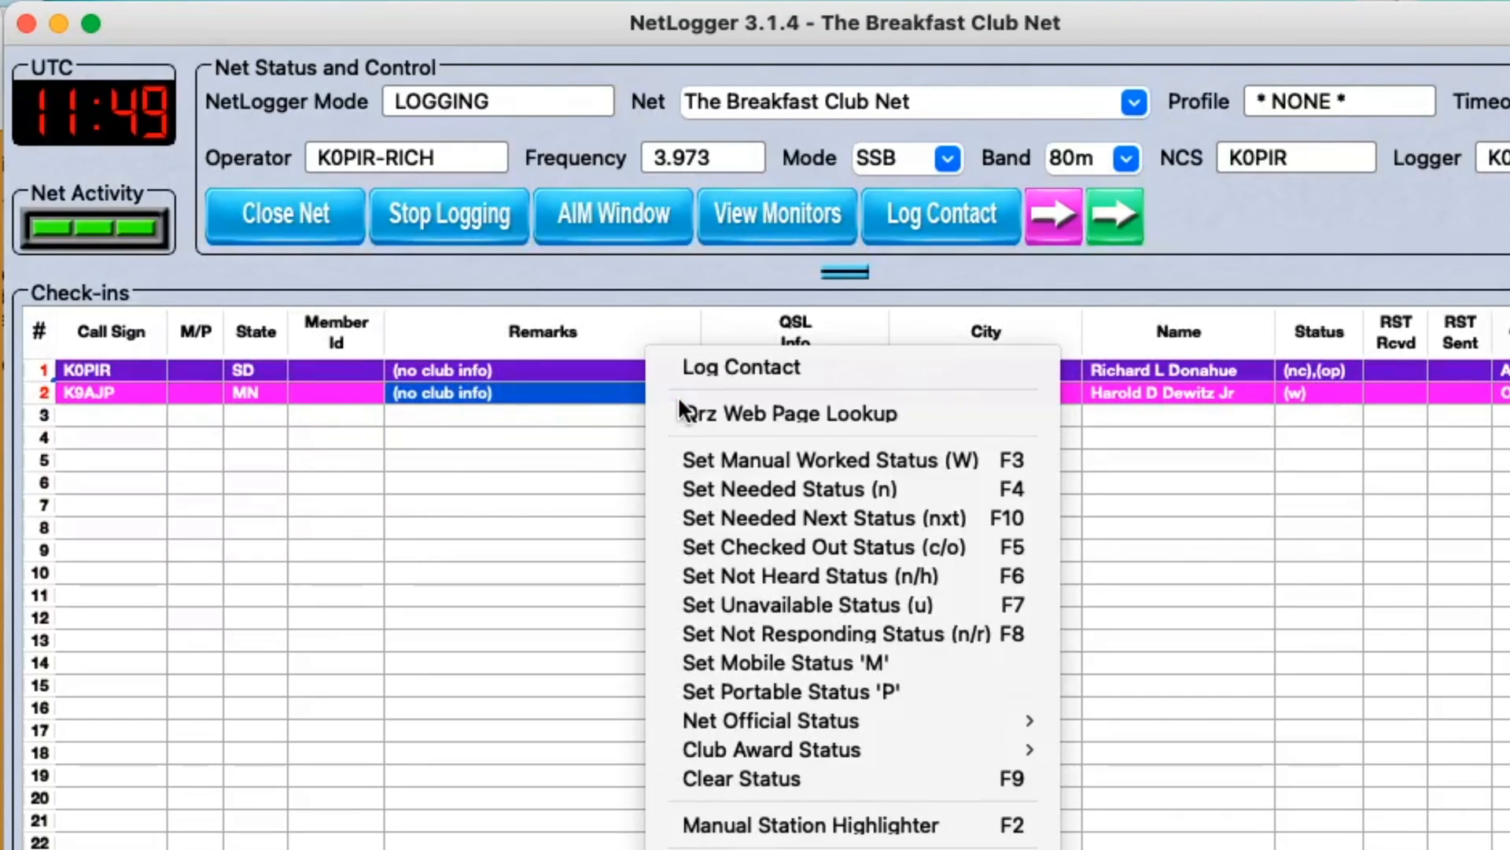
mouse_move(781, 663)
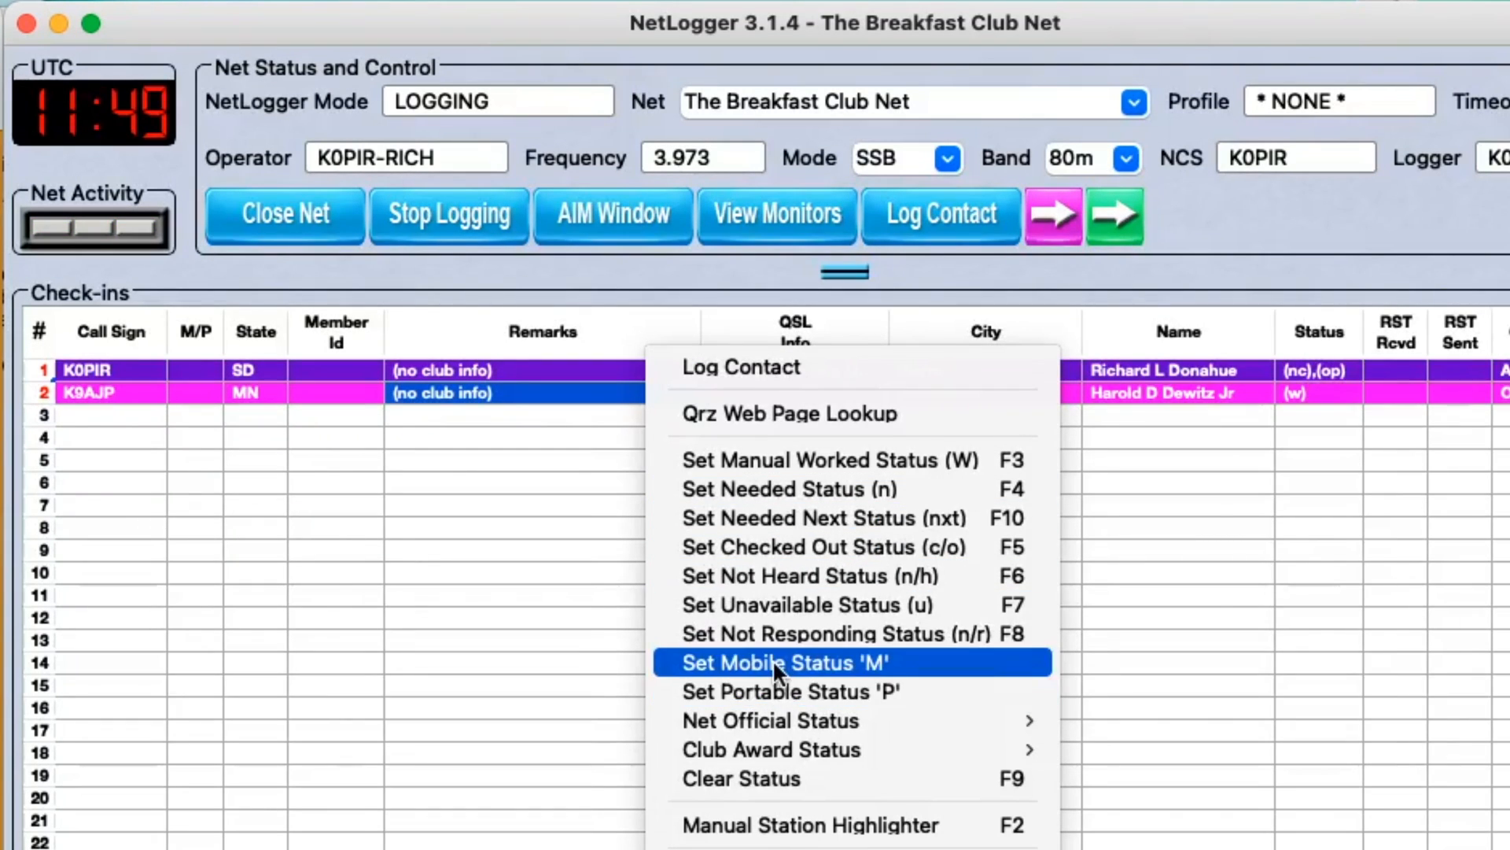
mouse_move(946, 385)
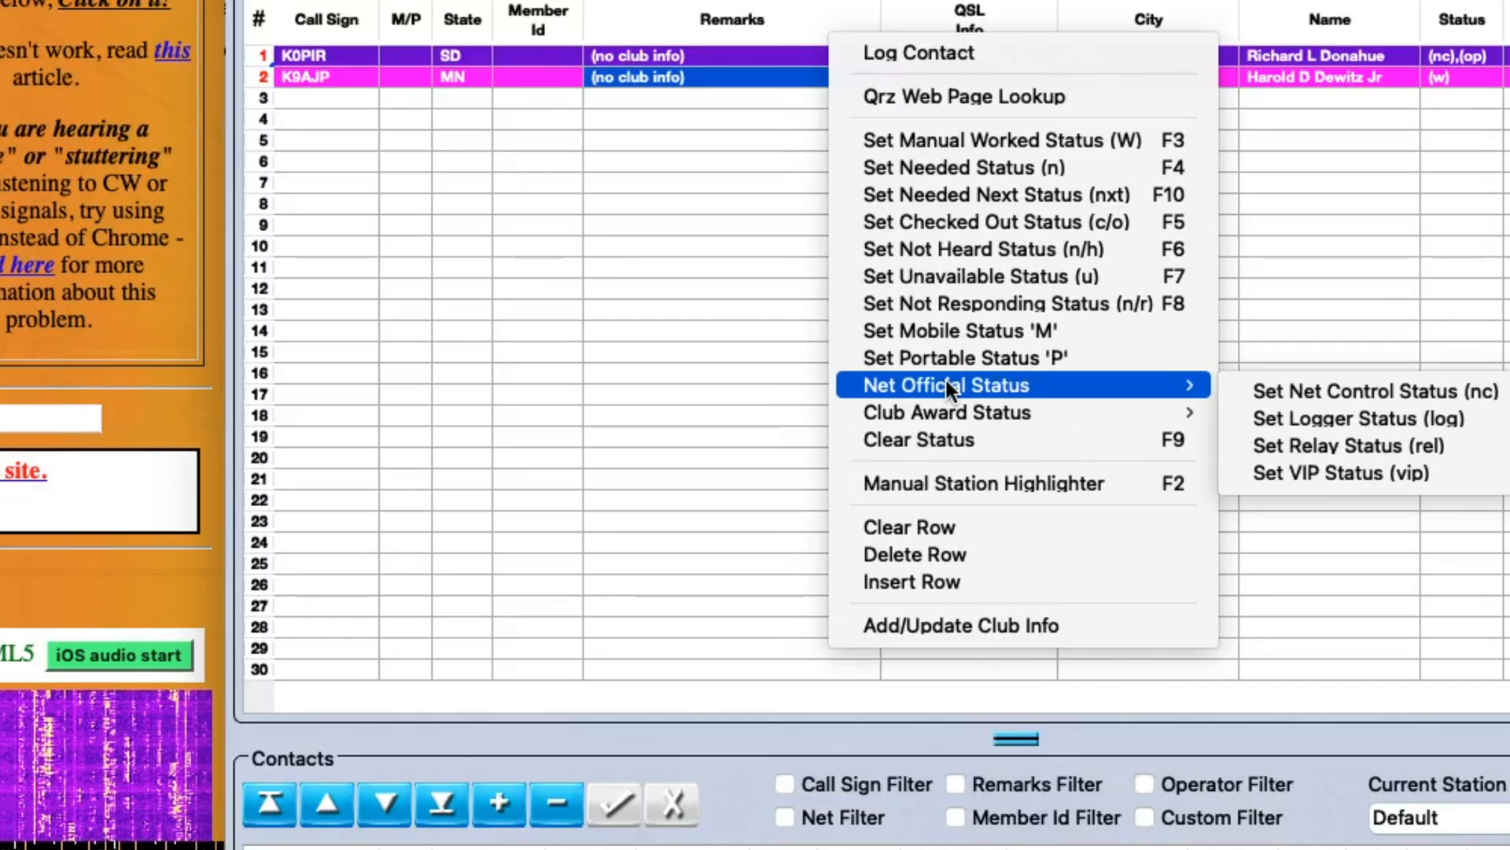
mouse_move(1183, 403)
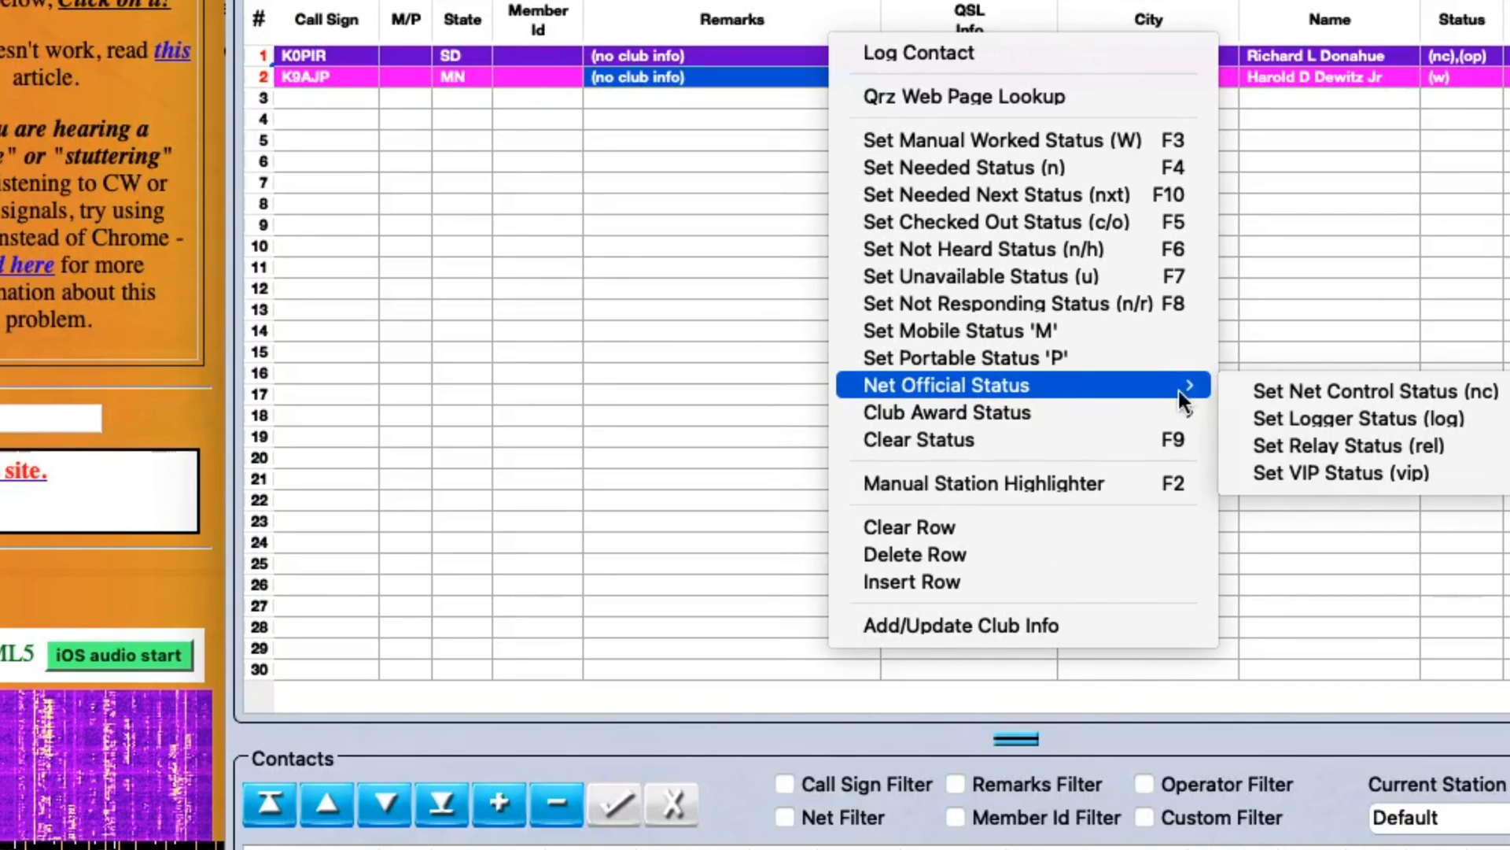
mouse_move(1156, 391)
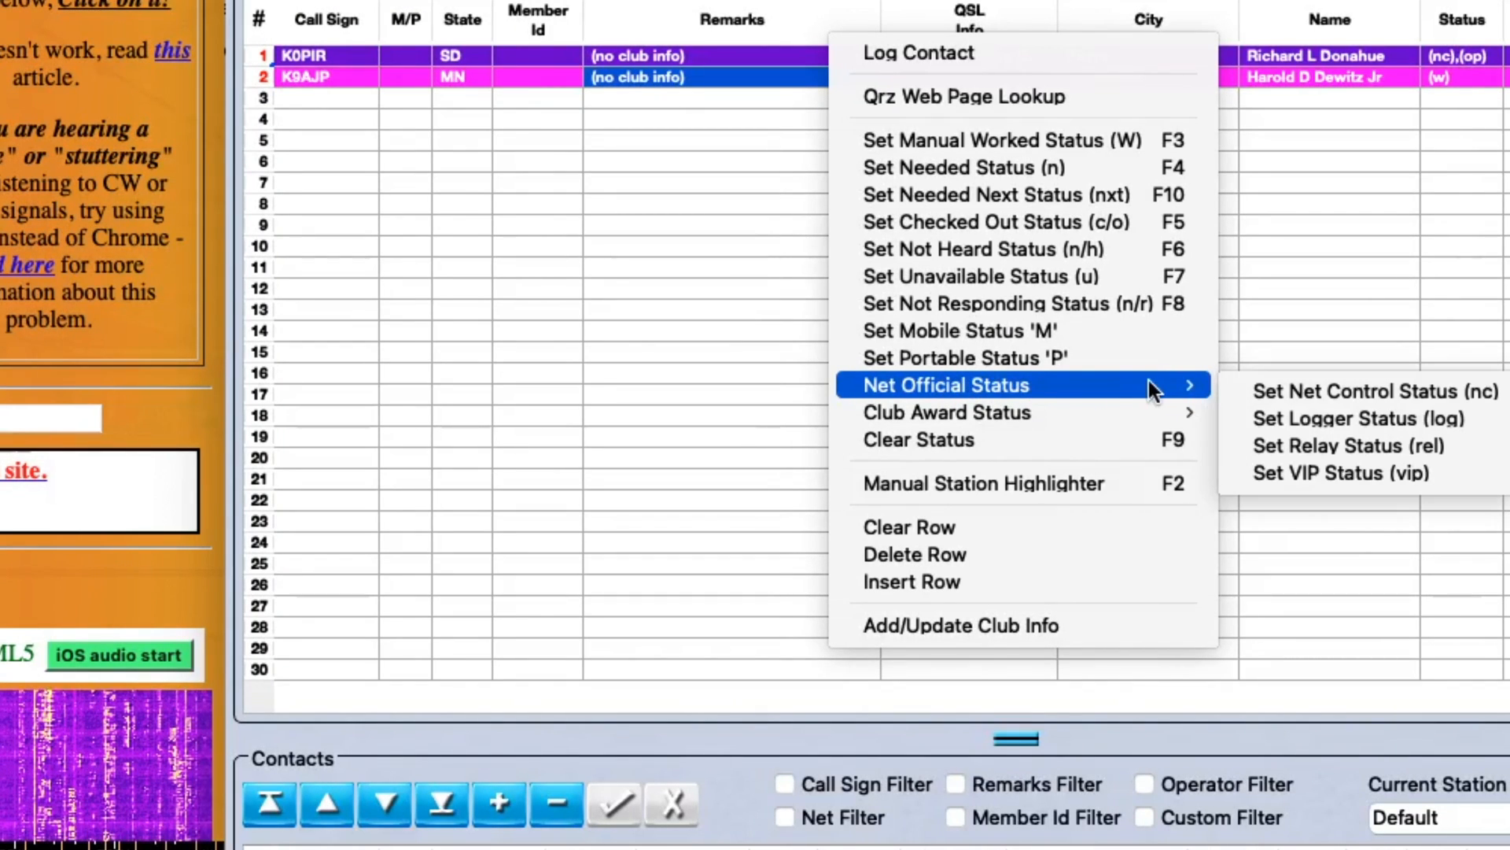
mouse_move(737, 284)
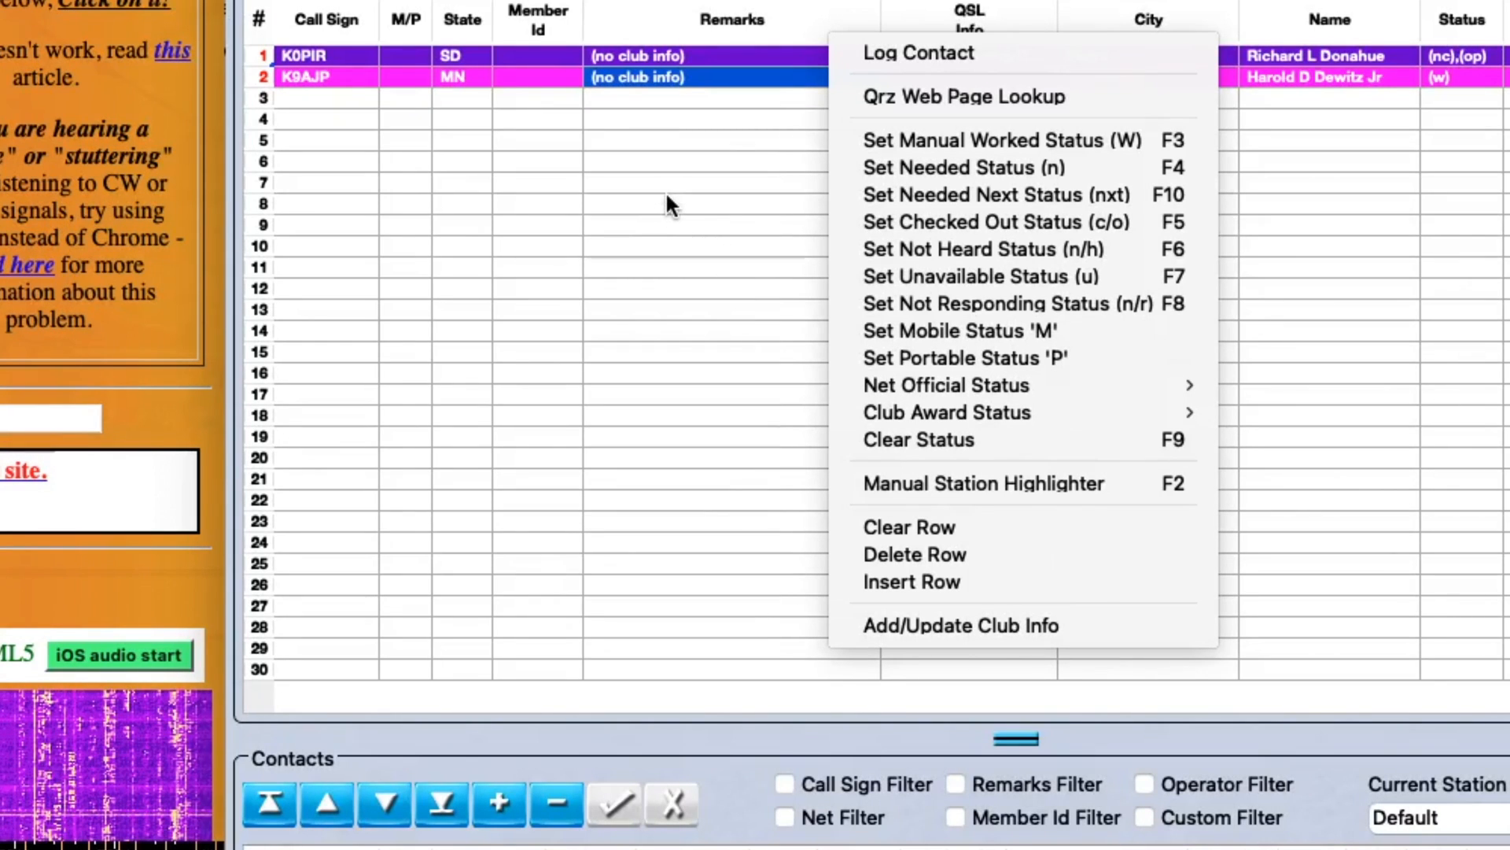
mouse_move(674, 159)
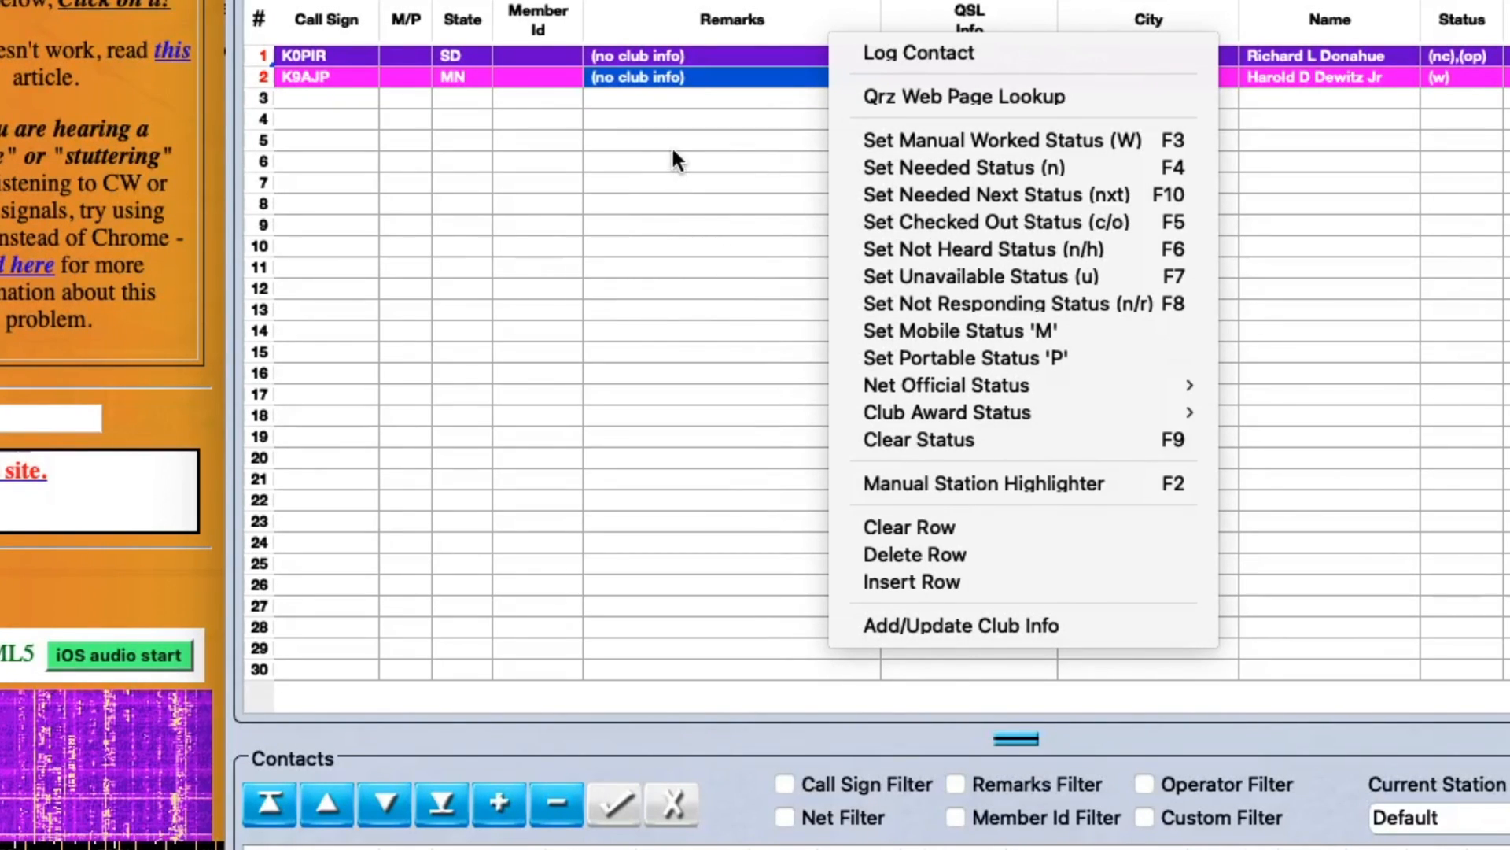
mouse_move(996, 222)
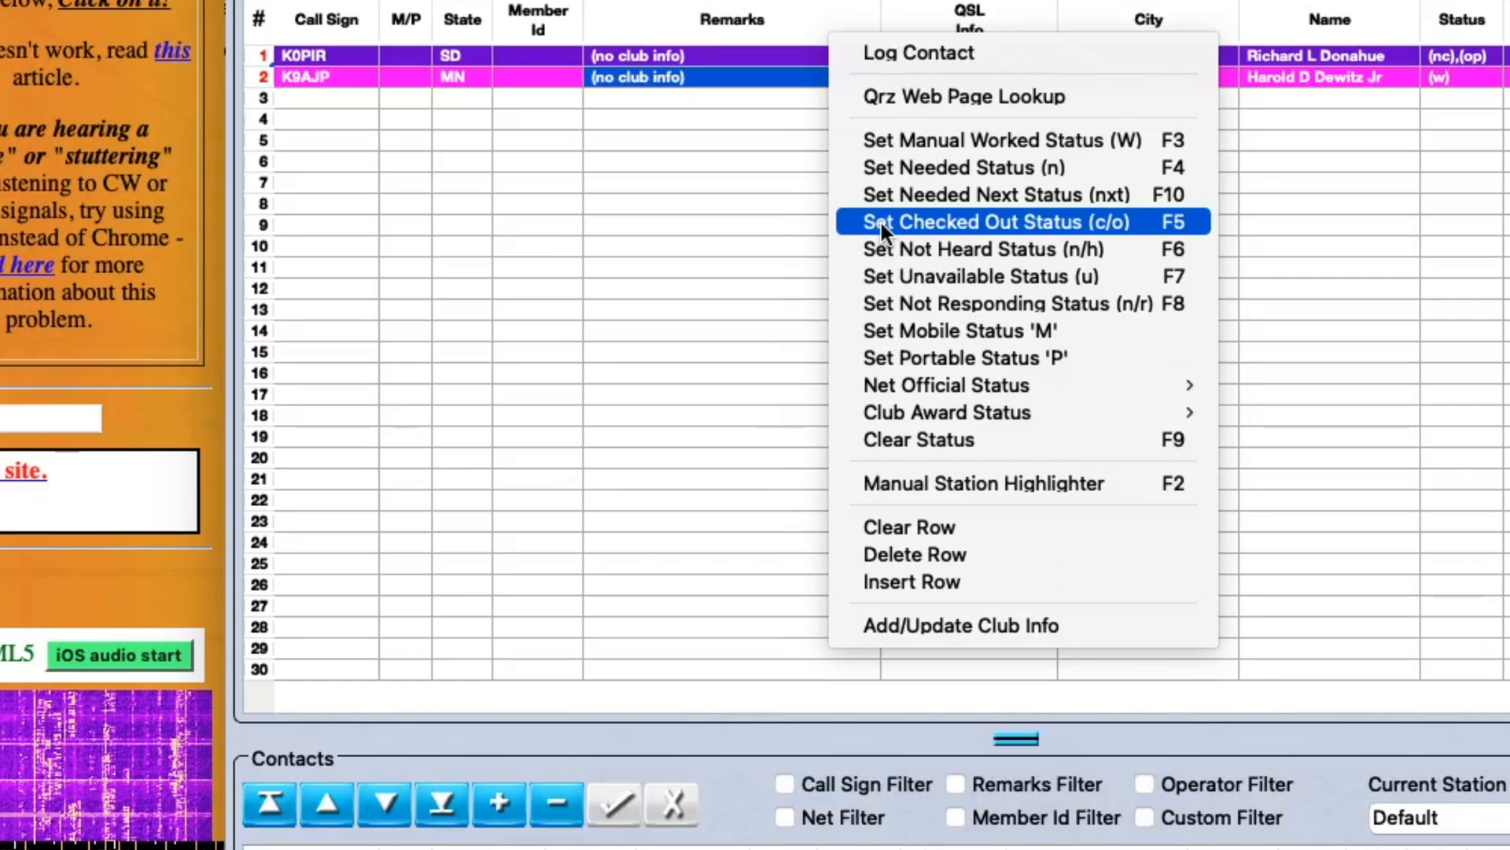
mouse_move(754, 113)
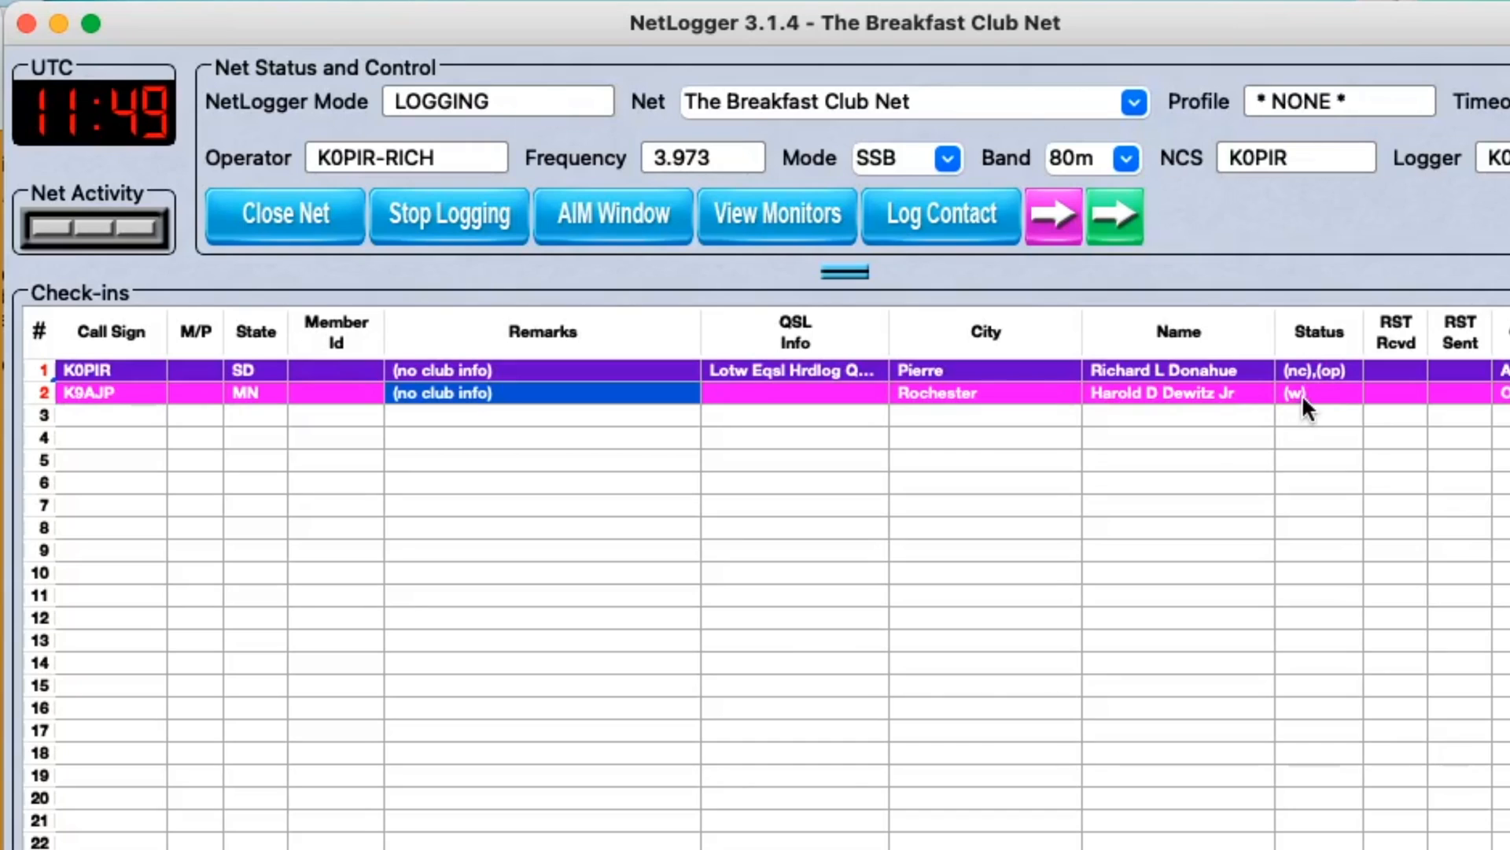
mouse_move(640, 433)
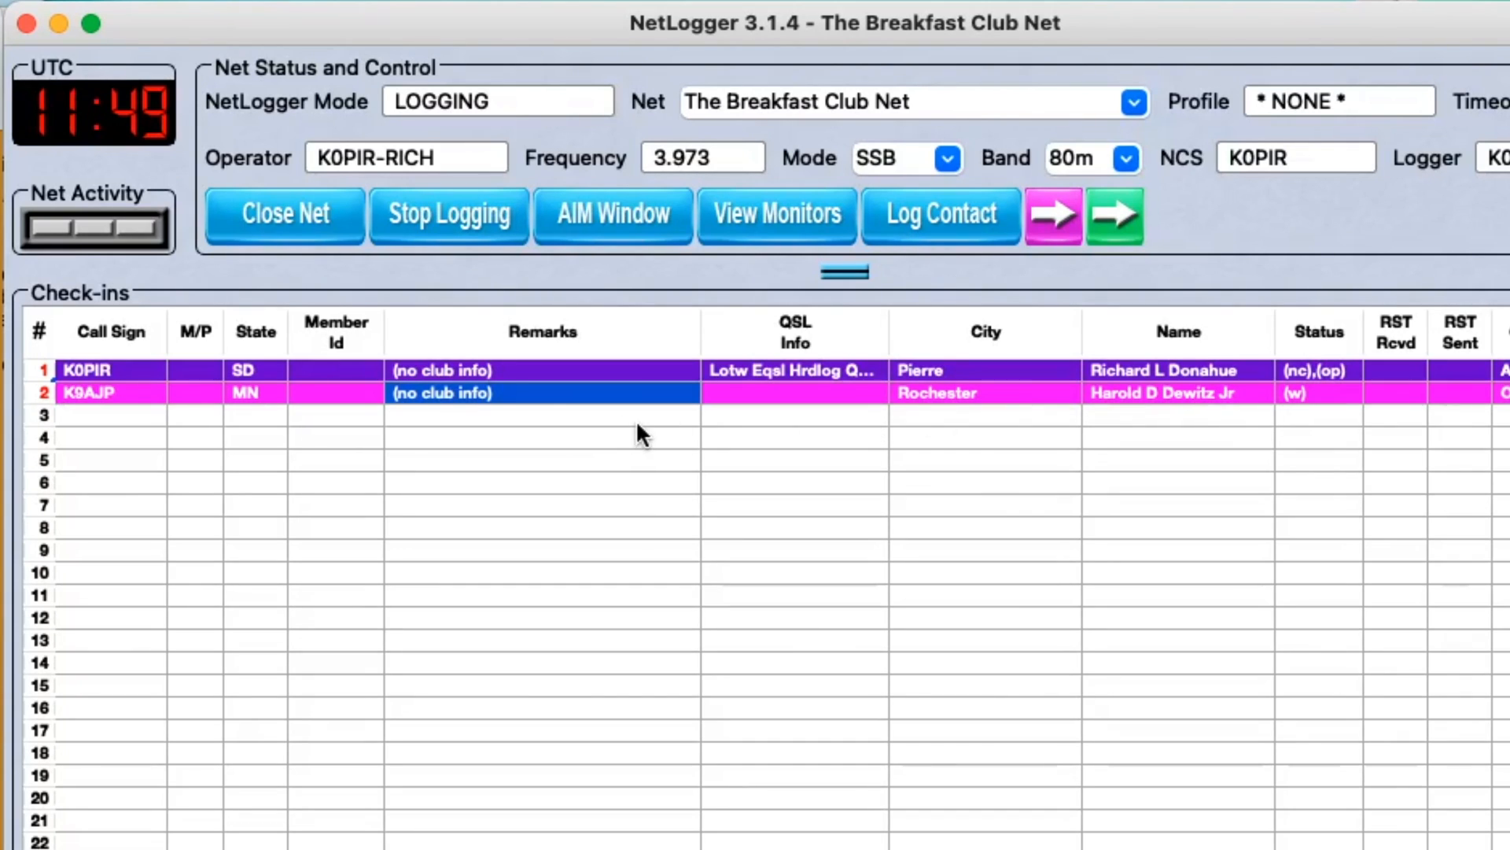
mouse_move(331, 404)
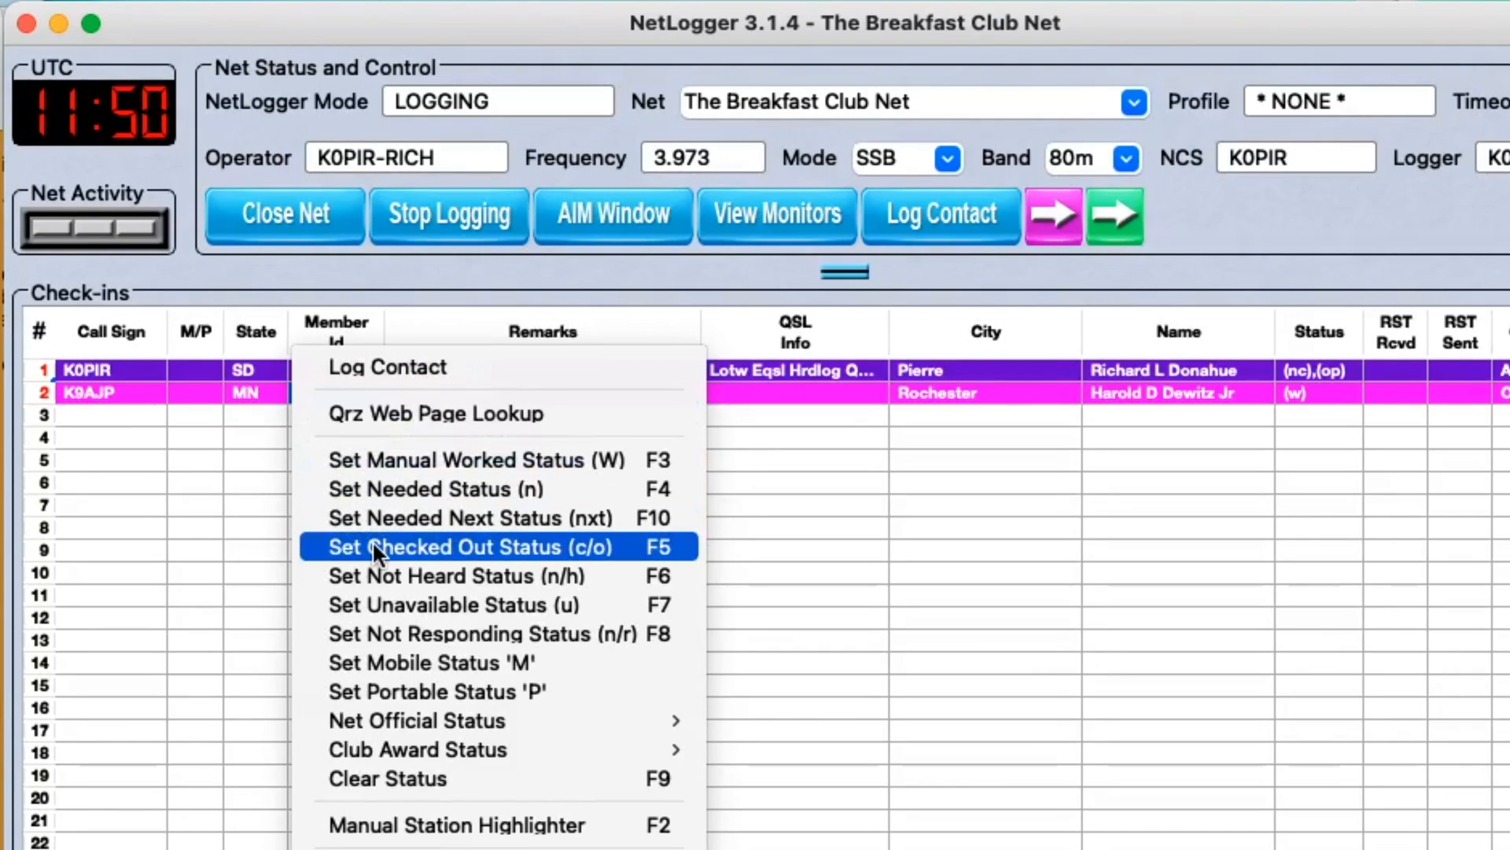
mouse_move(179, 453)
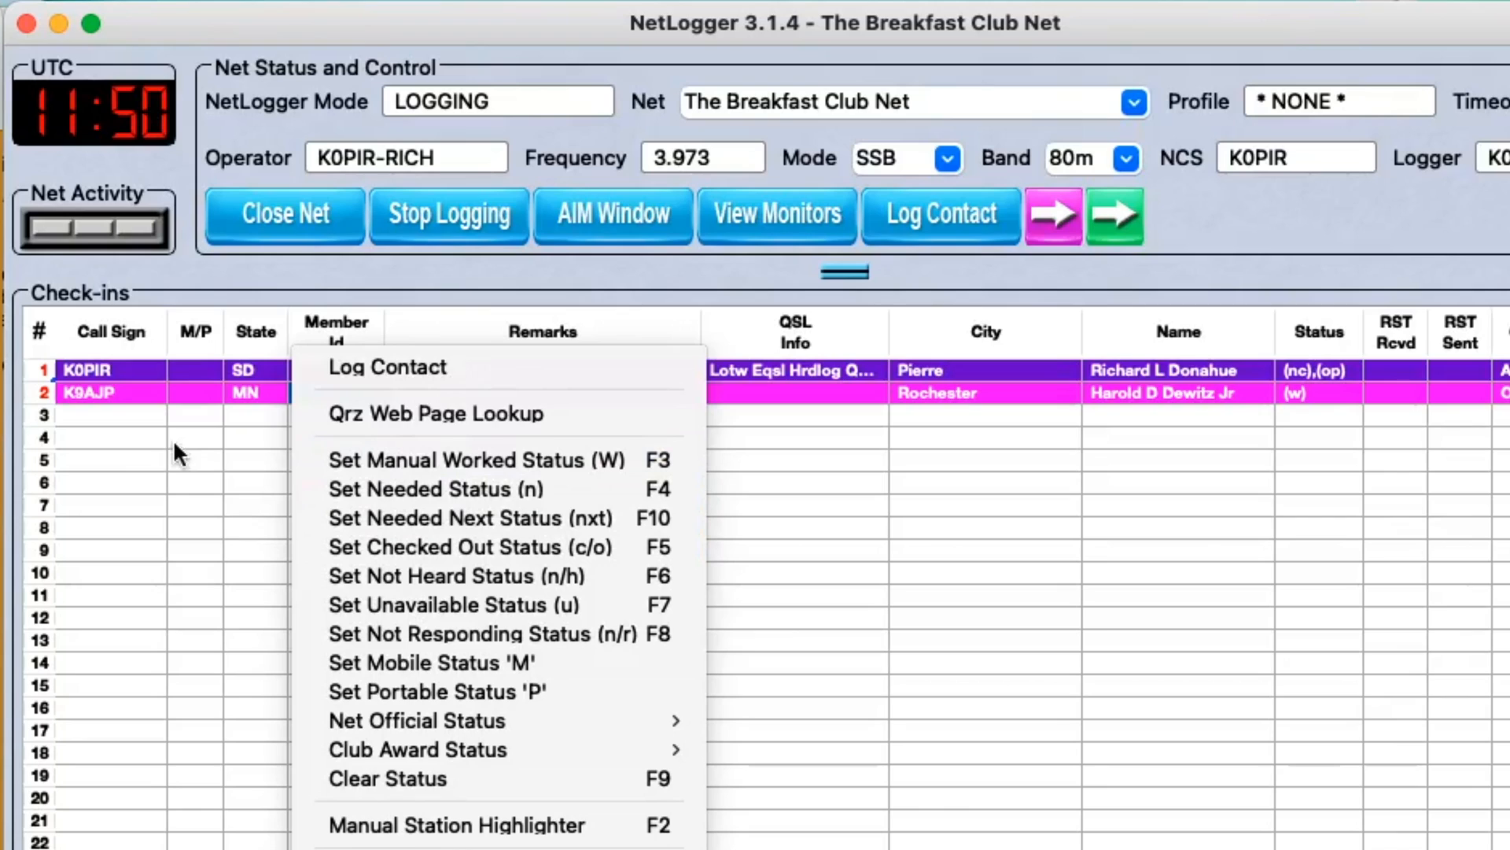
mouse_move(1061, 339)
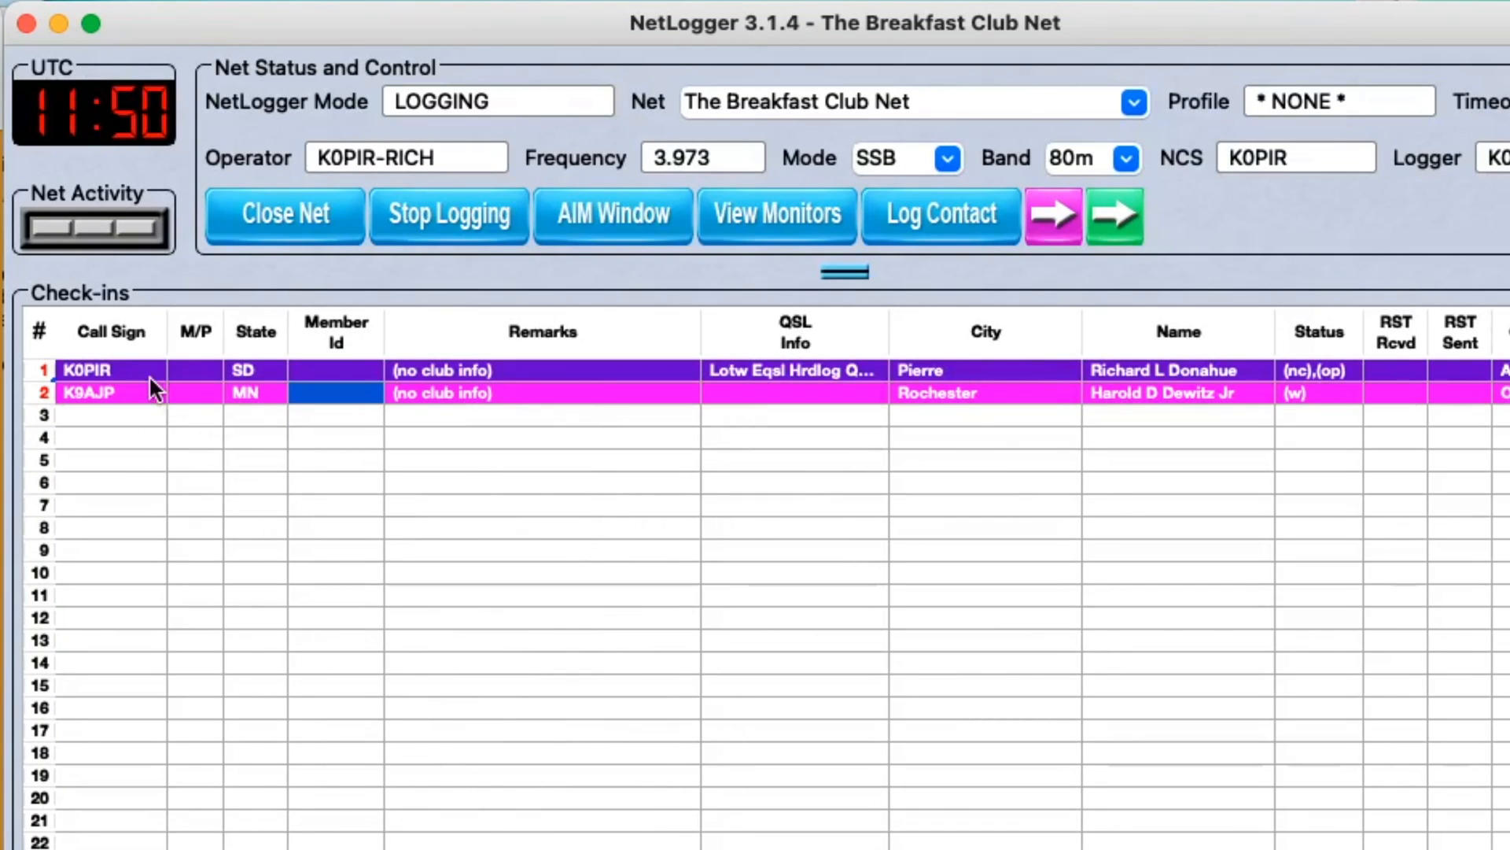
mouse_move(1305, 425)
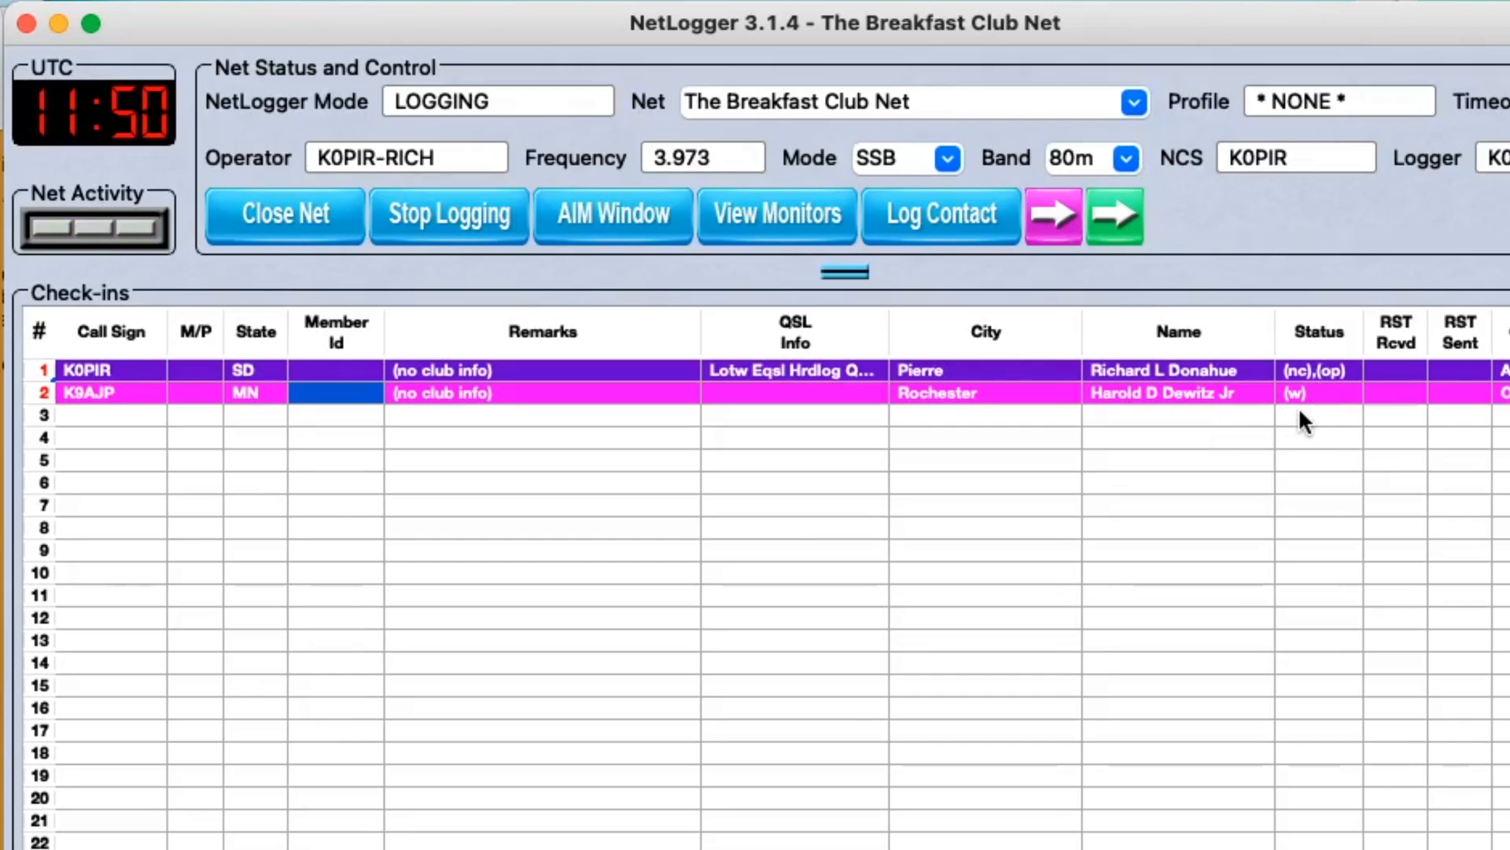
mouse_move(494, 469)
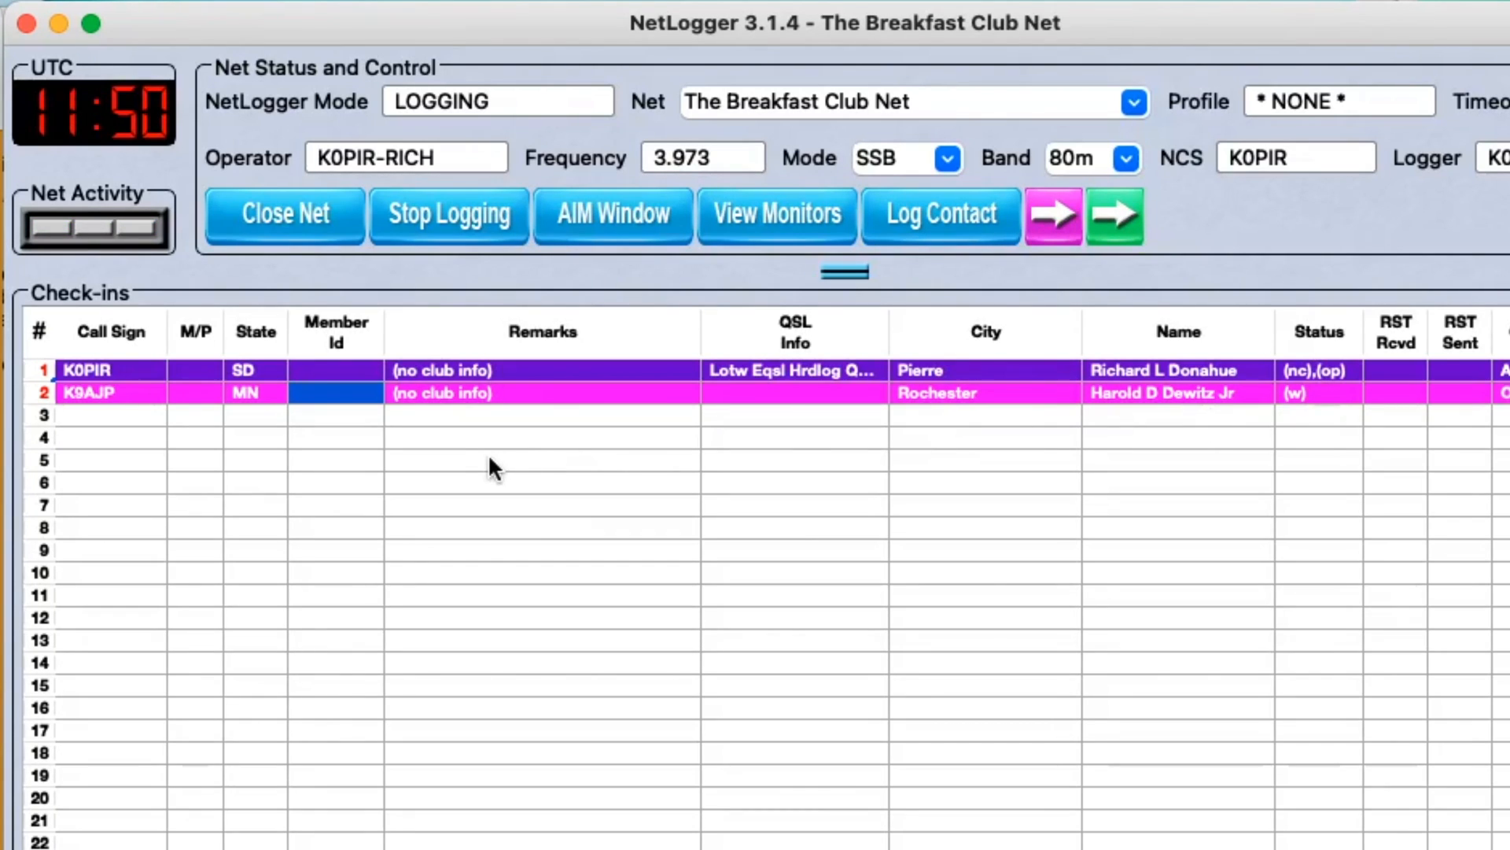
mouse_move(431, 27)
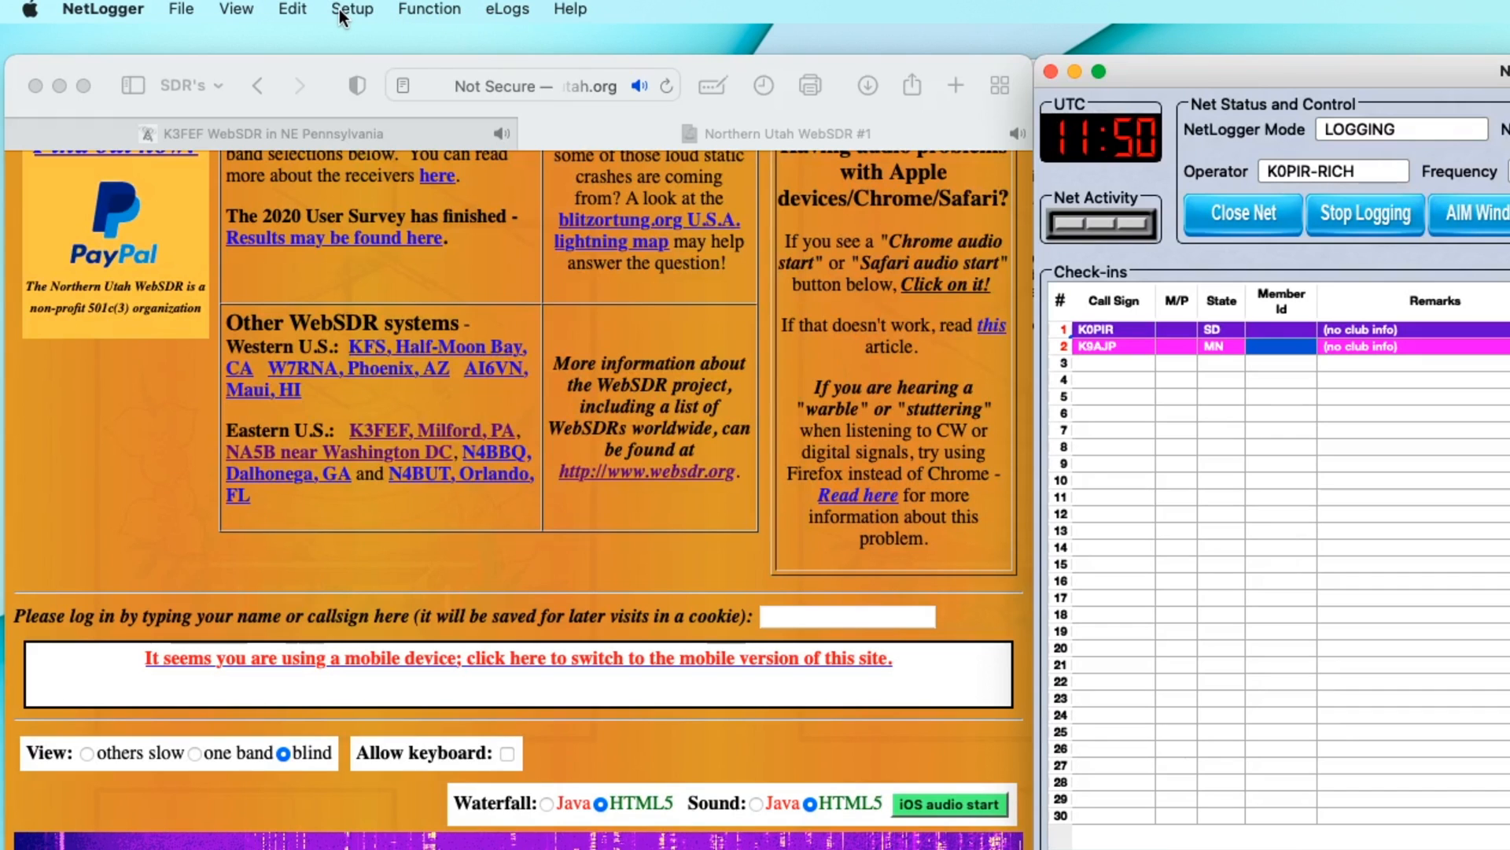
left_click(352, 8)
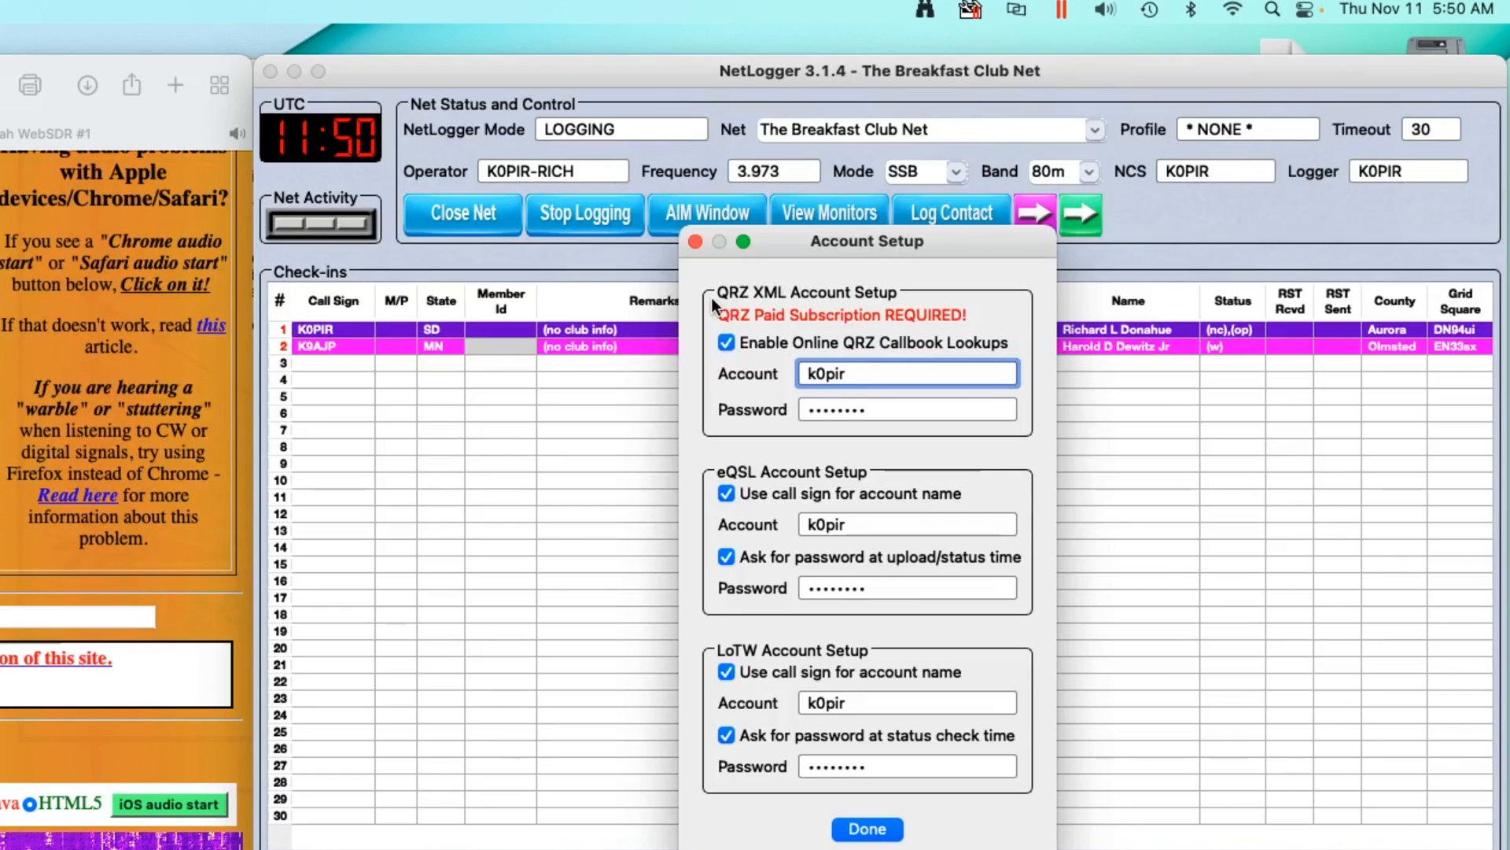
mouse_move(872, 309)
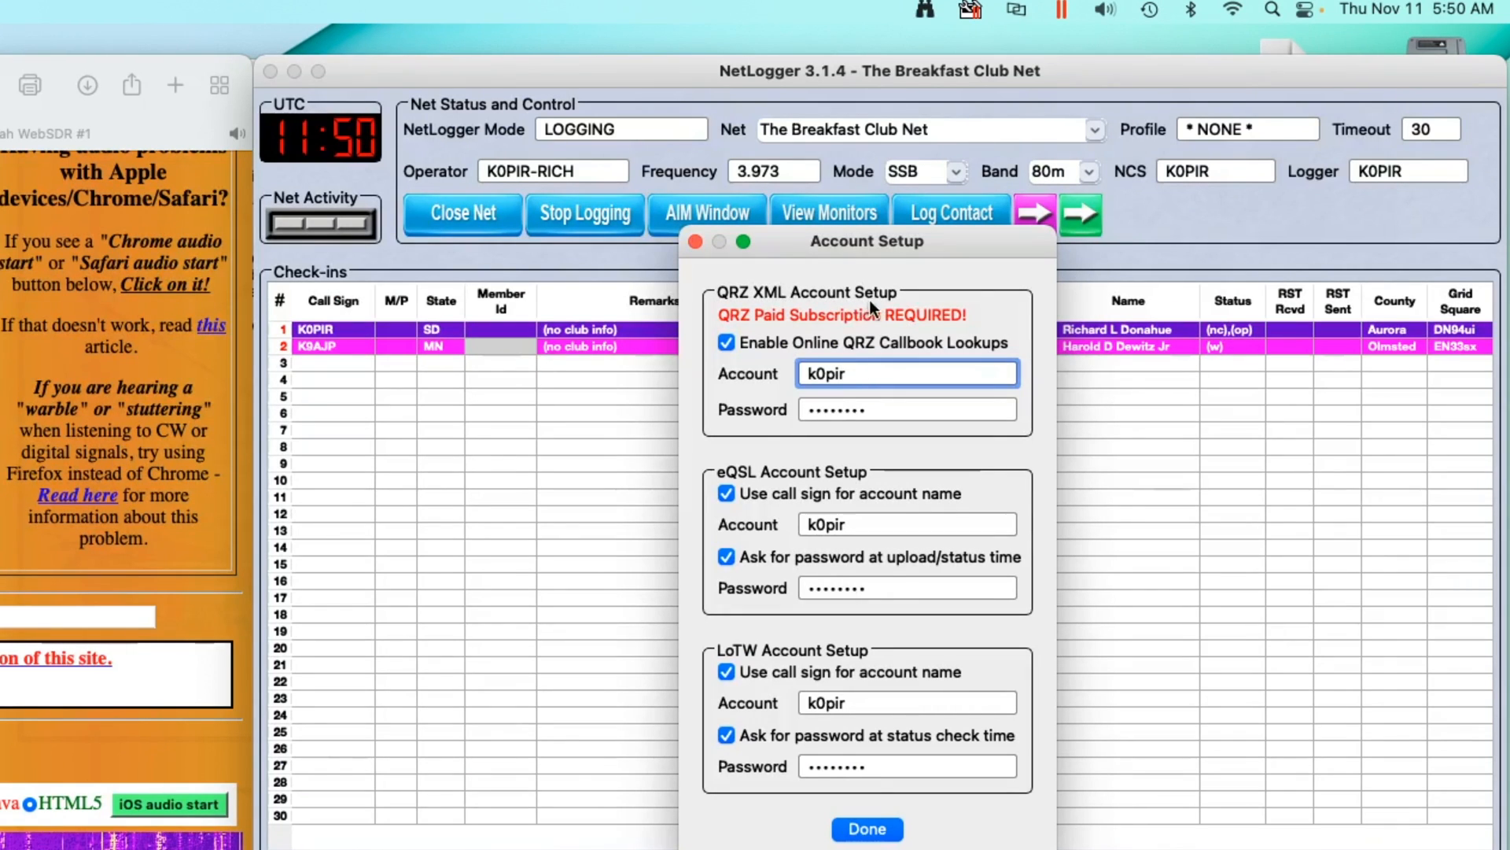
mouse_move(926, 336)
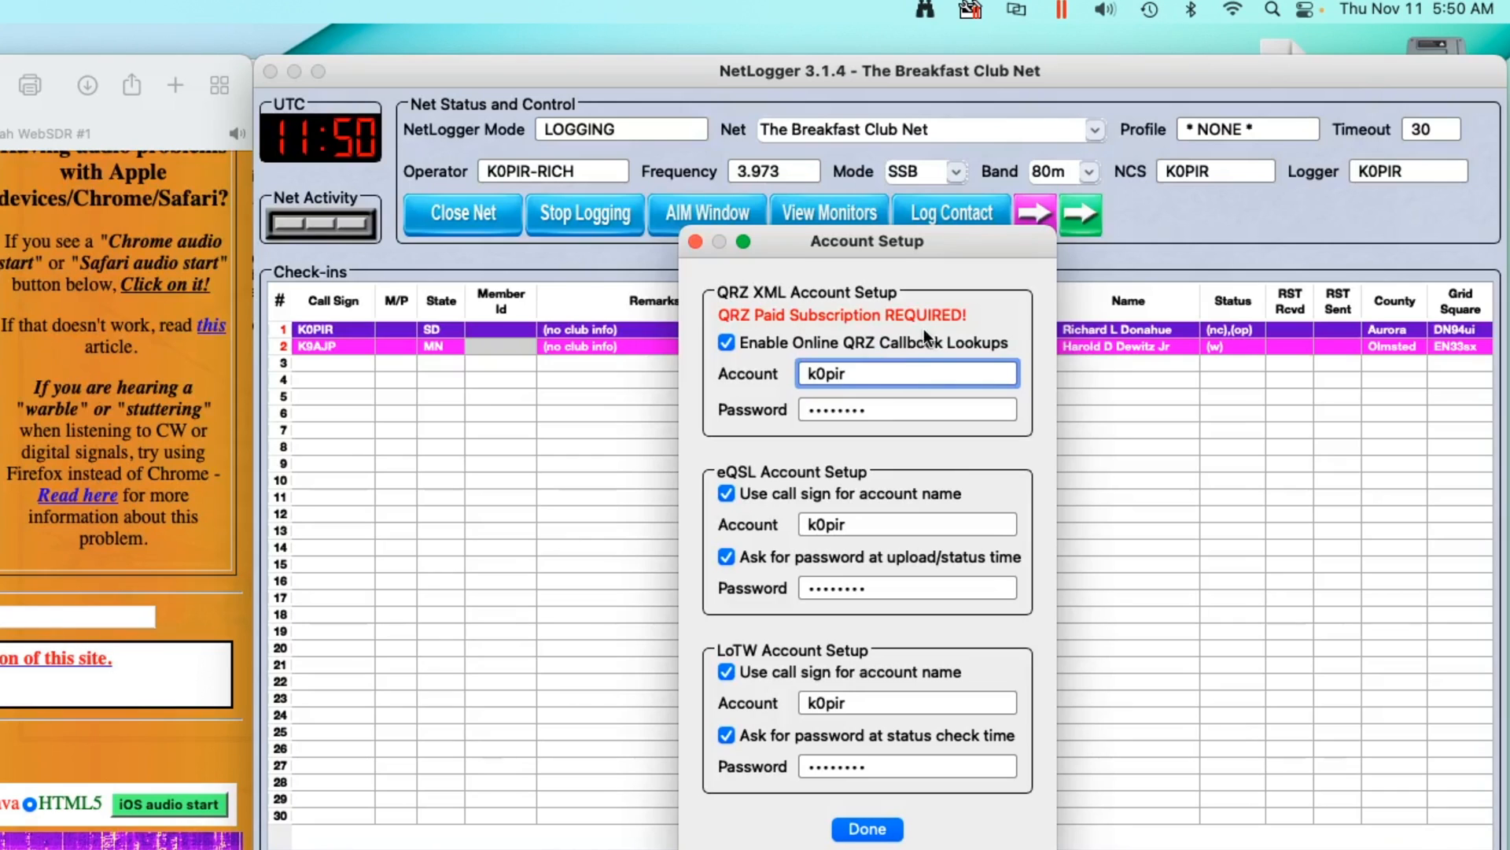
mouse_move(905, 361)
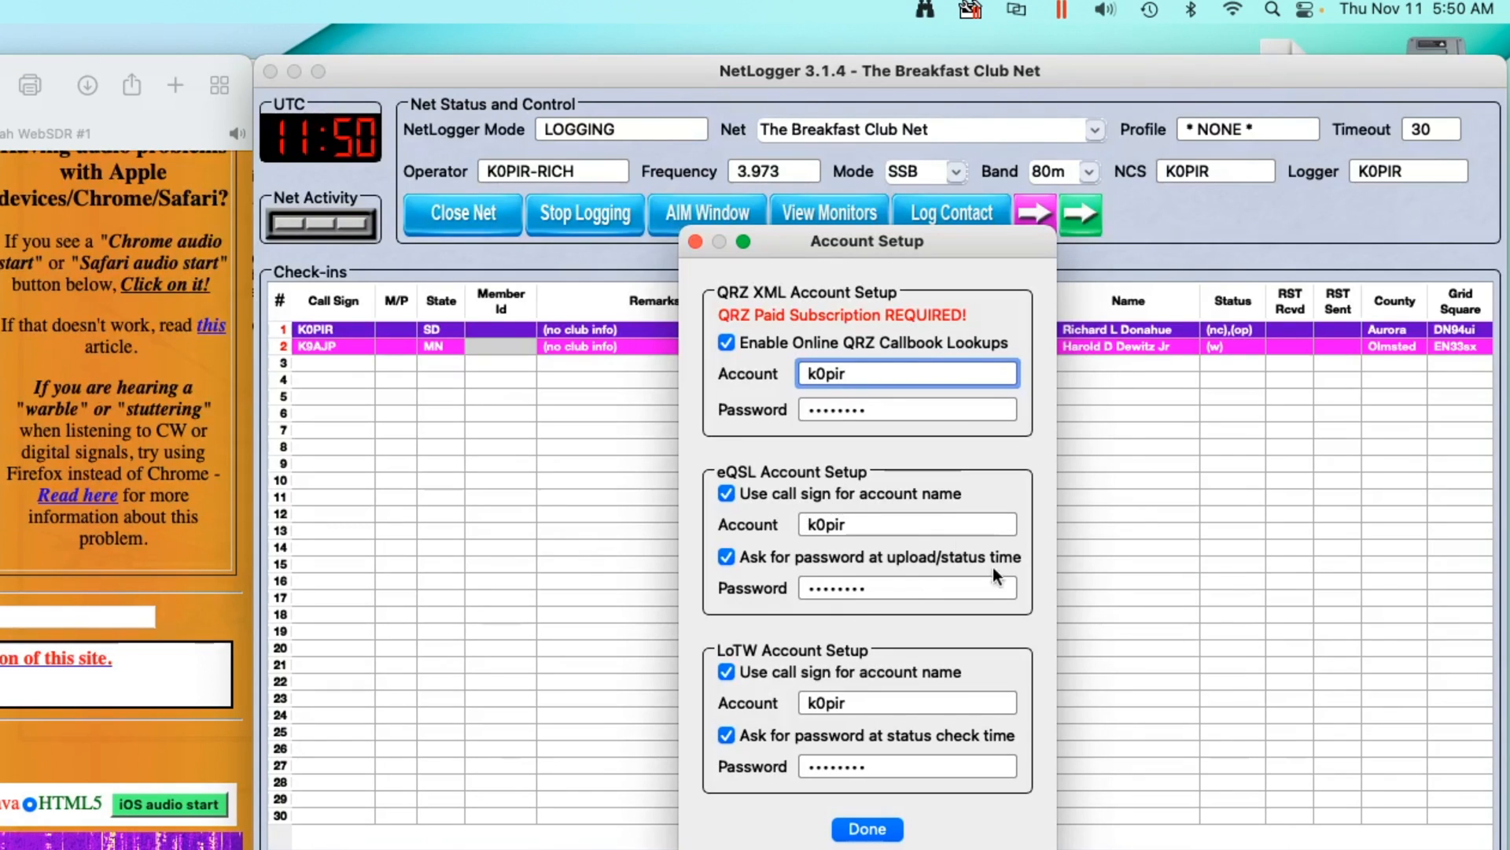
mouse_move(865, 828)
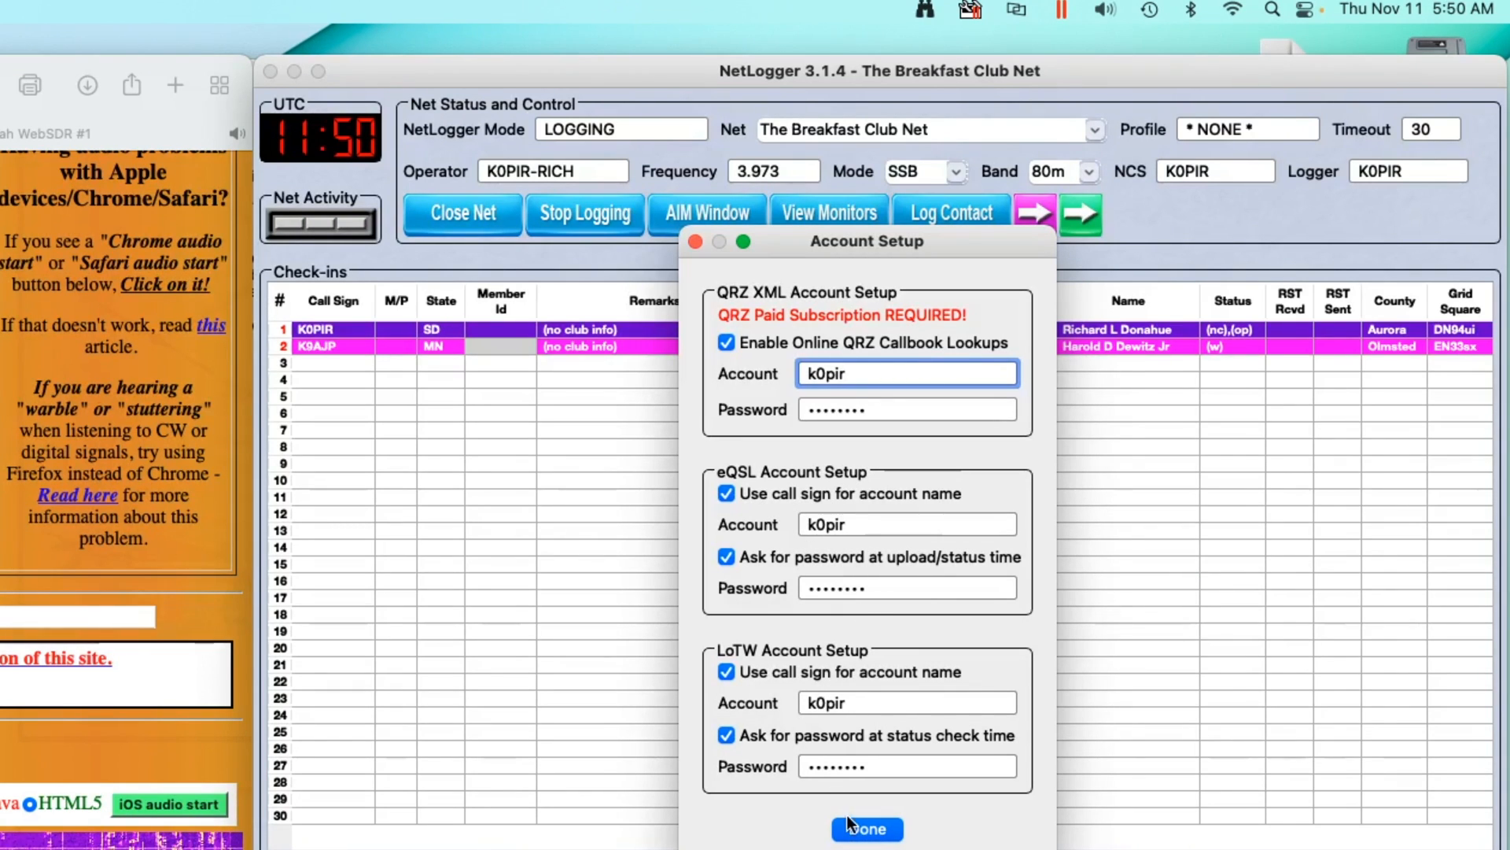
left_click(866, 828)
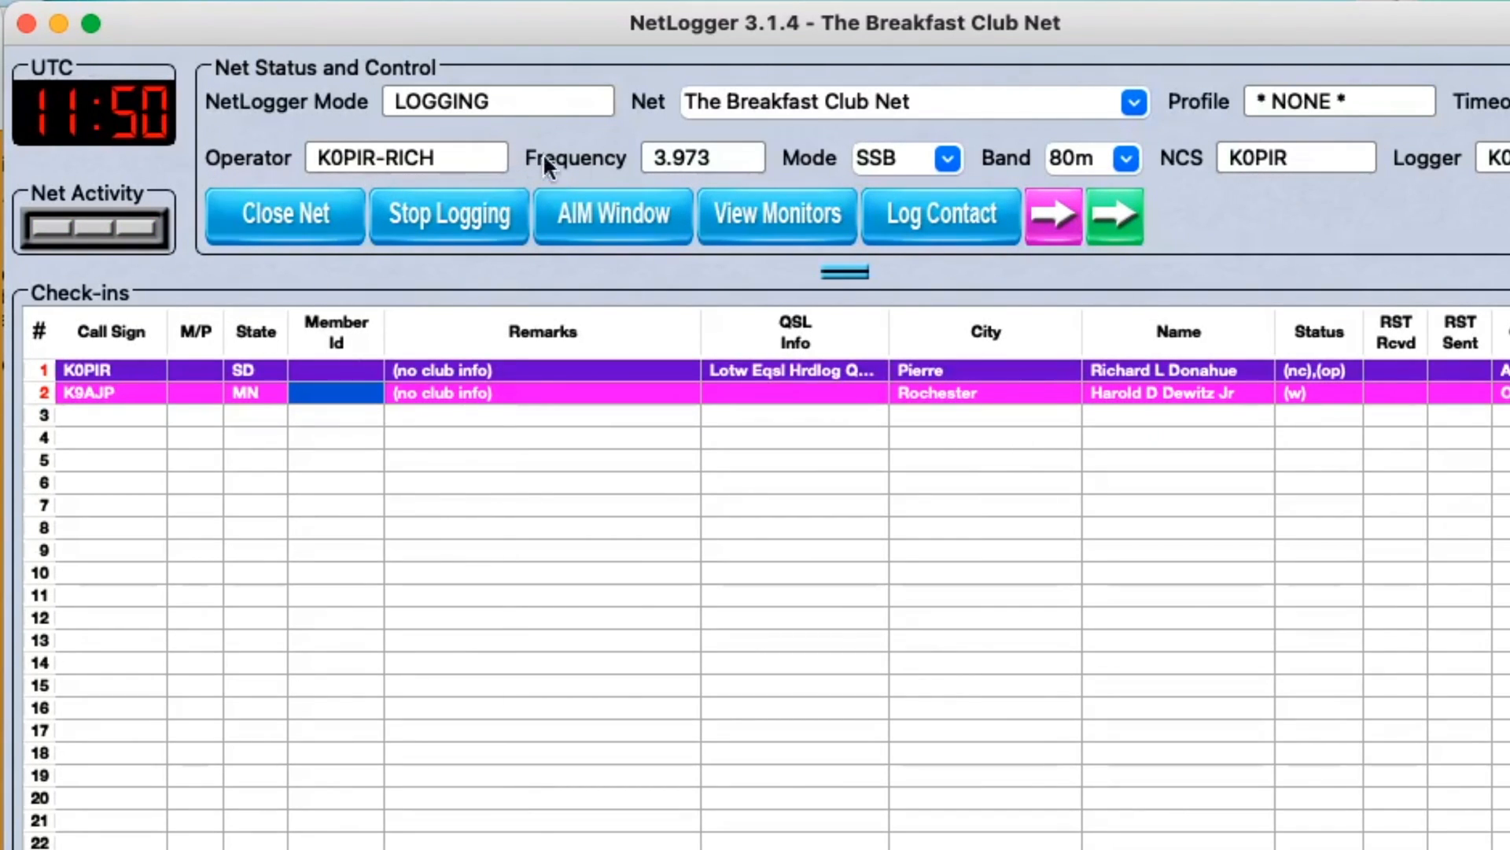
mouse_move(1231, 336)
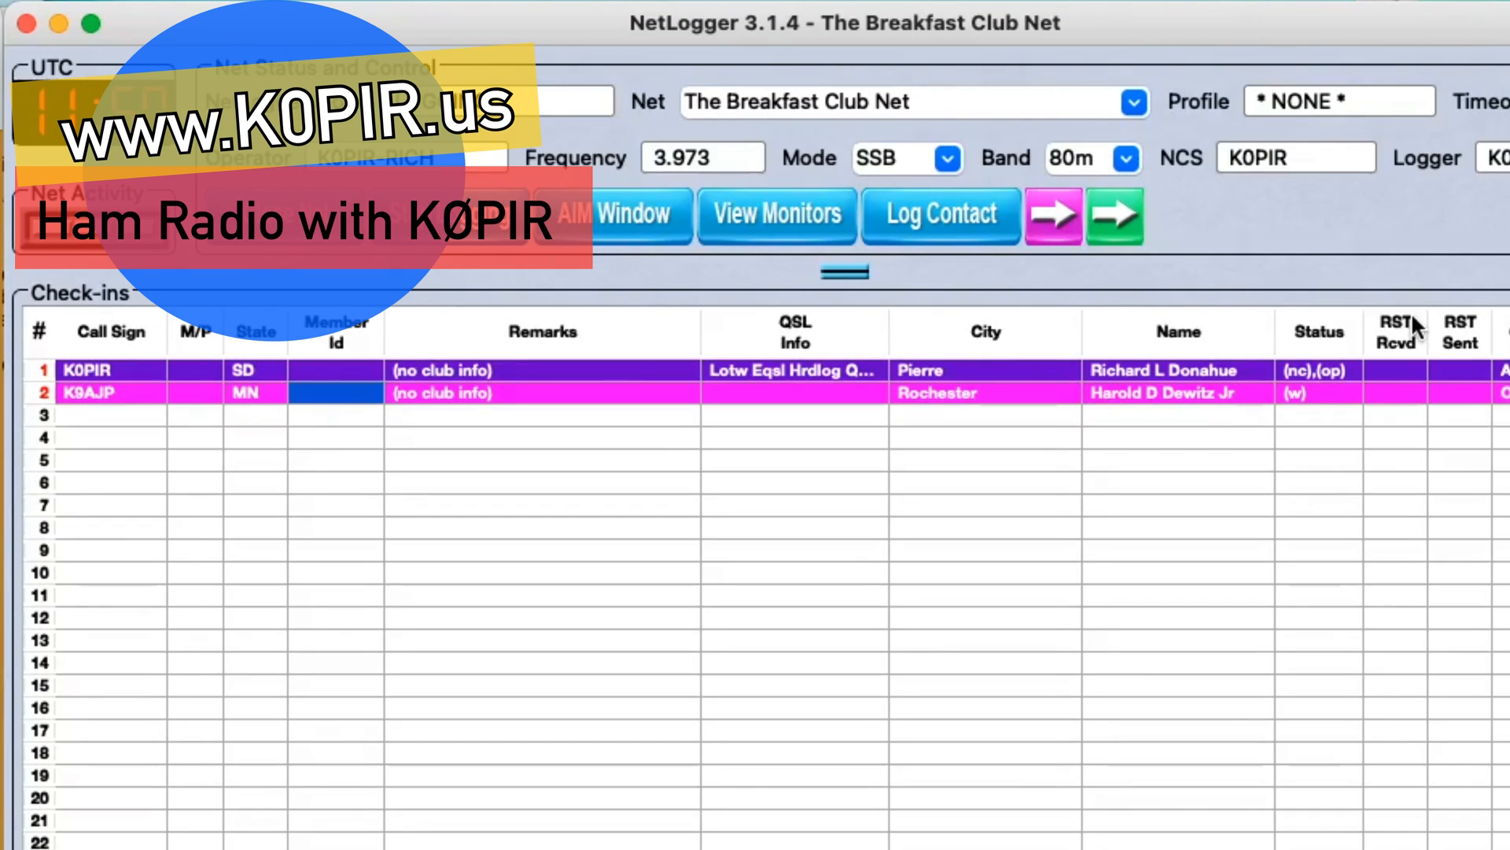
mouse_move(1185, 322)
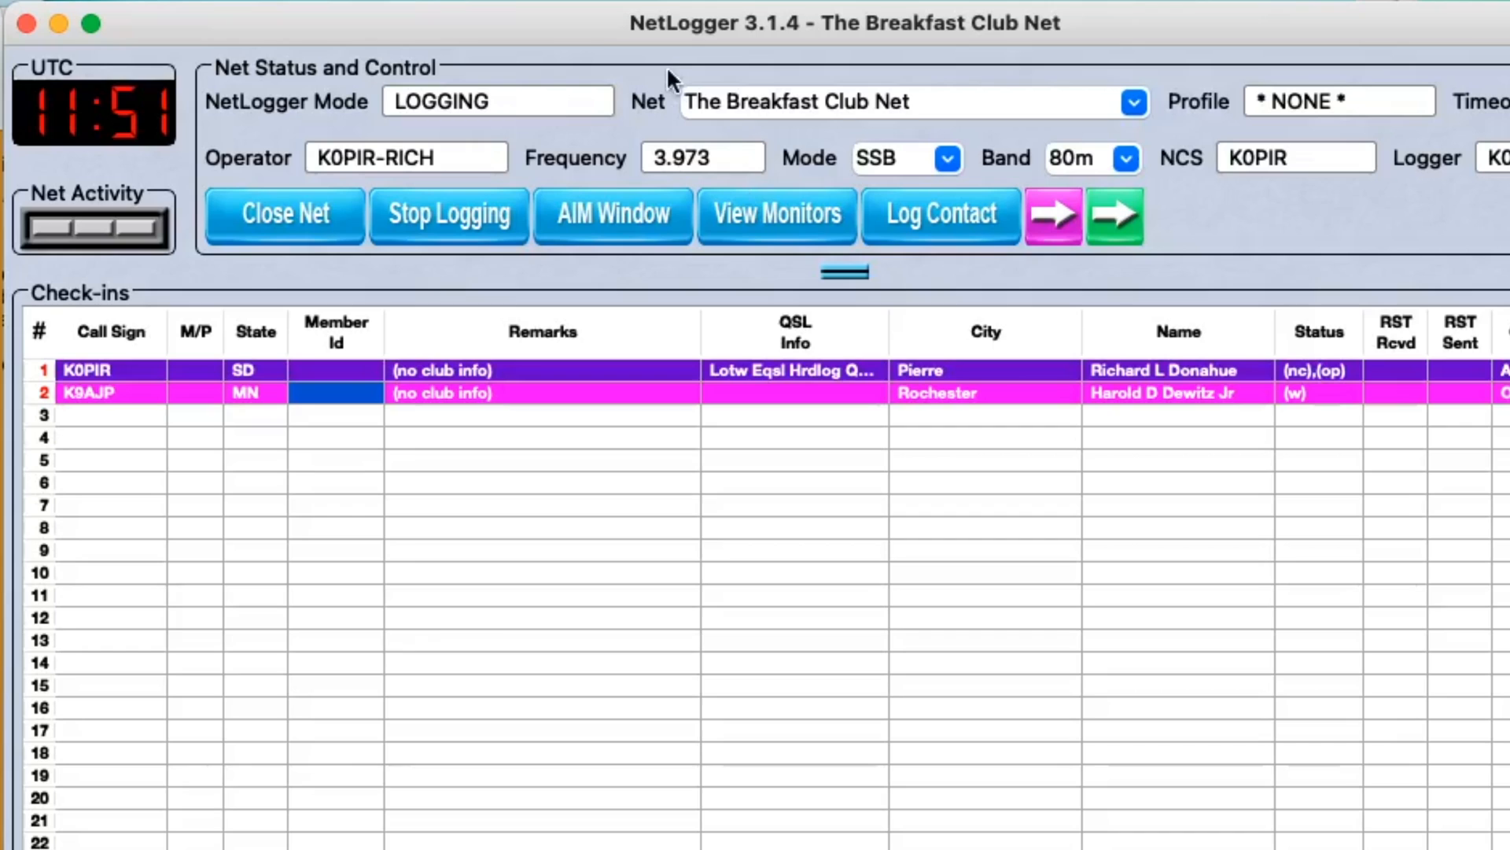
mouse_move(602, 37)
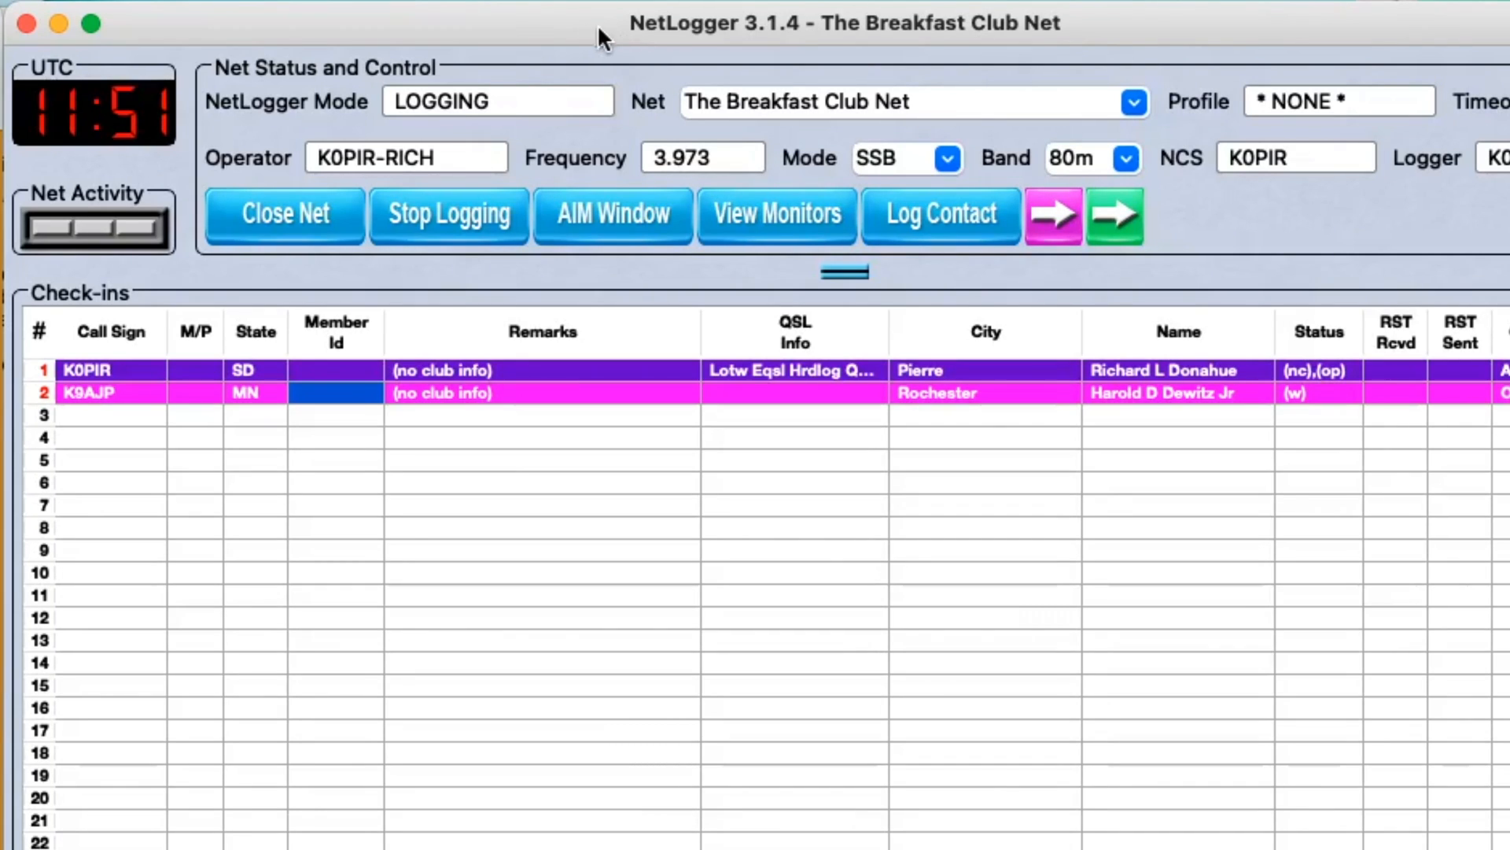
mouse_move(437, 34)
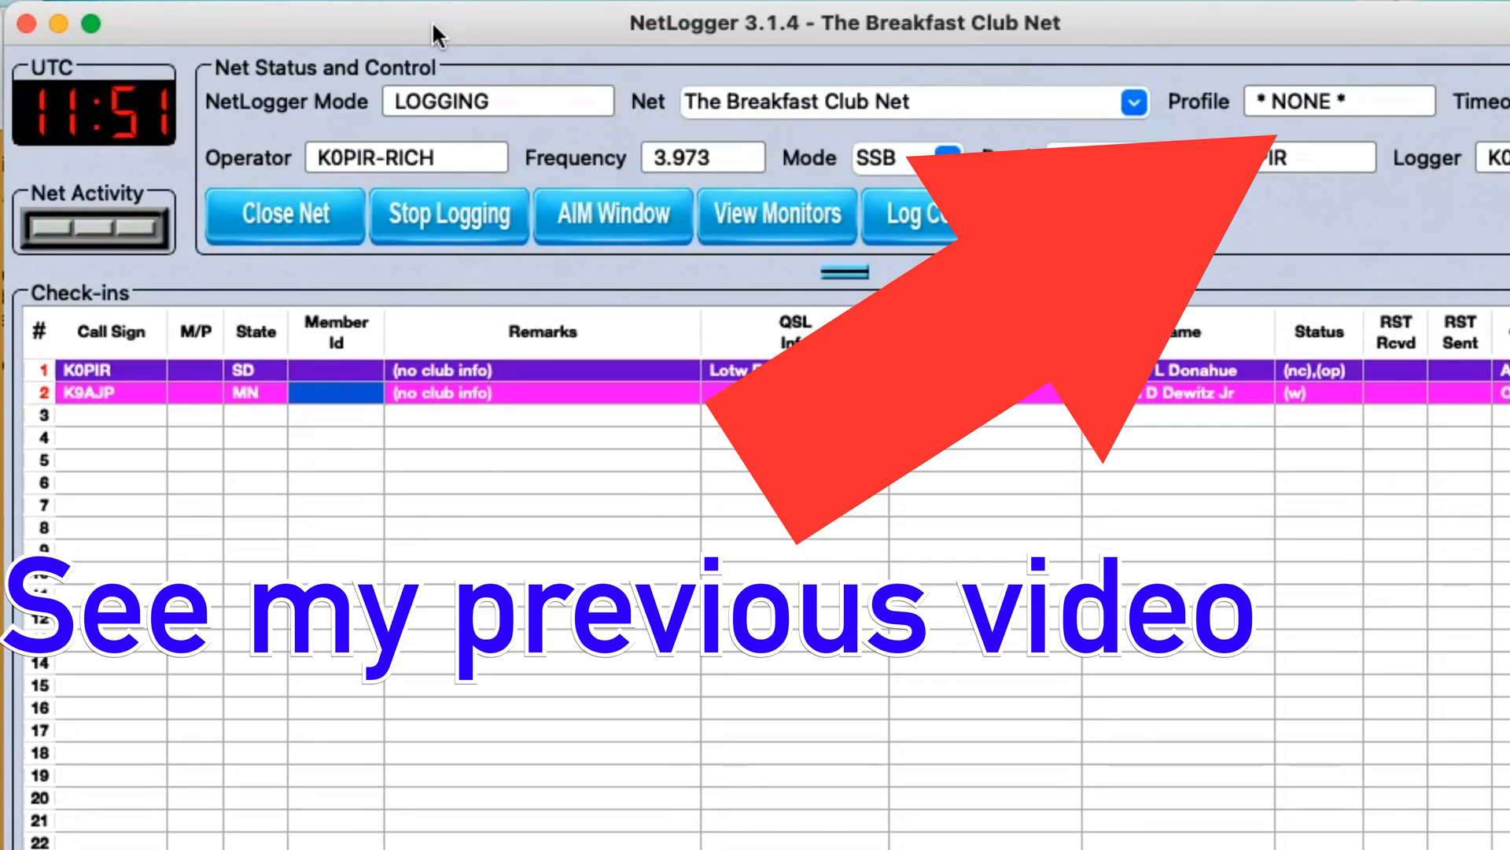
mouse_move(676, 50)
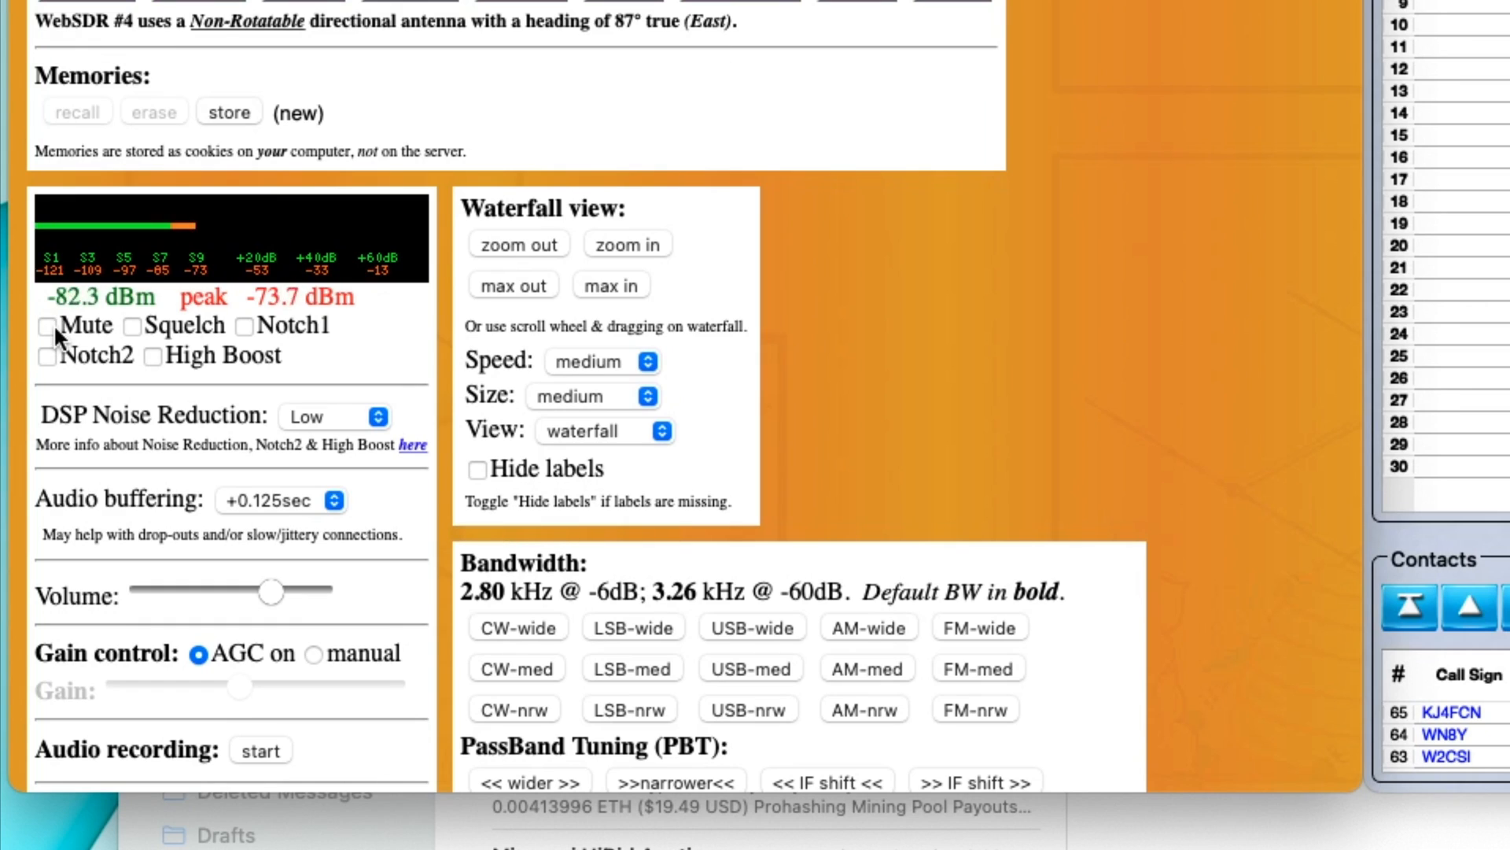
Step: Tick Mute below the S-meter to silence the WebSDR receiver on 3973 kHz LSB
left_click(48, 327)
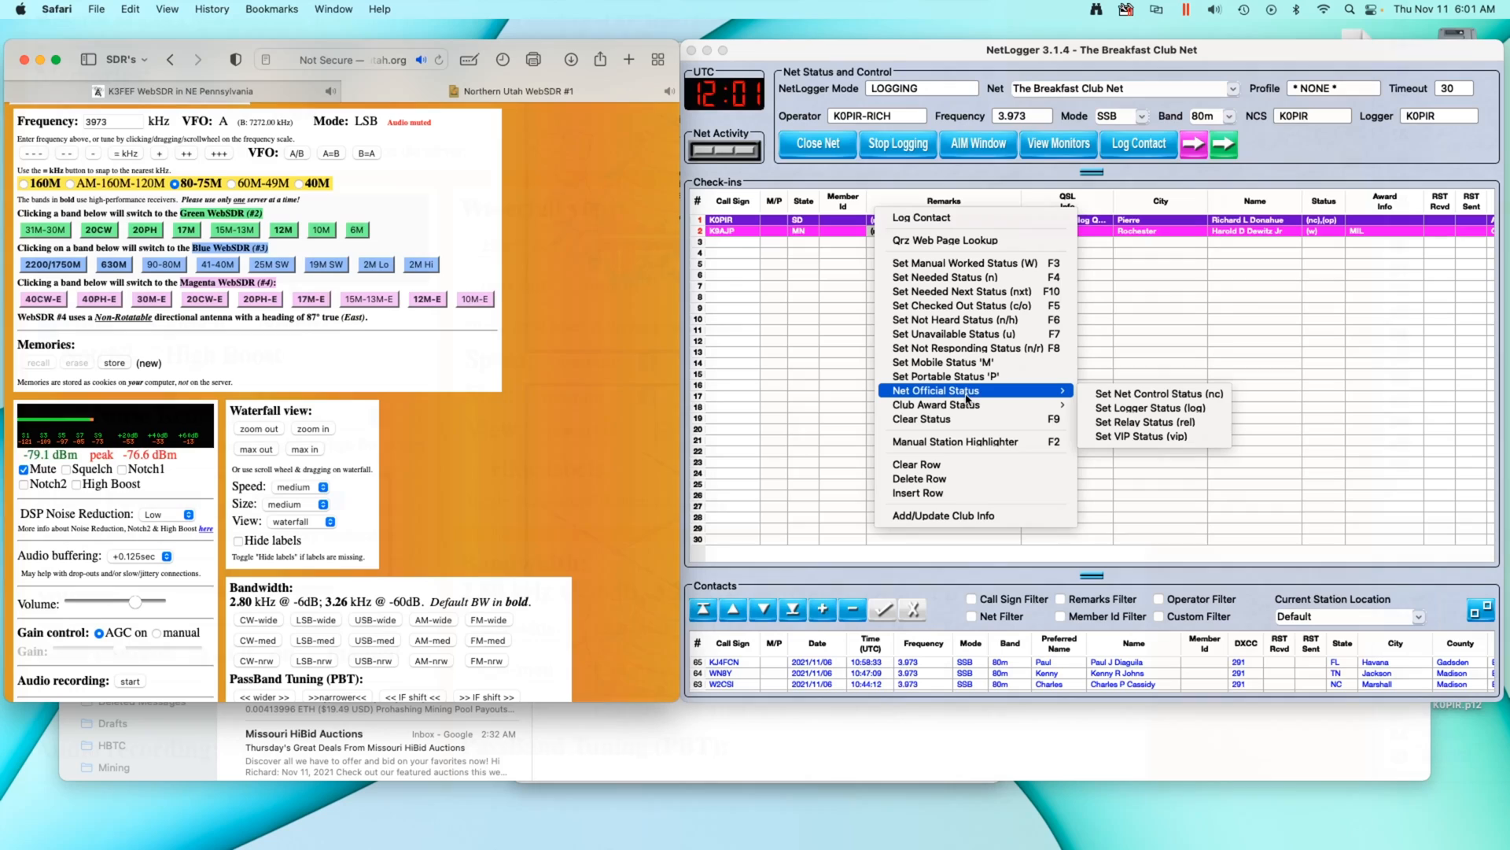
mouse_move(1159, 393)
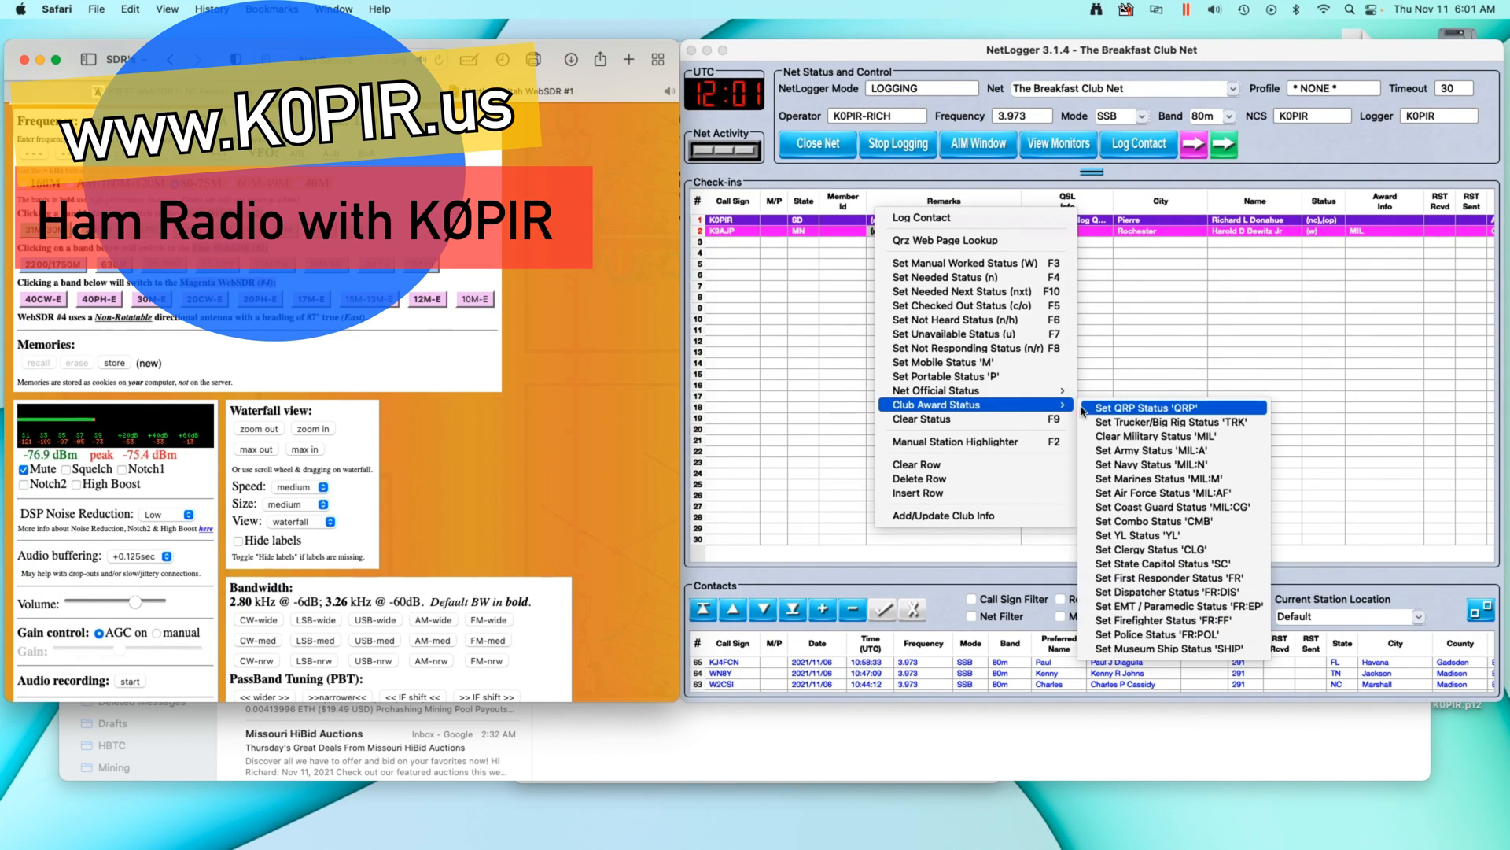
mouse_move(1175, 435)
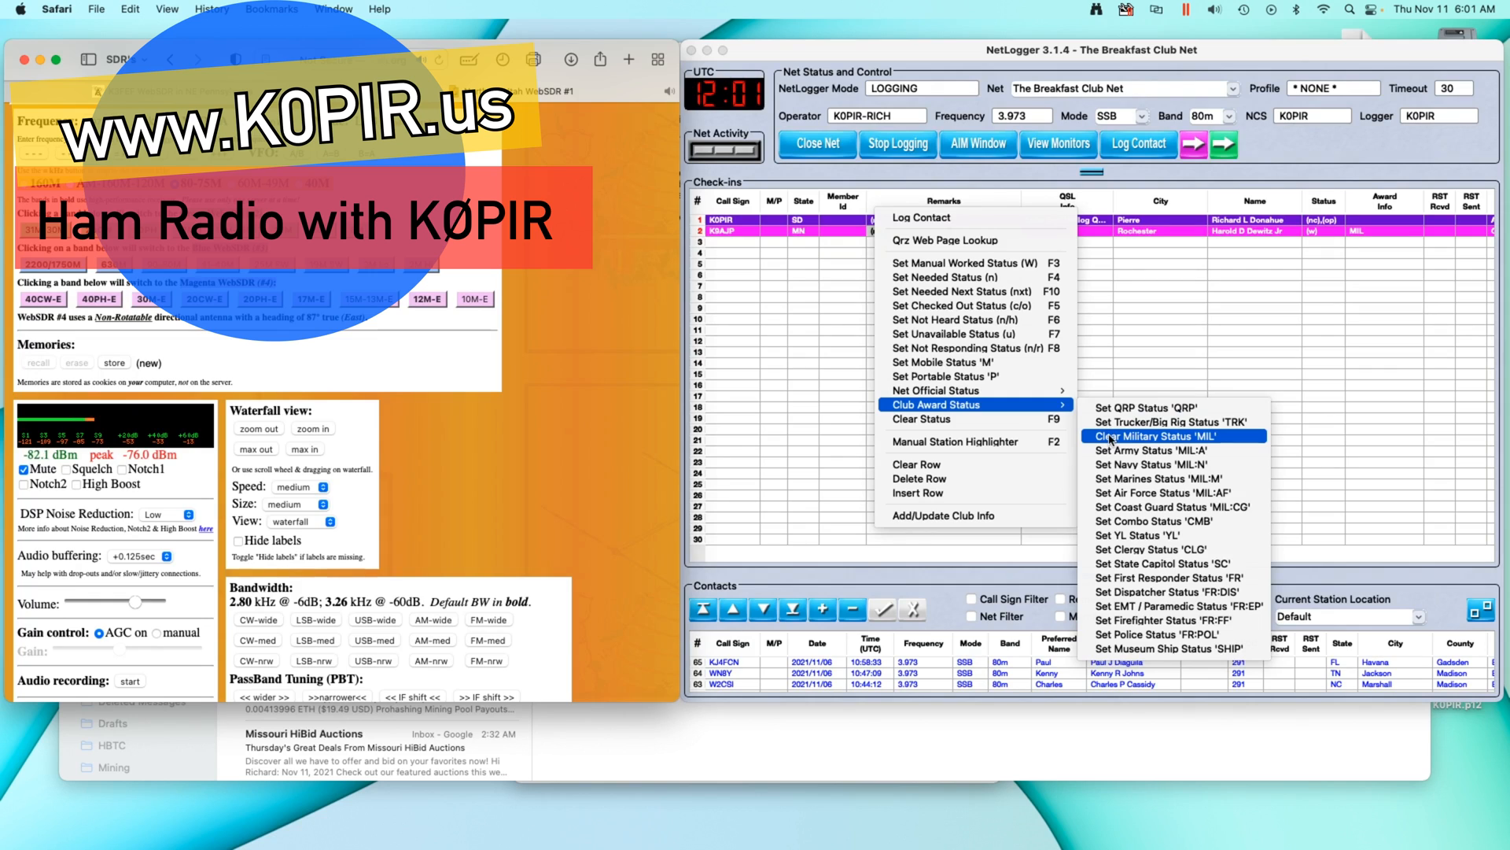
left_click(1161, 435)
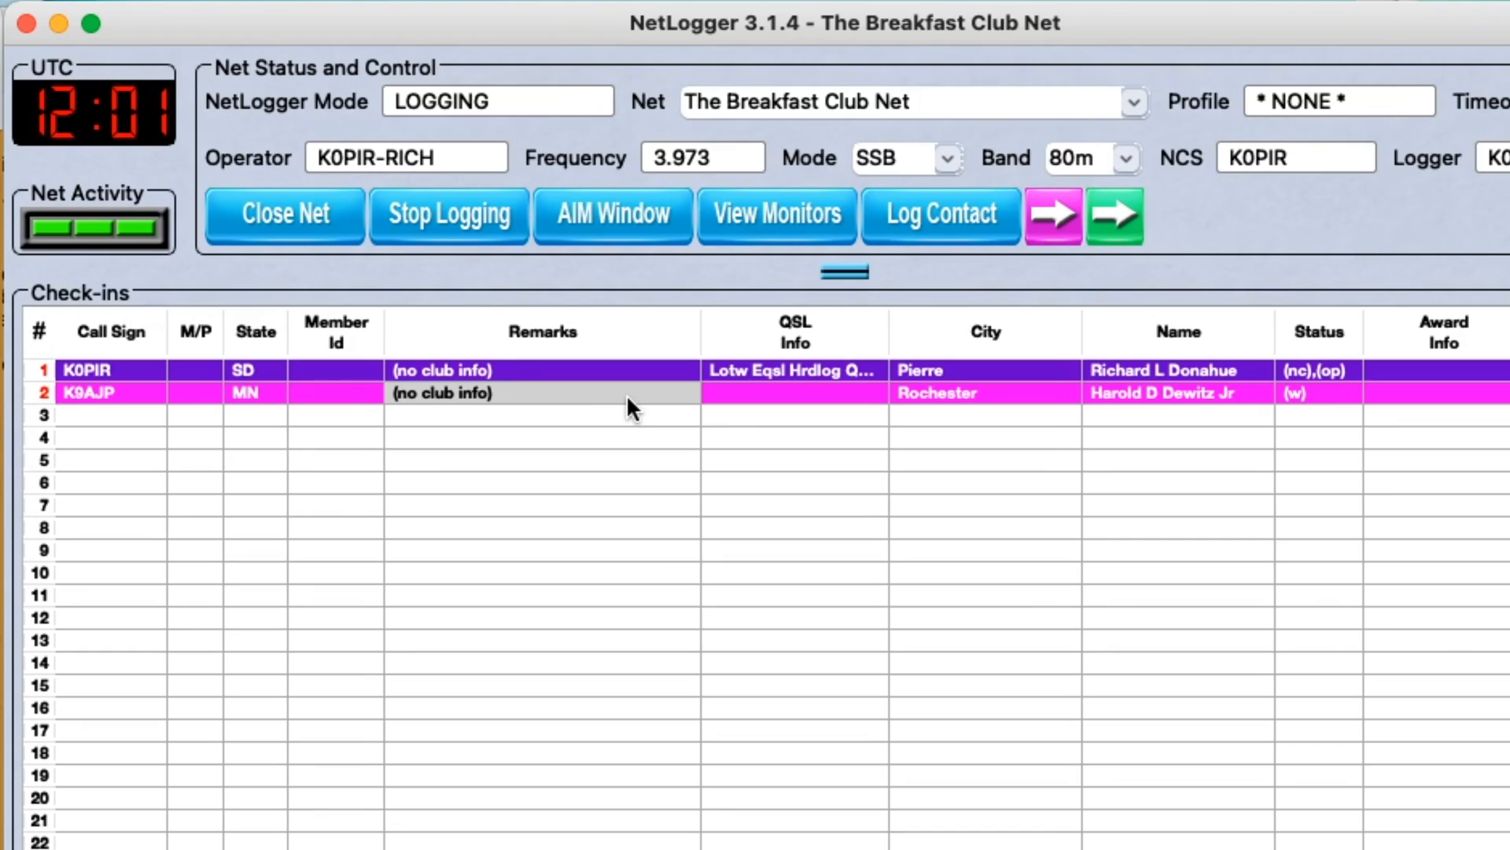
mouse_move(227, 424)
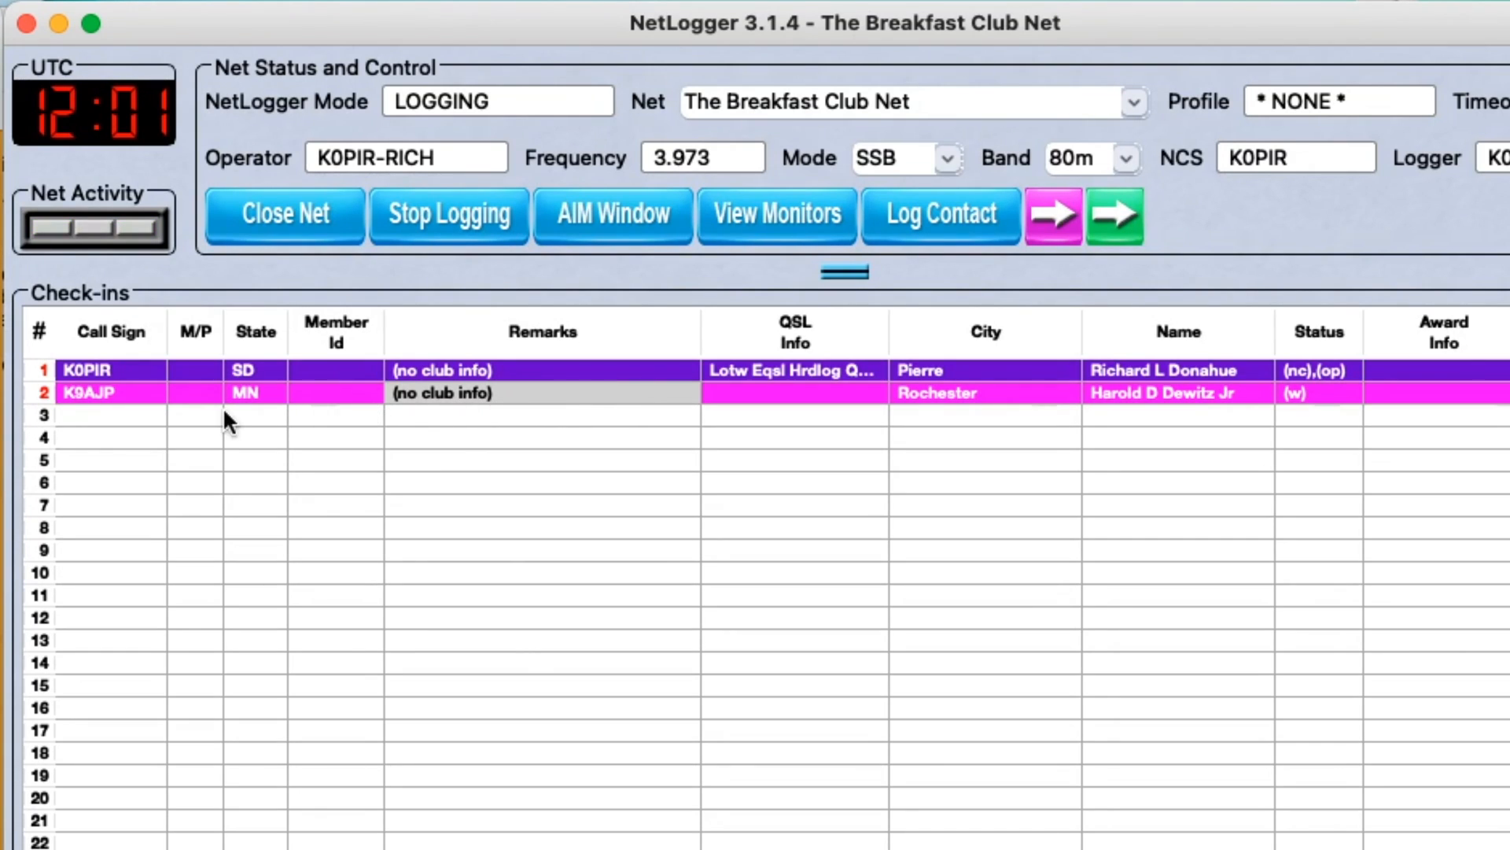
mouse_move(194, 421)
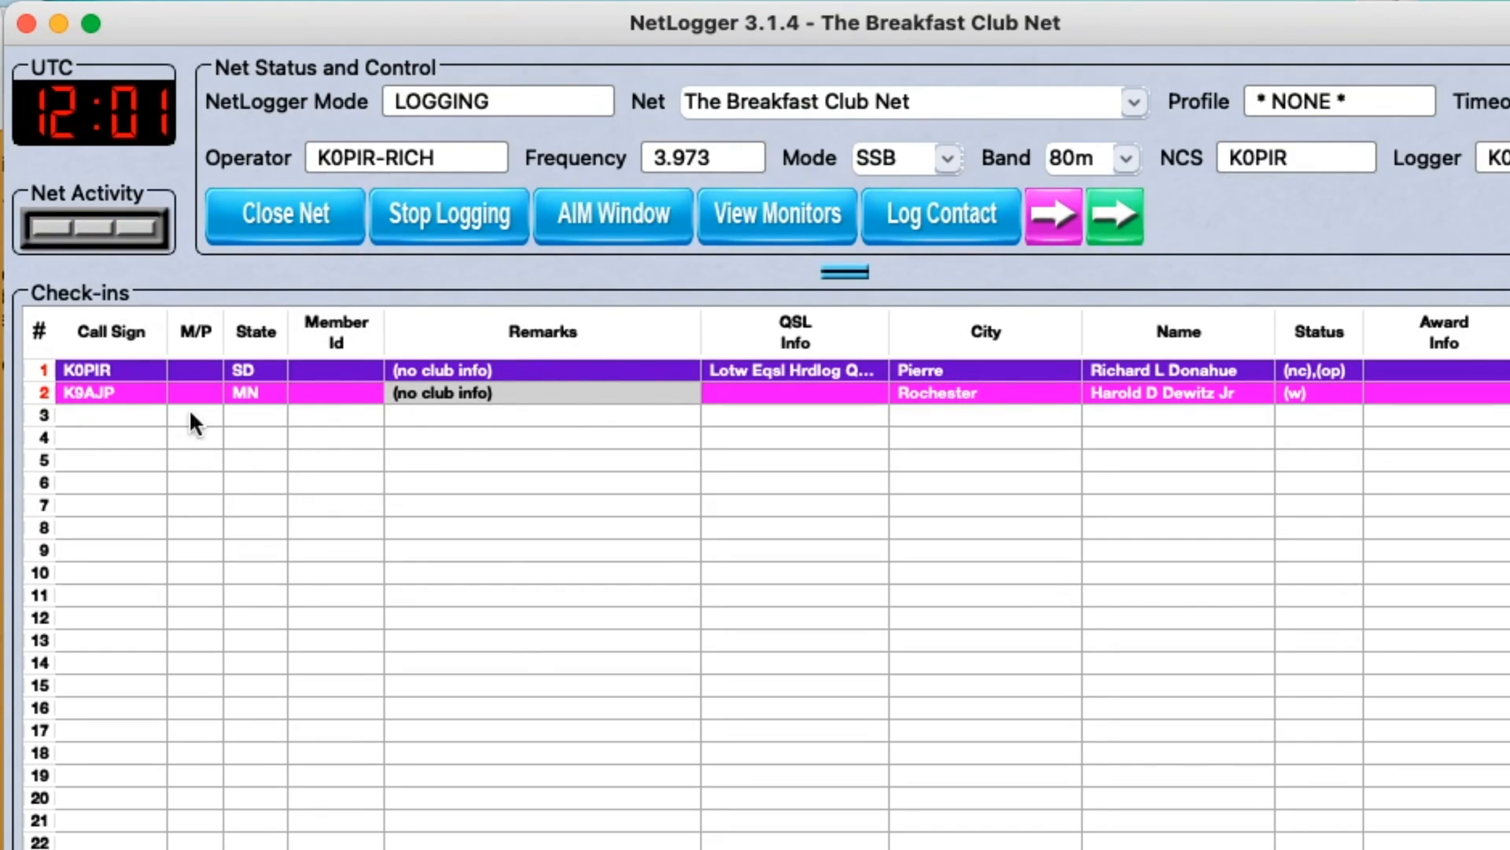
left_click(111, 416)
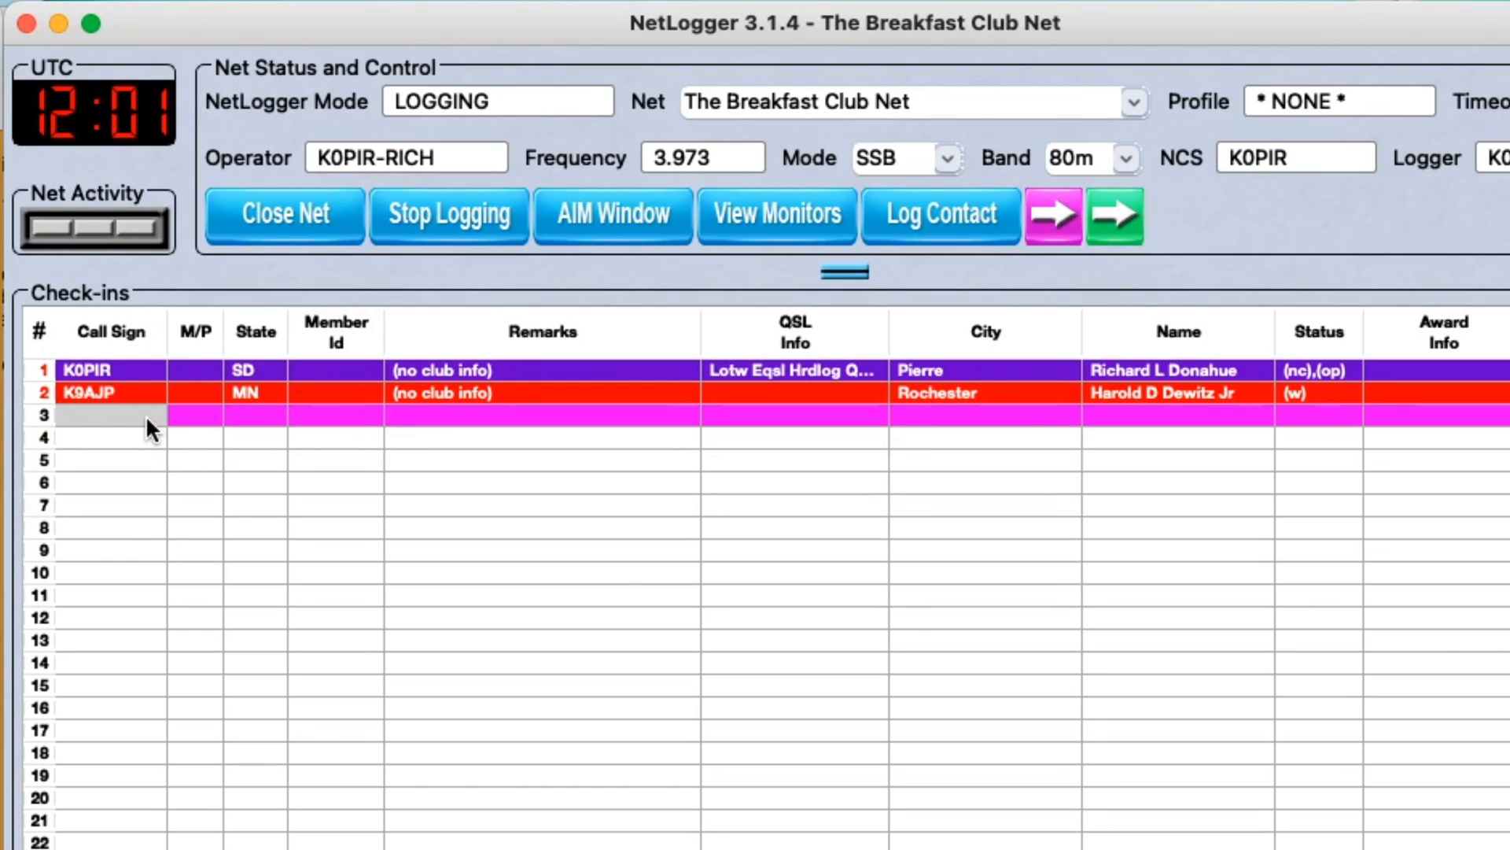
type("n0")
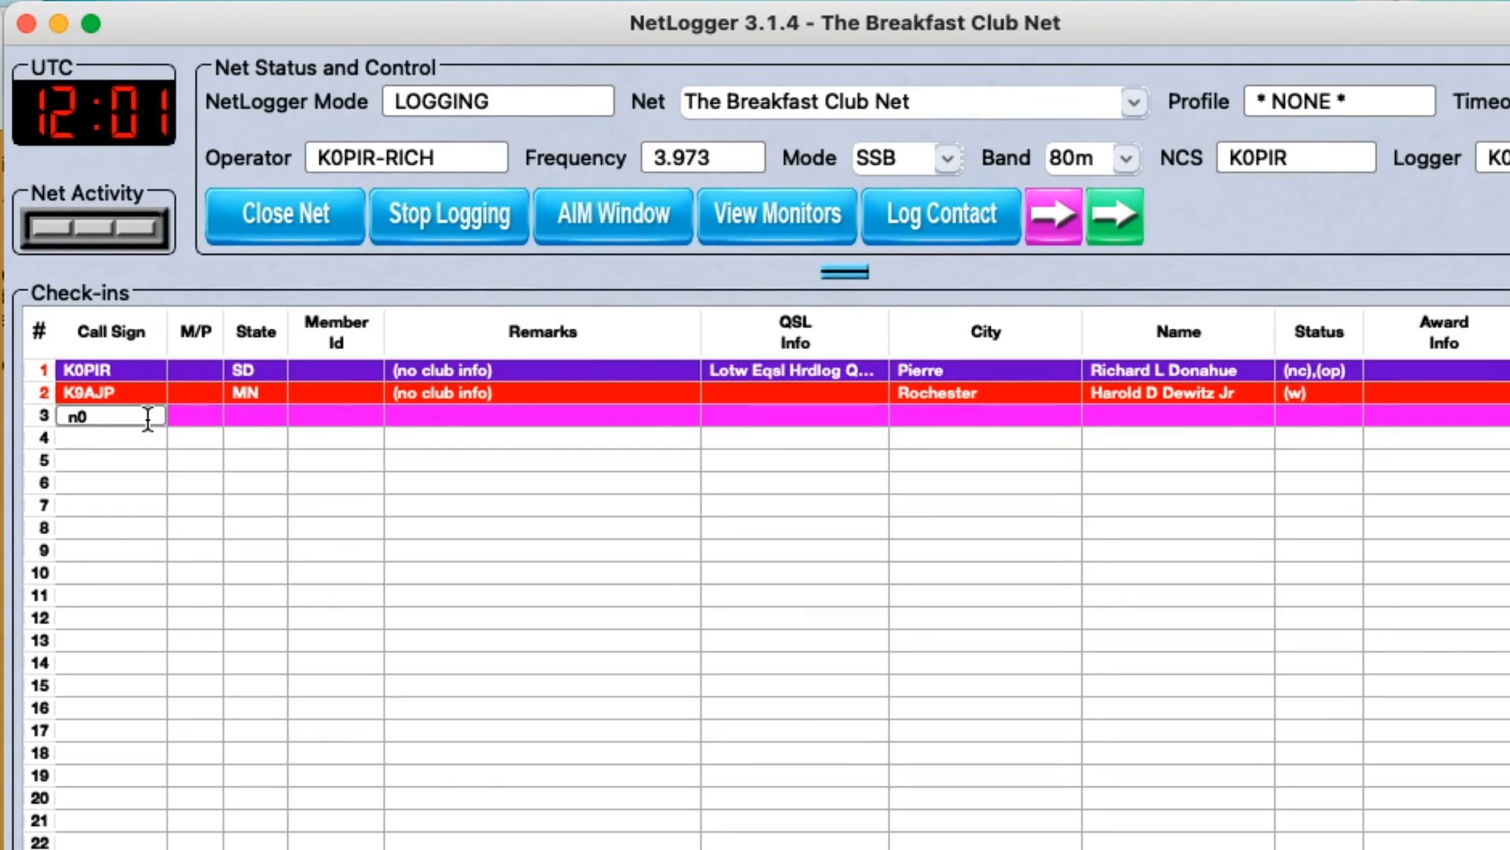
type("vcu")
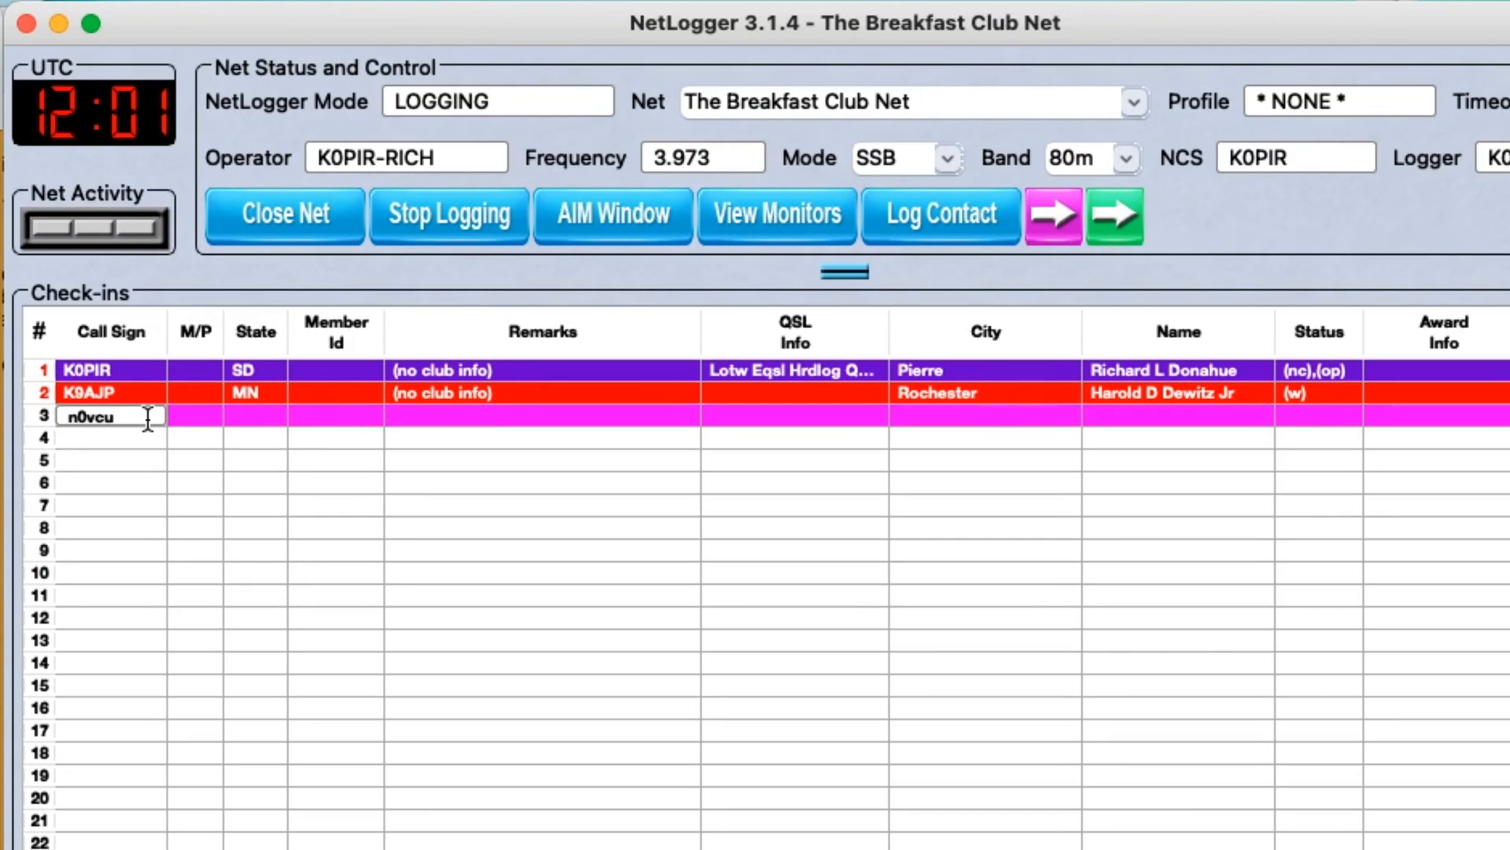
key("Return")
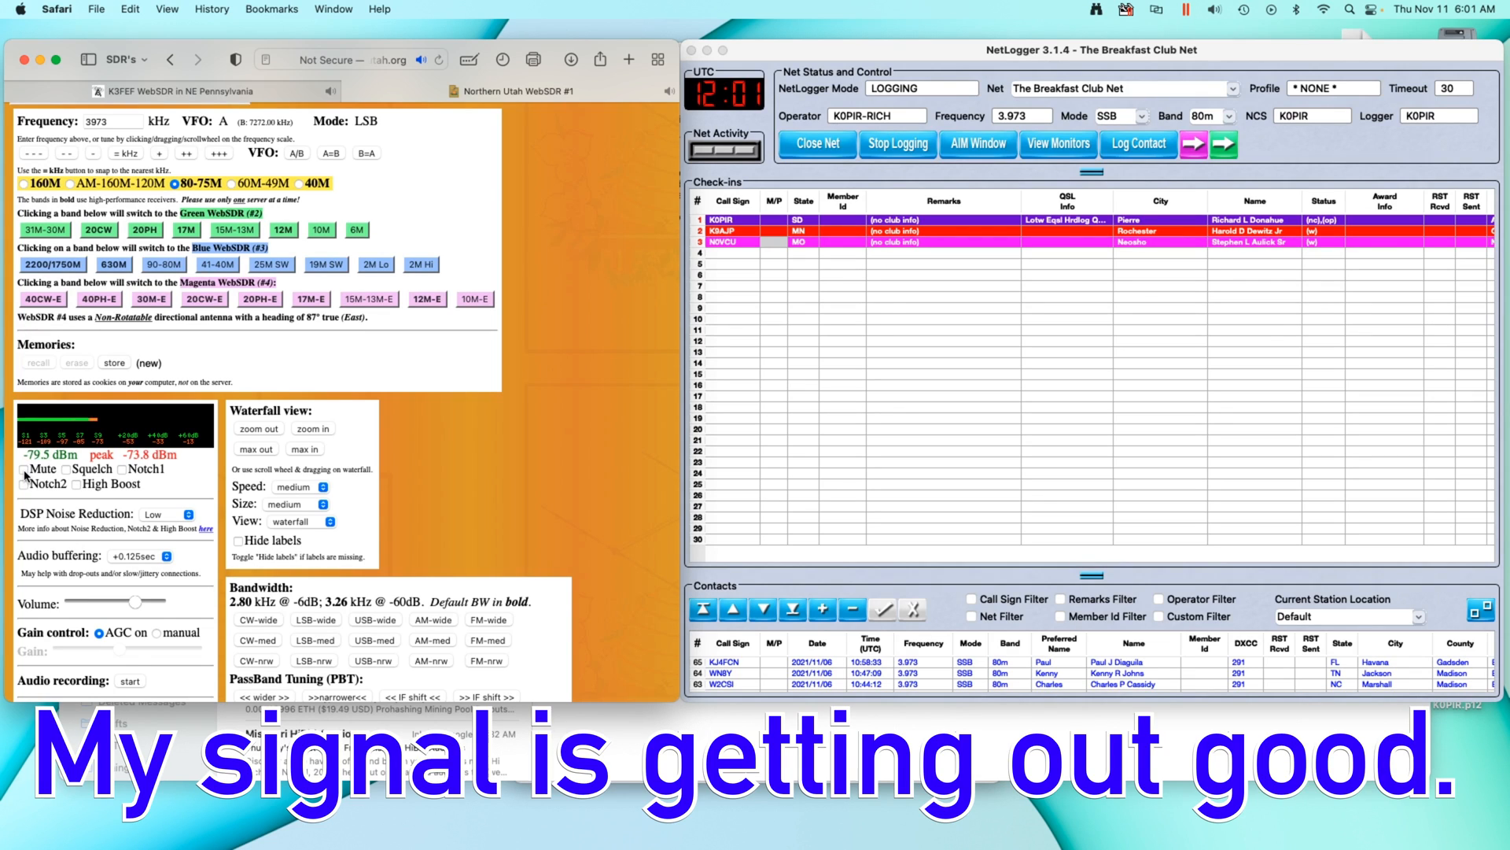
mouse_move(26, 468)
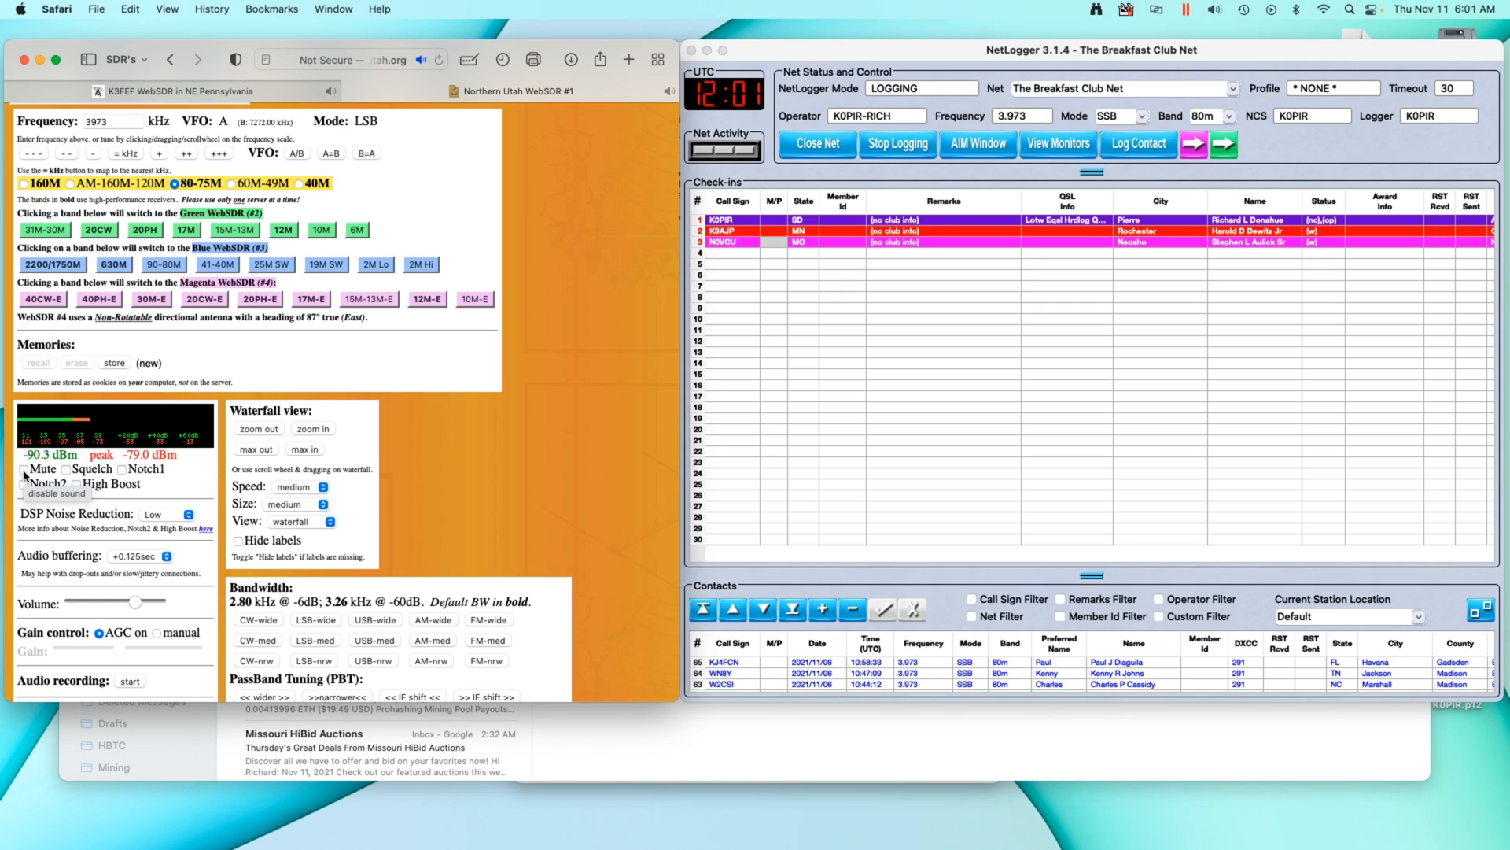
Step: Toggle the WebSDR Mute checkbox on, off, and on again
left_click(24, 469)
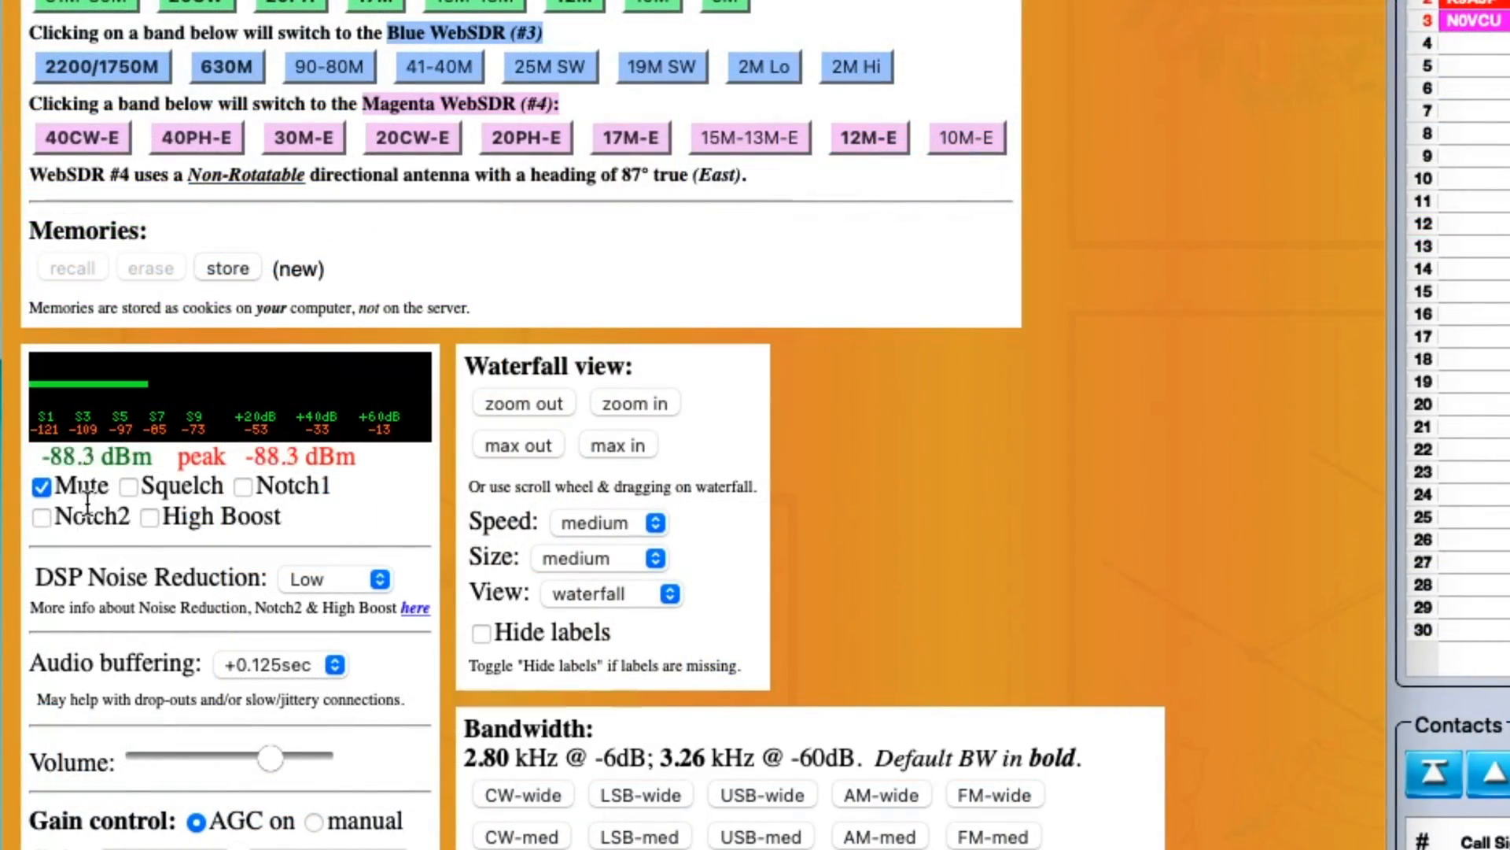
left_click(41, 488)
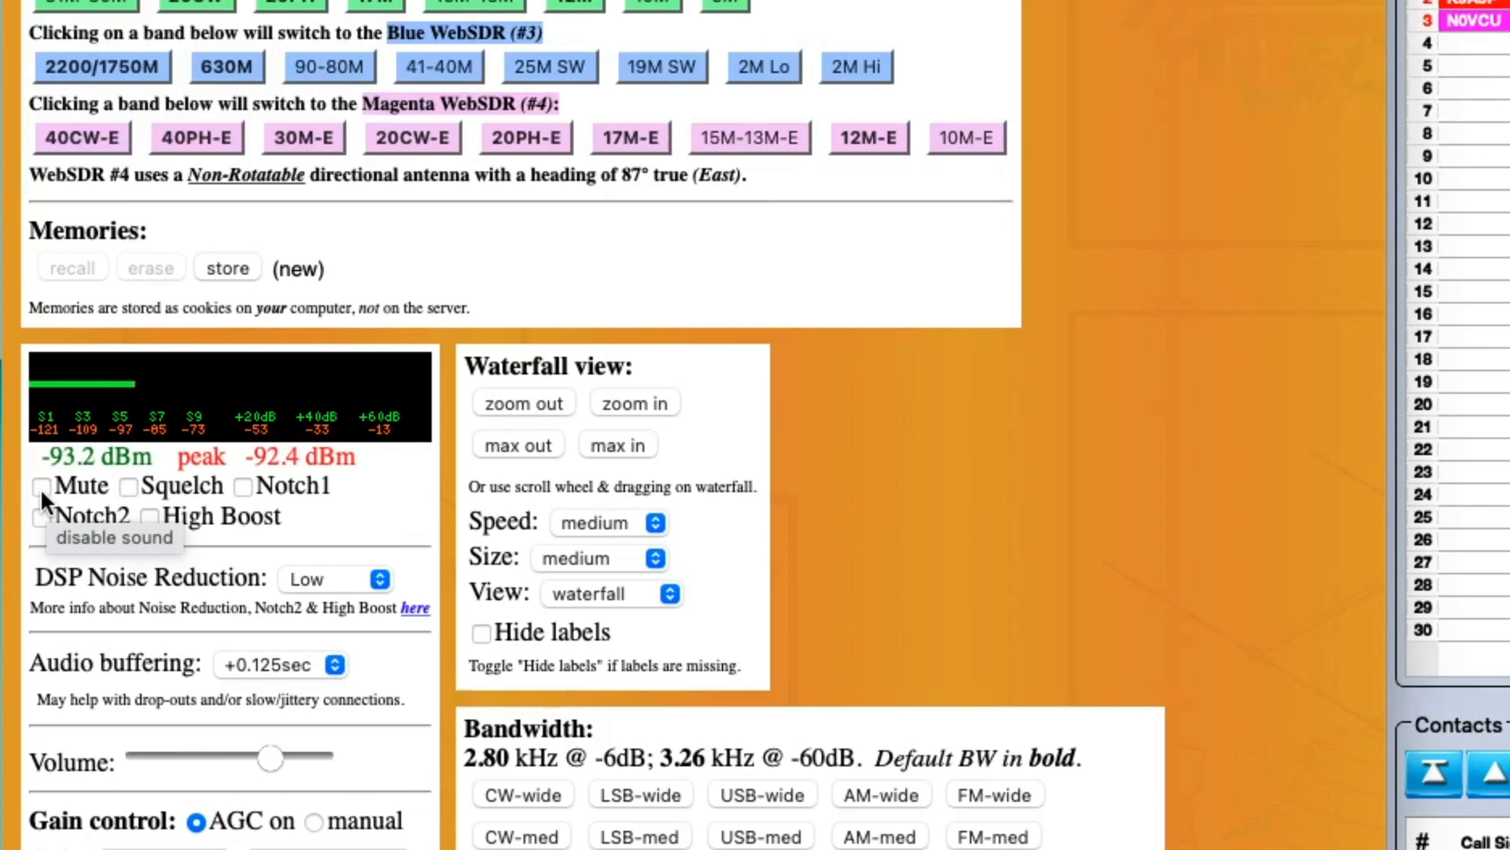
left_click(42, 485)
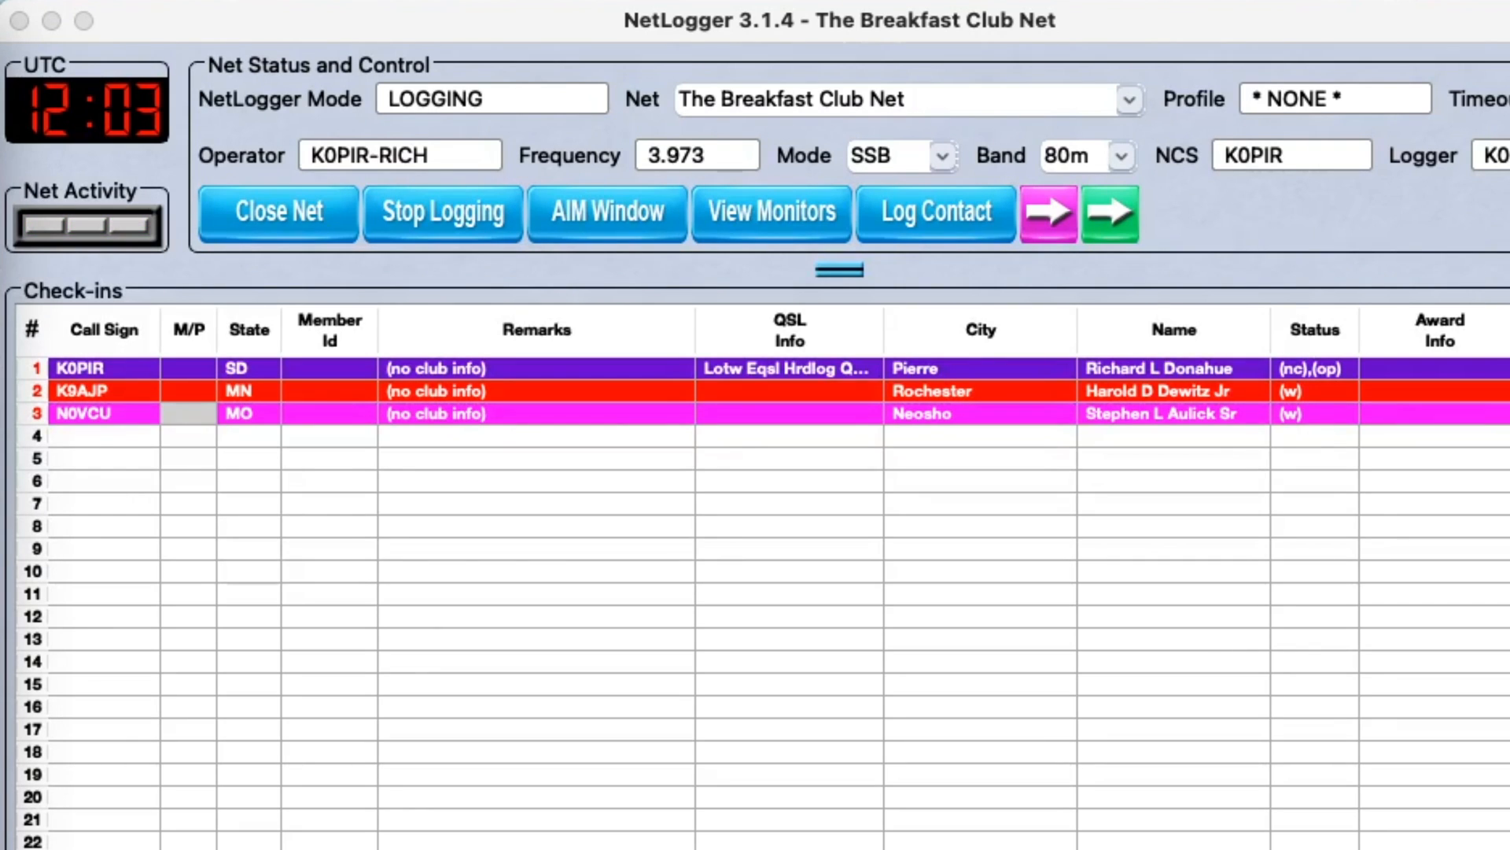
left_click(96, 435)
type("n9oi")
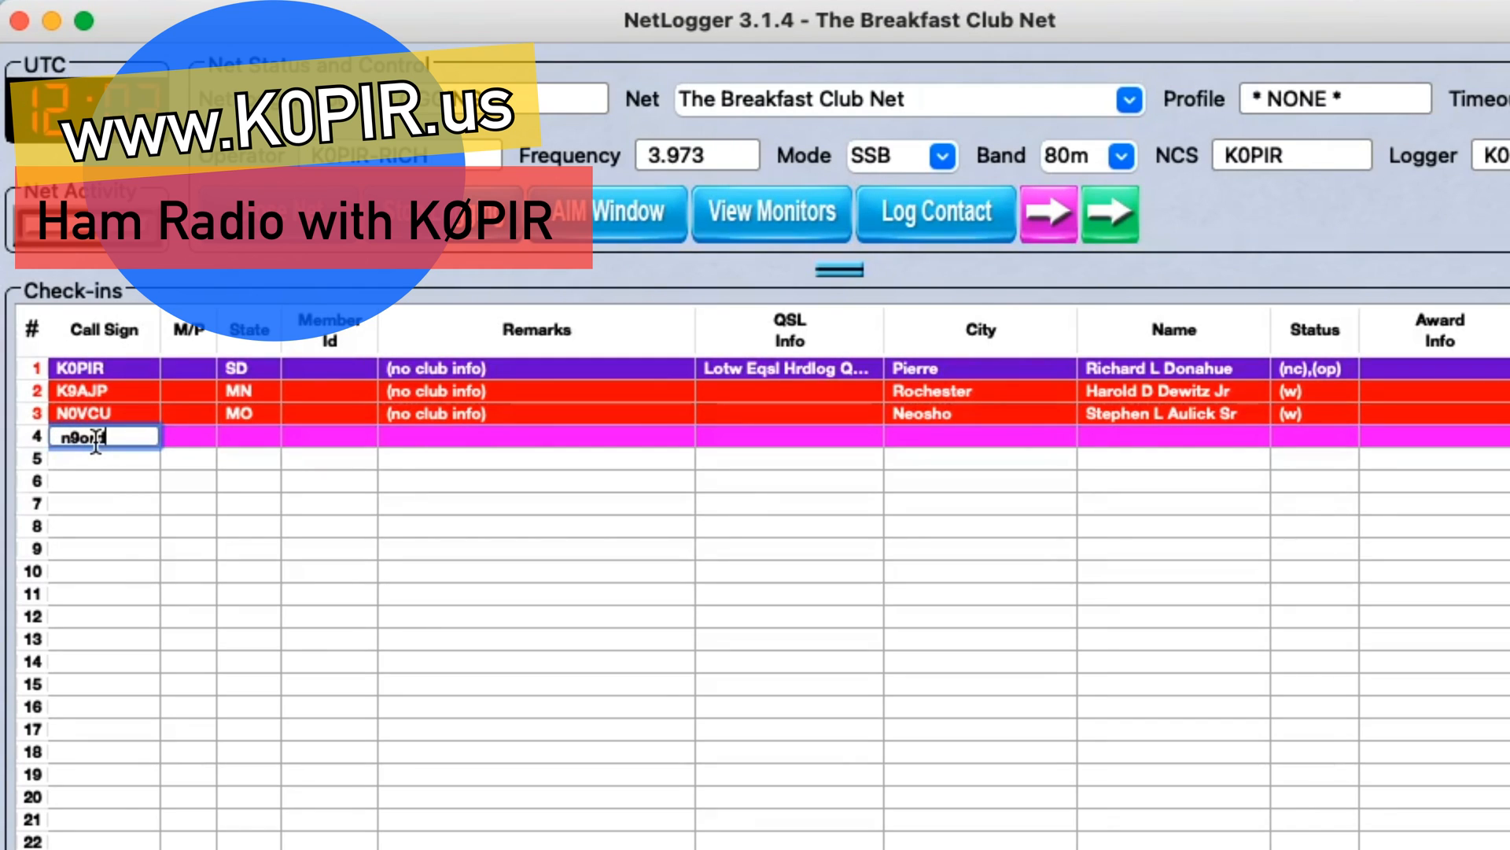
type("rd")
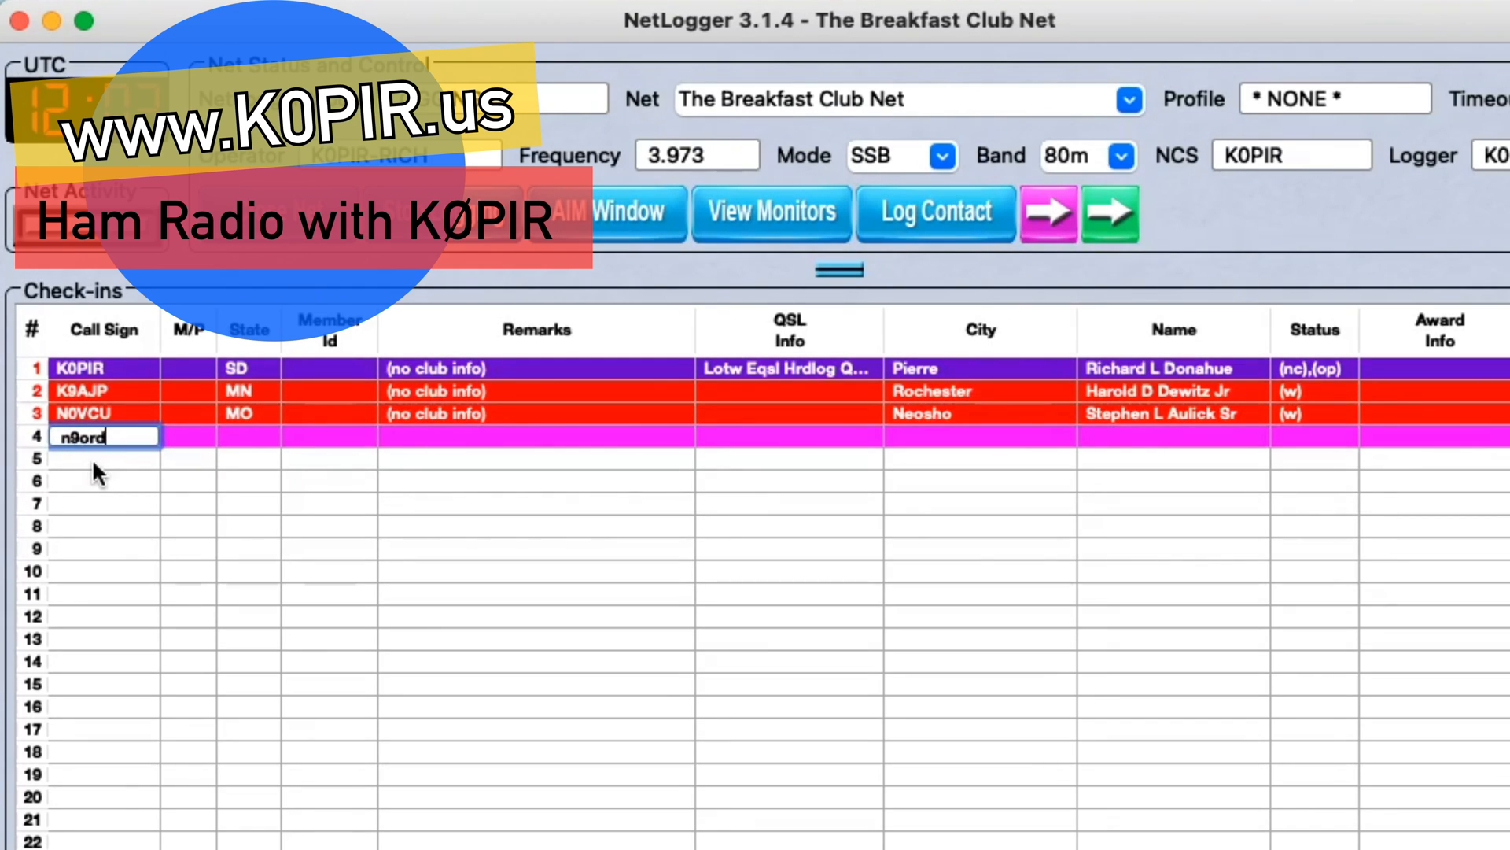
key("Return")
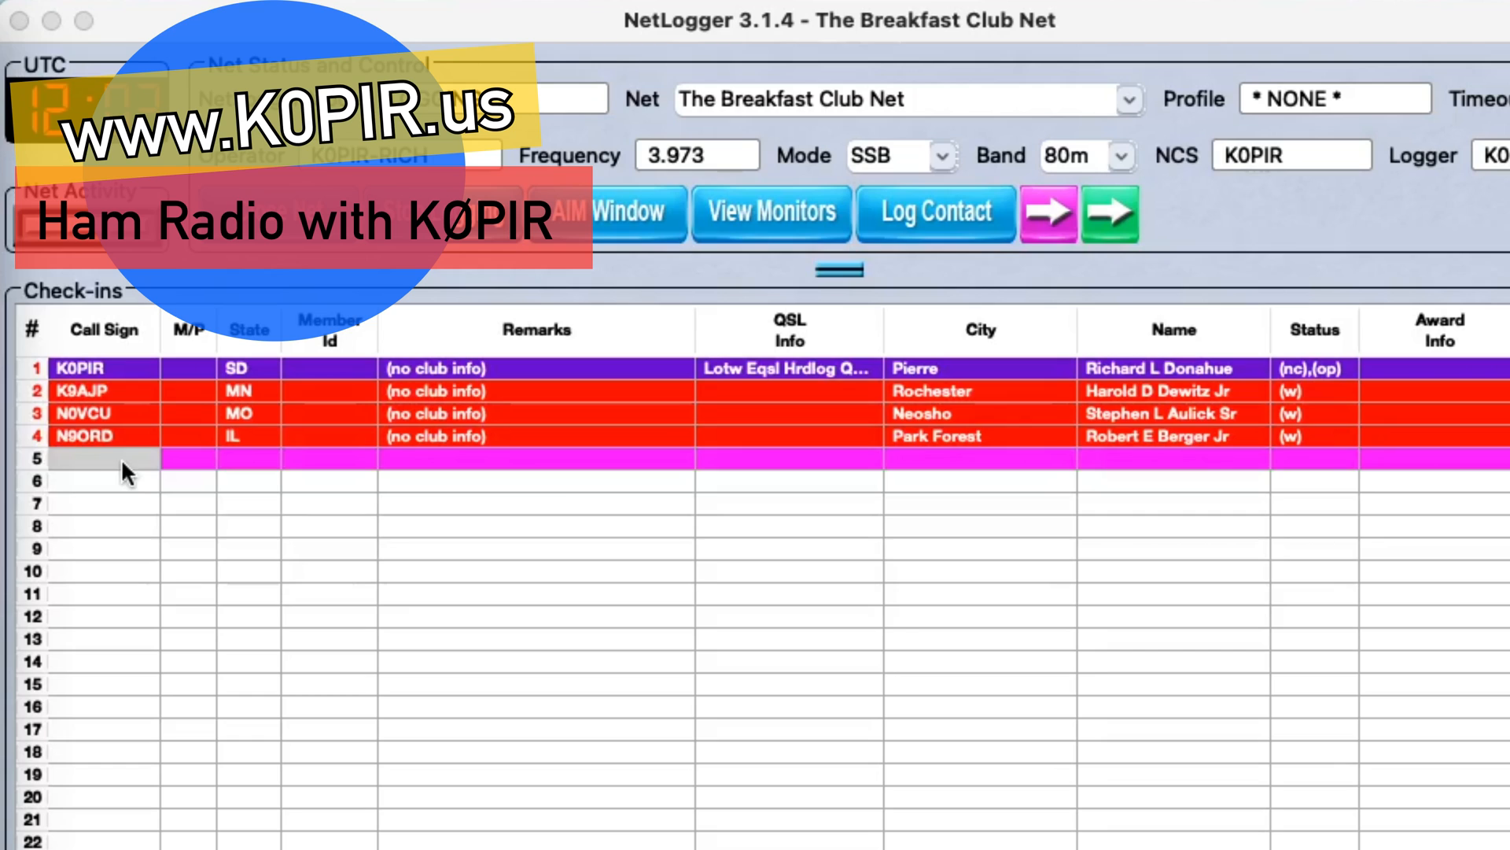
left_click(101, 458)
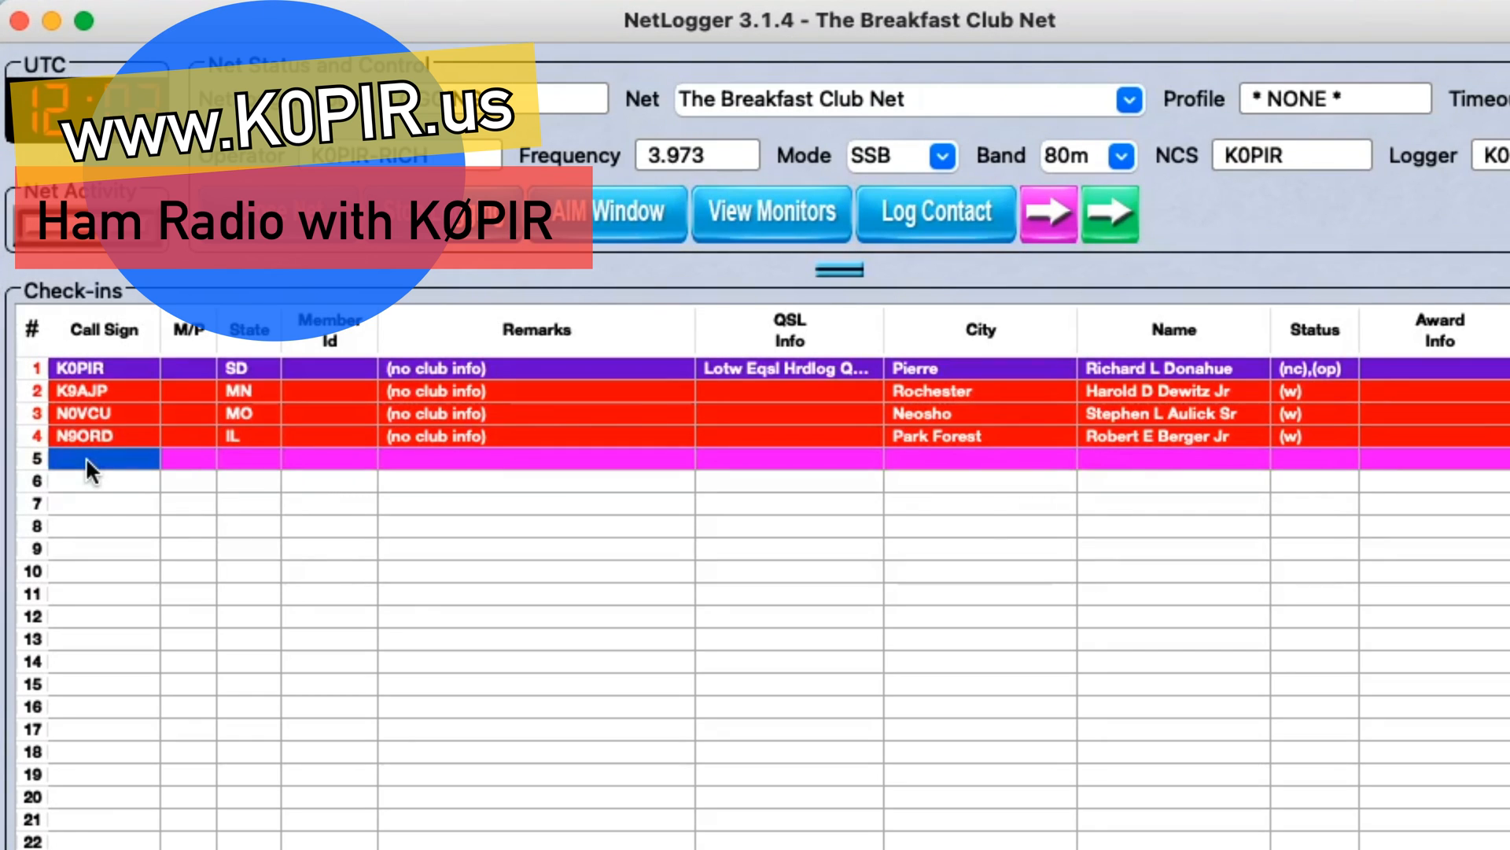
type("actlv")
left_click(104, 480)
type("n")
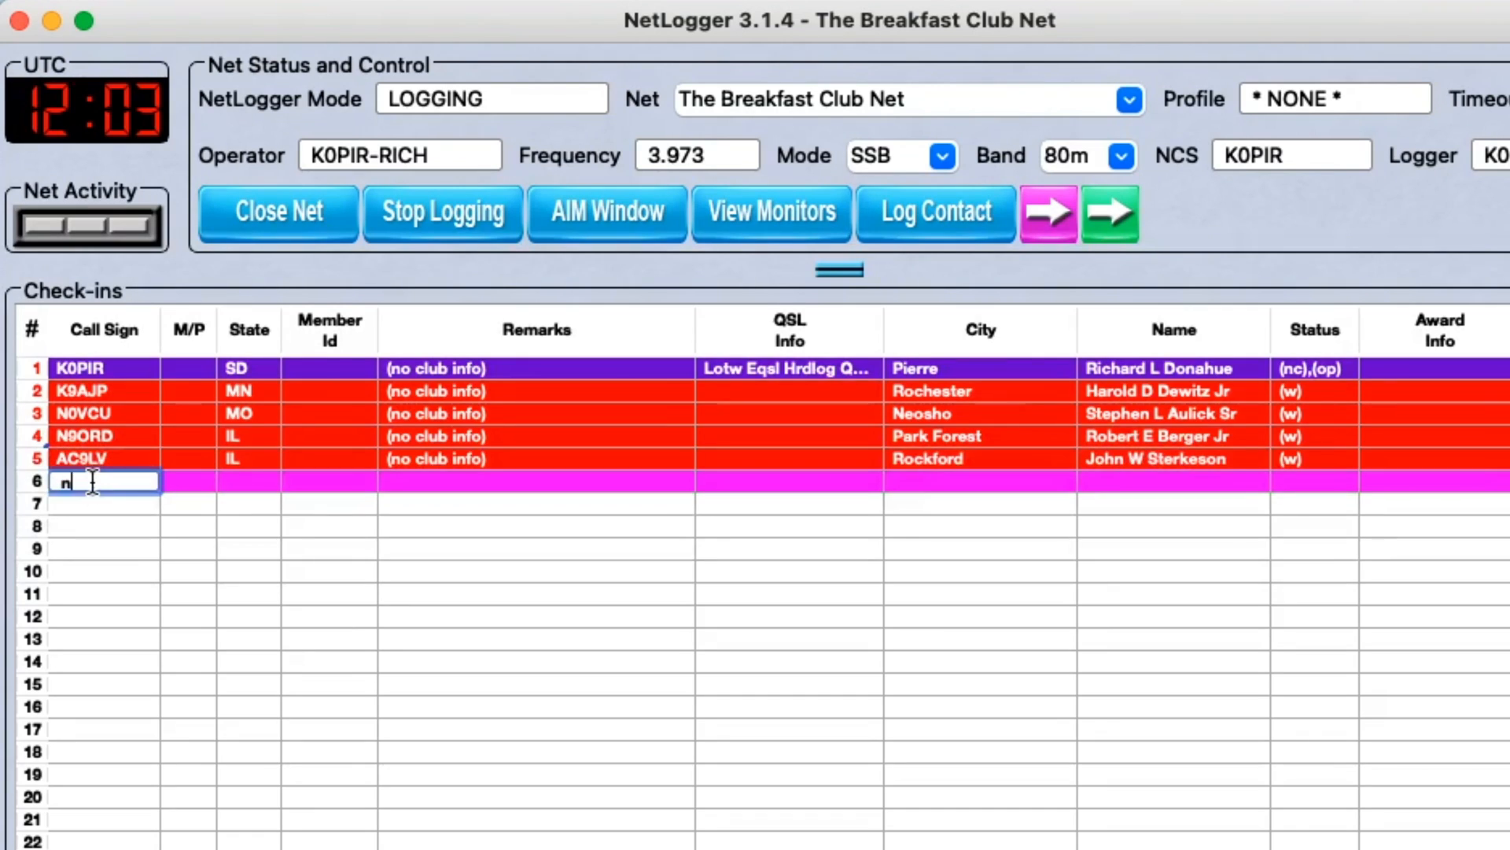
type("9len")
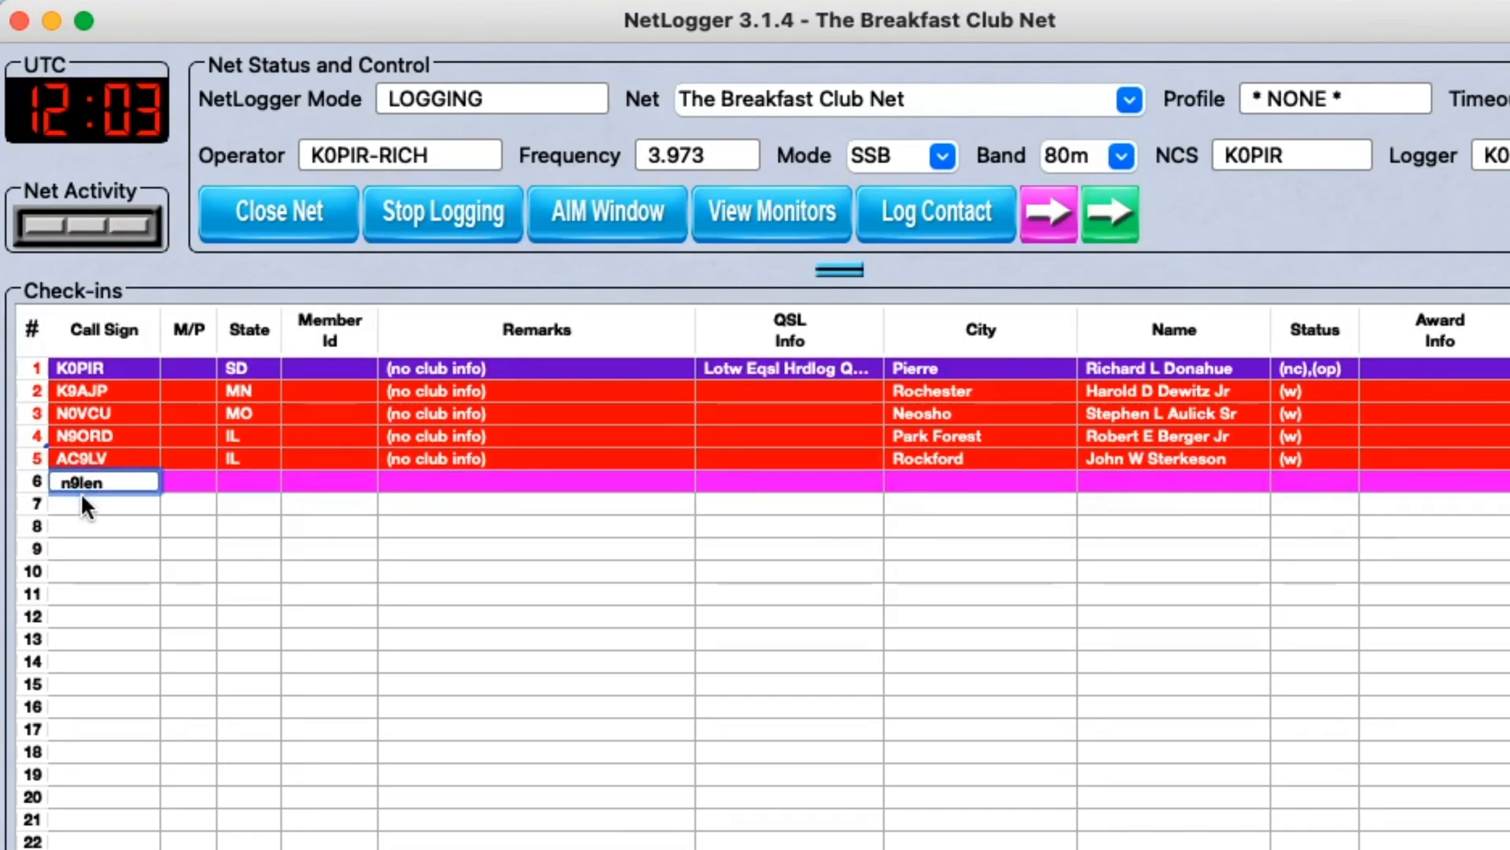
key("Return")
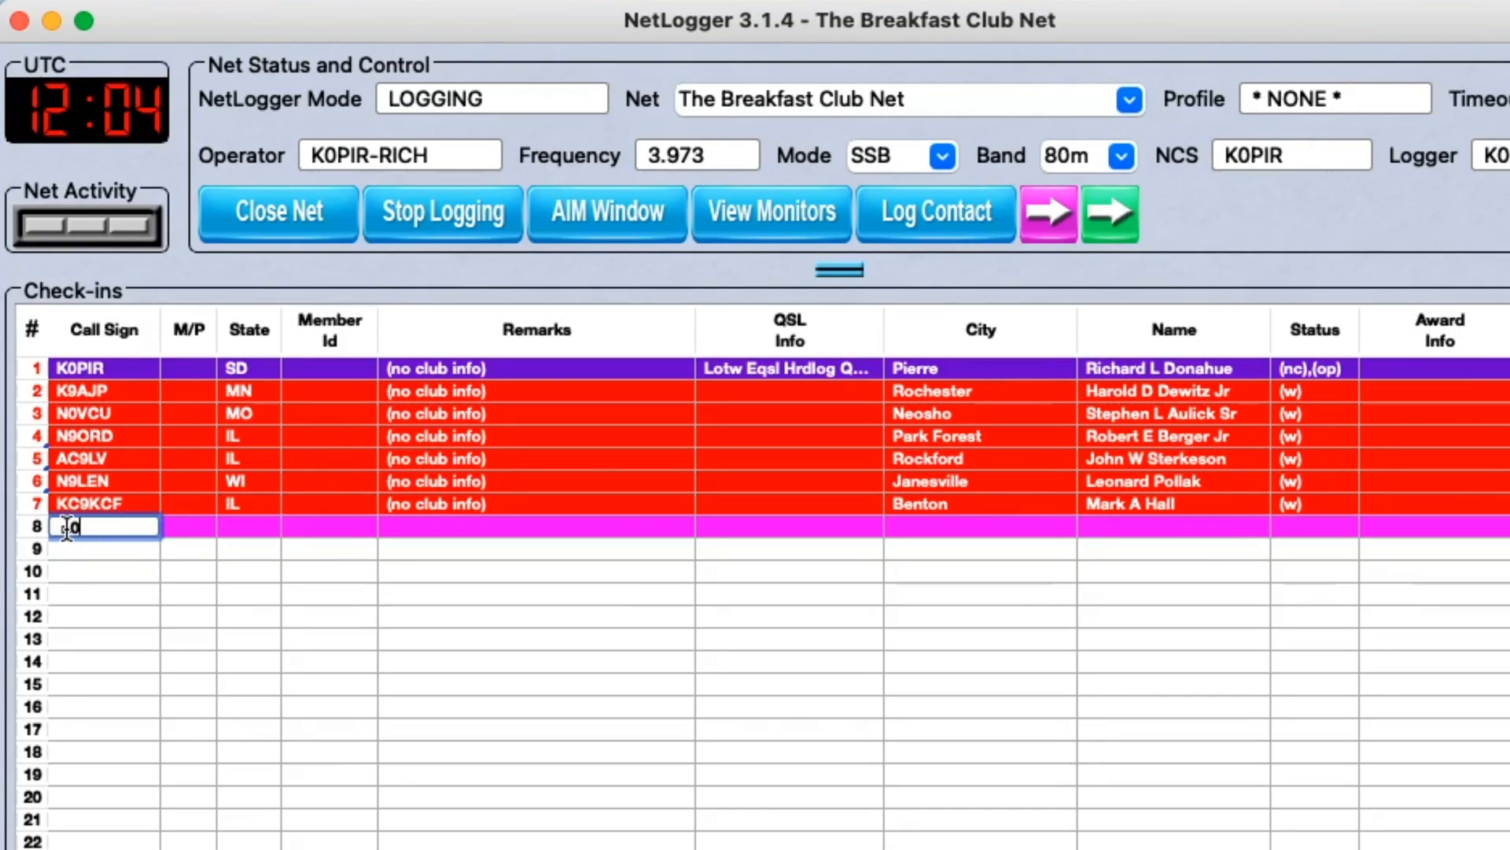
type("n0nj")
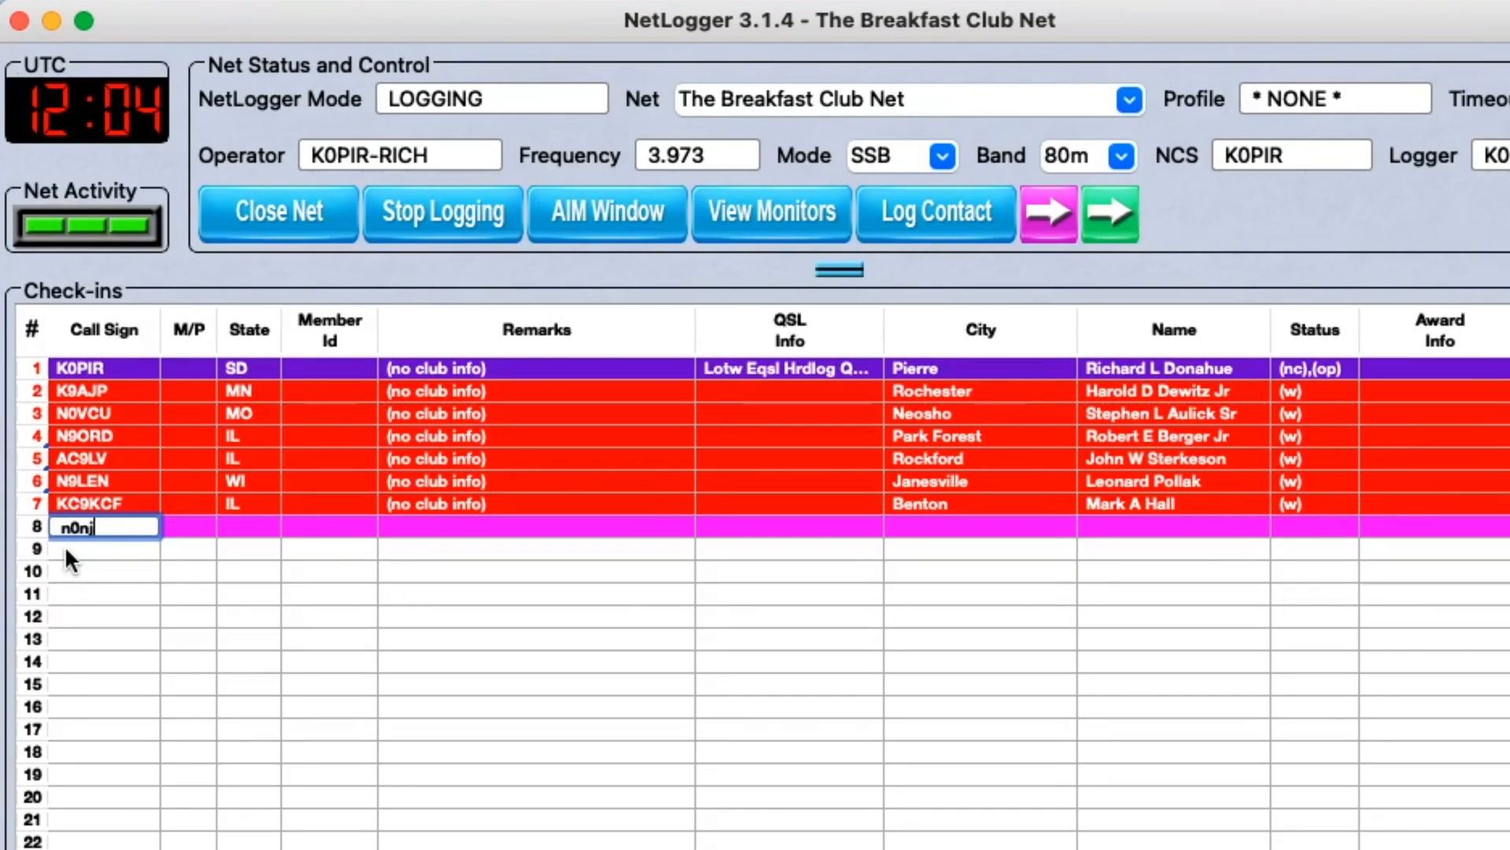
key("Return")
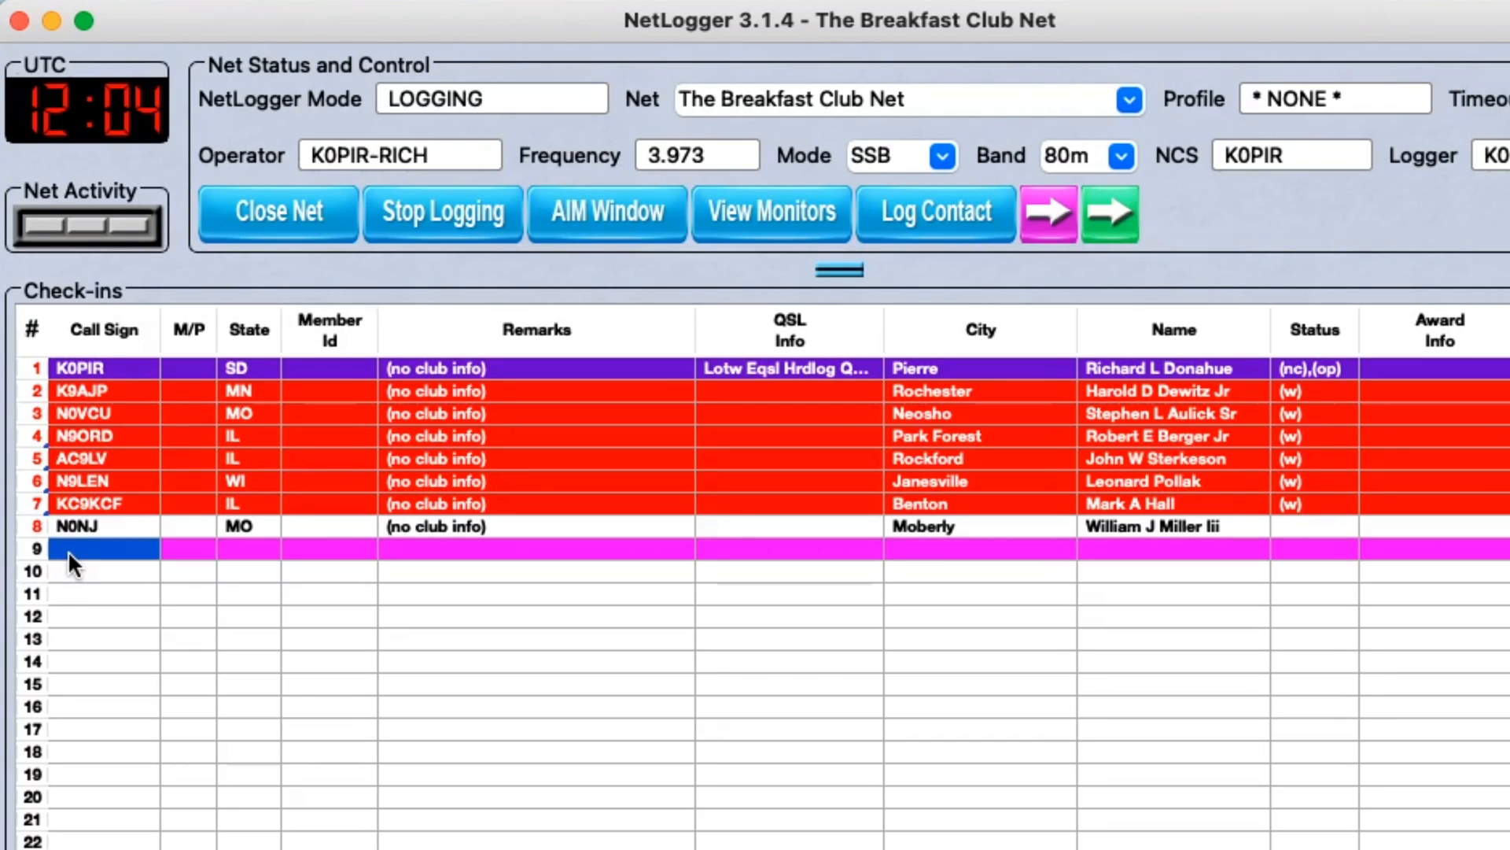
type("k9")
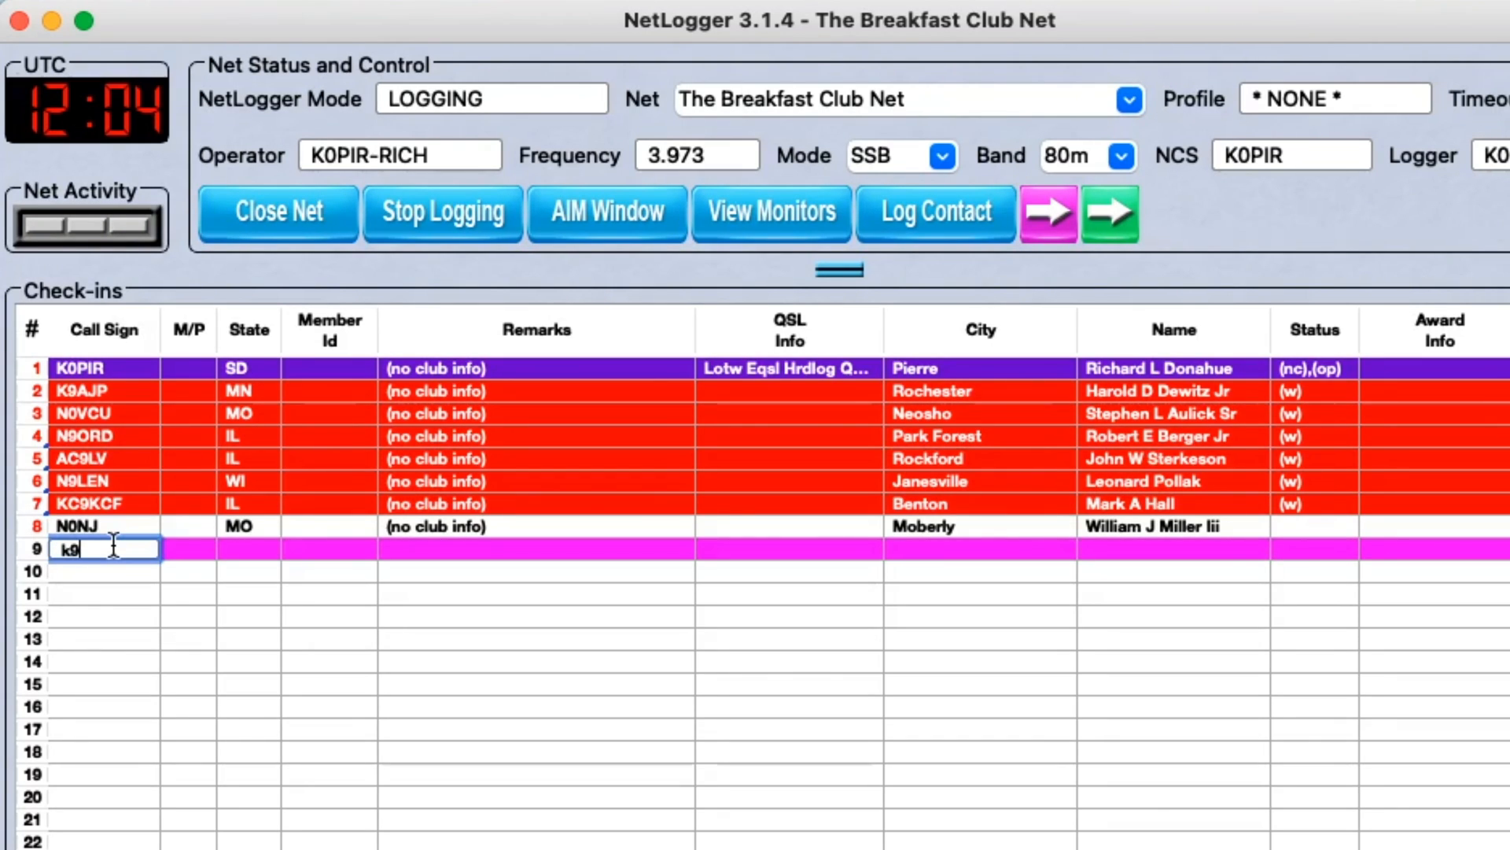
type("ajp")
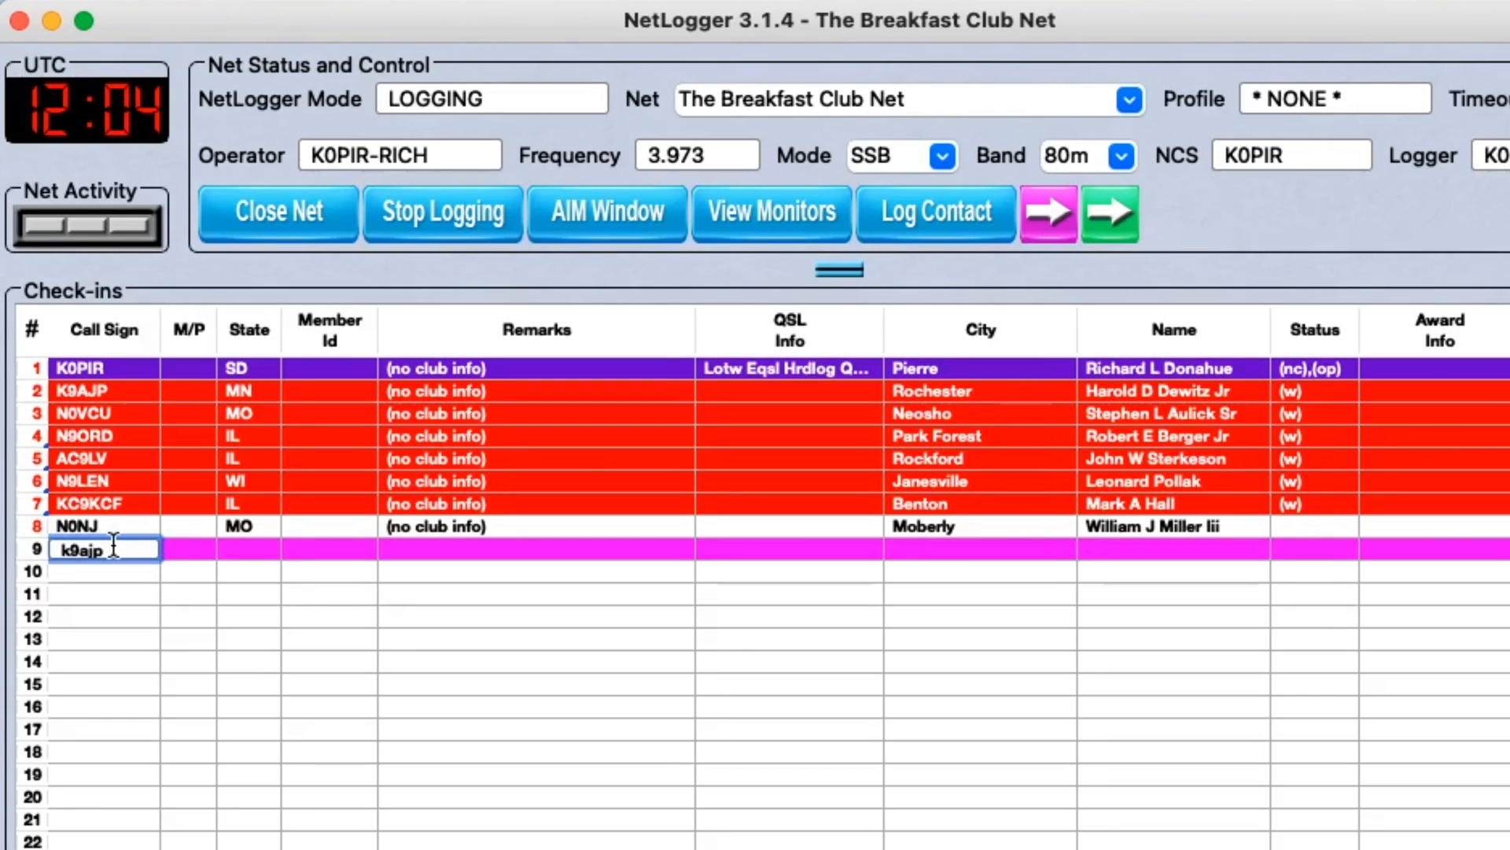
key("Backspace")
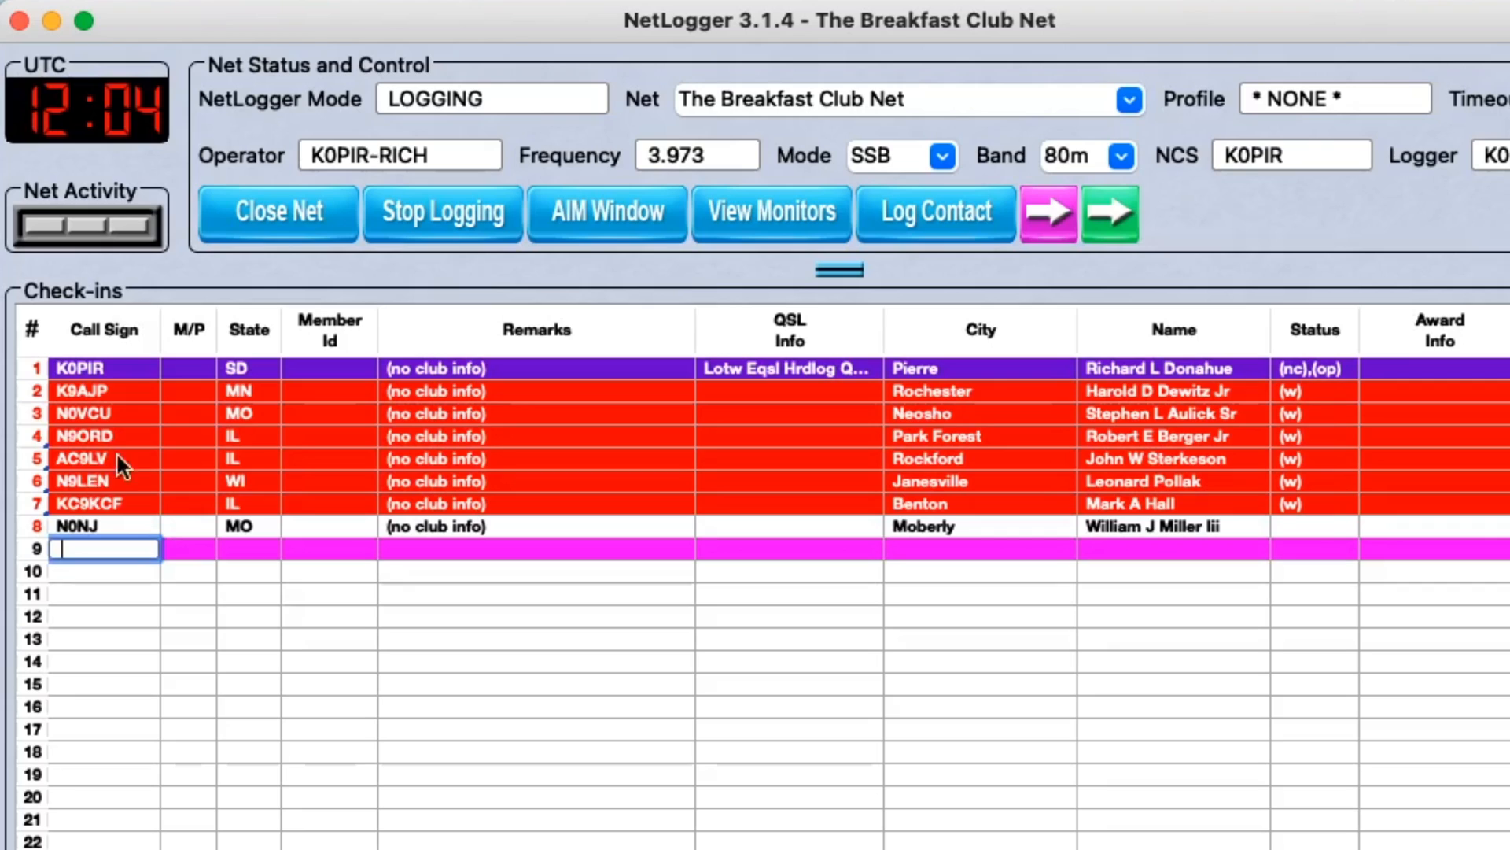
mouse_move(82, 496)
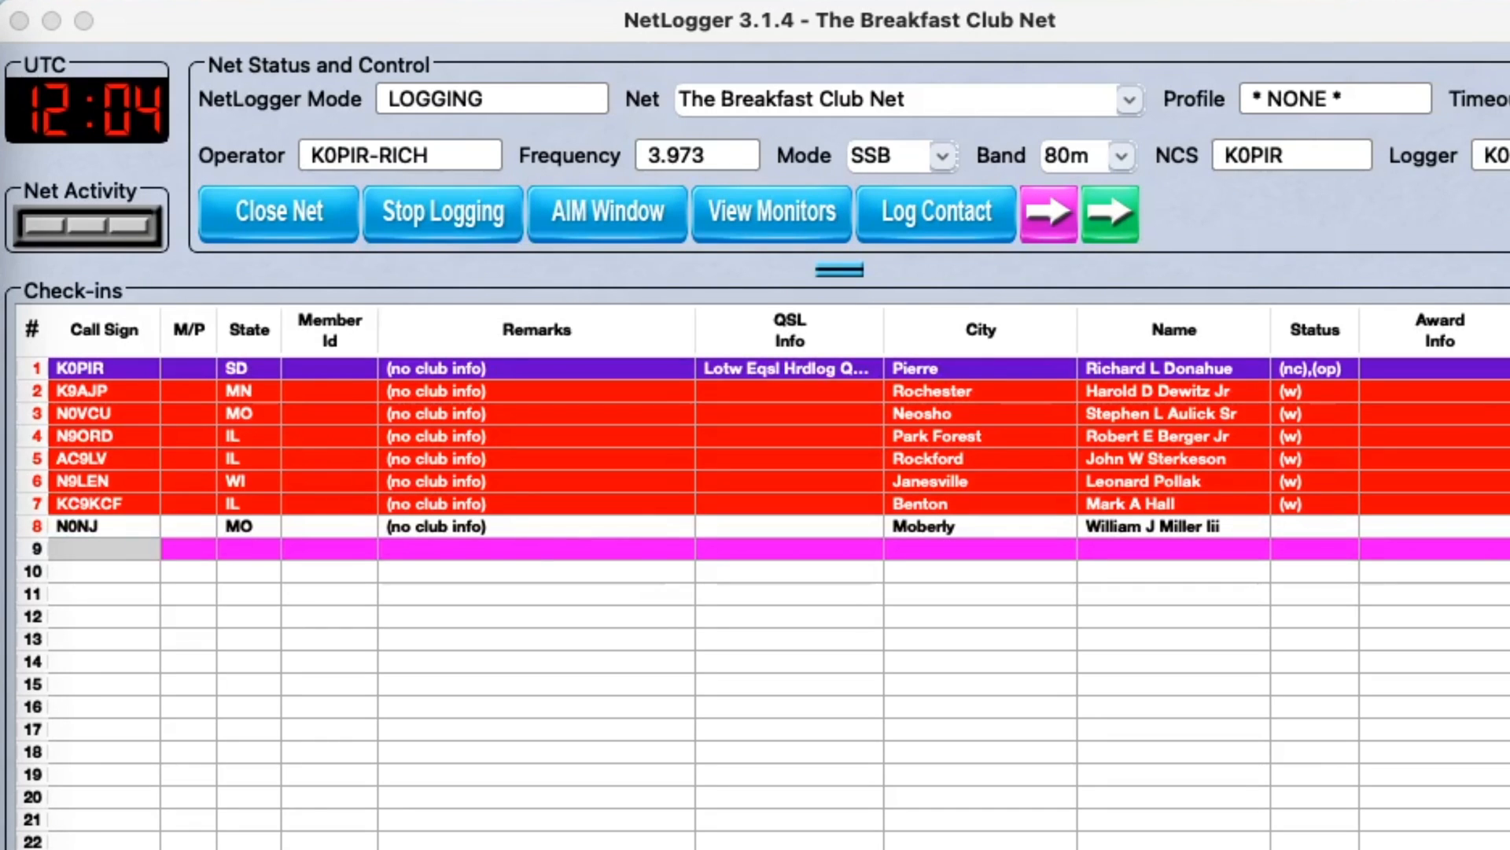
mouse_move(89, 580)
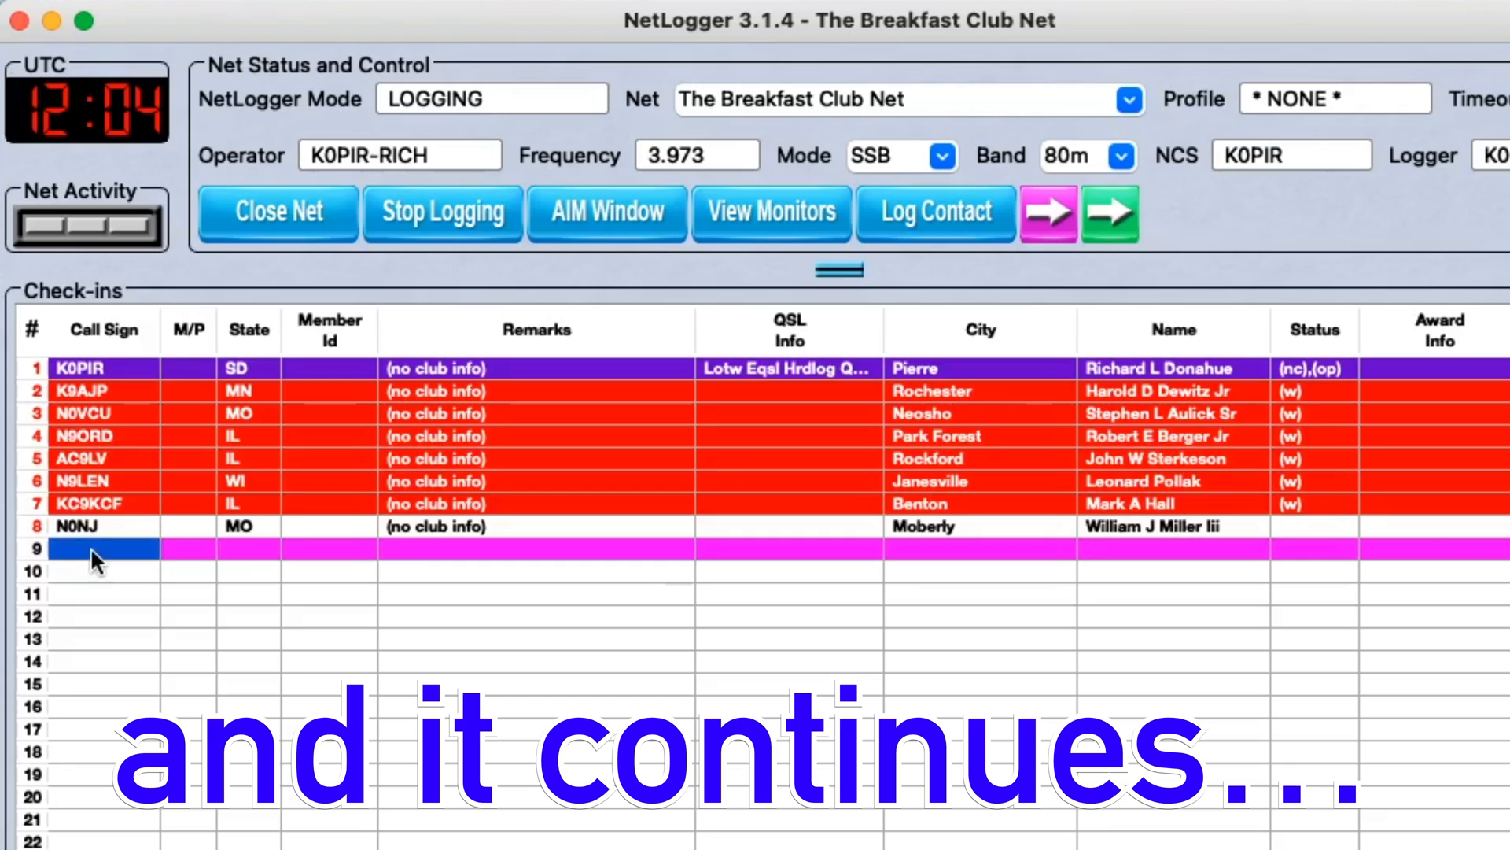
type("kd9")
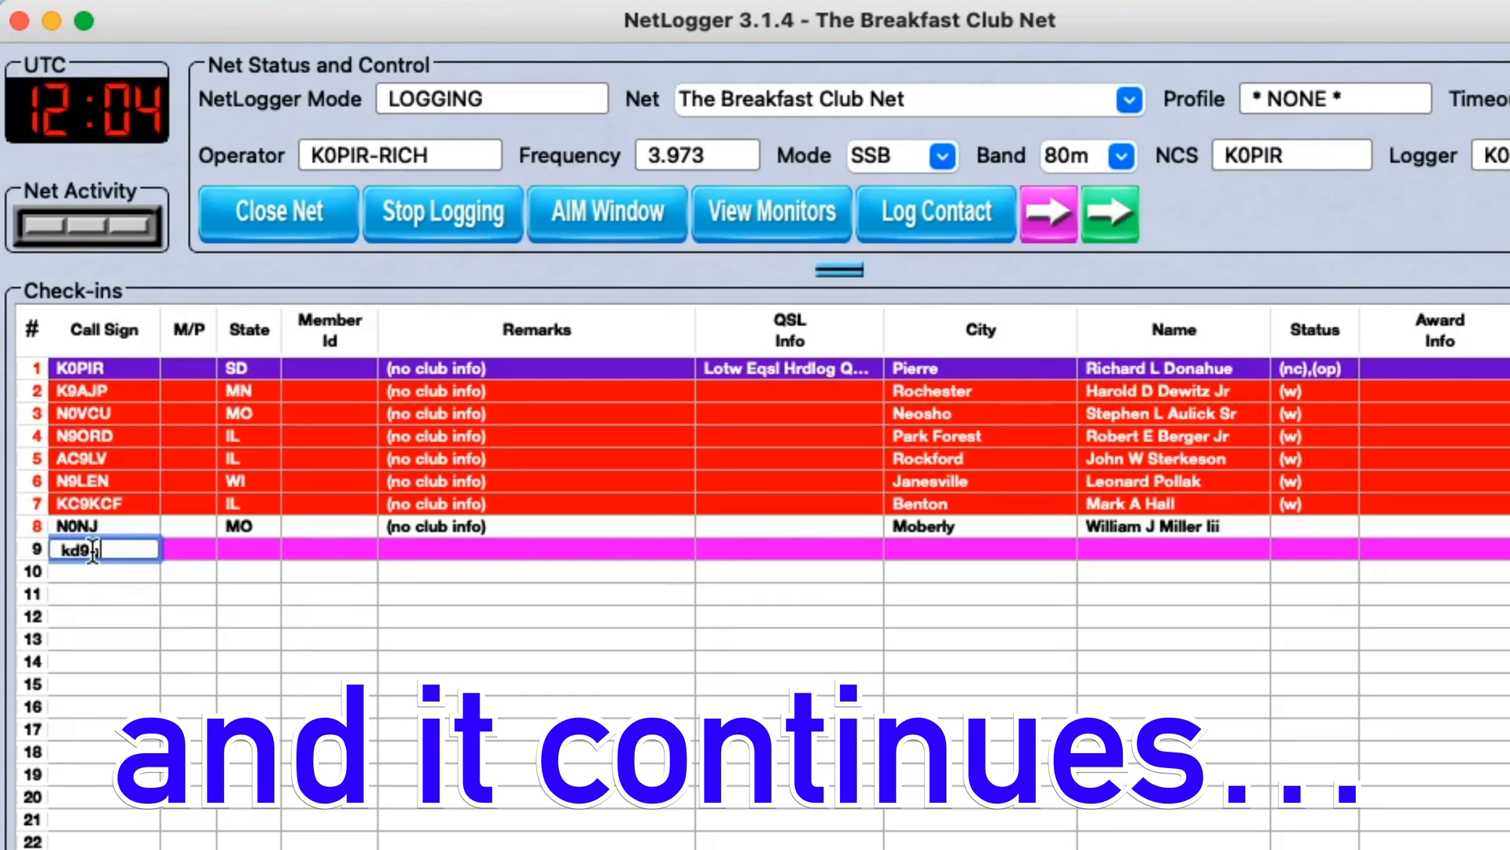
type("qdp")
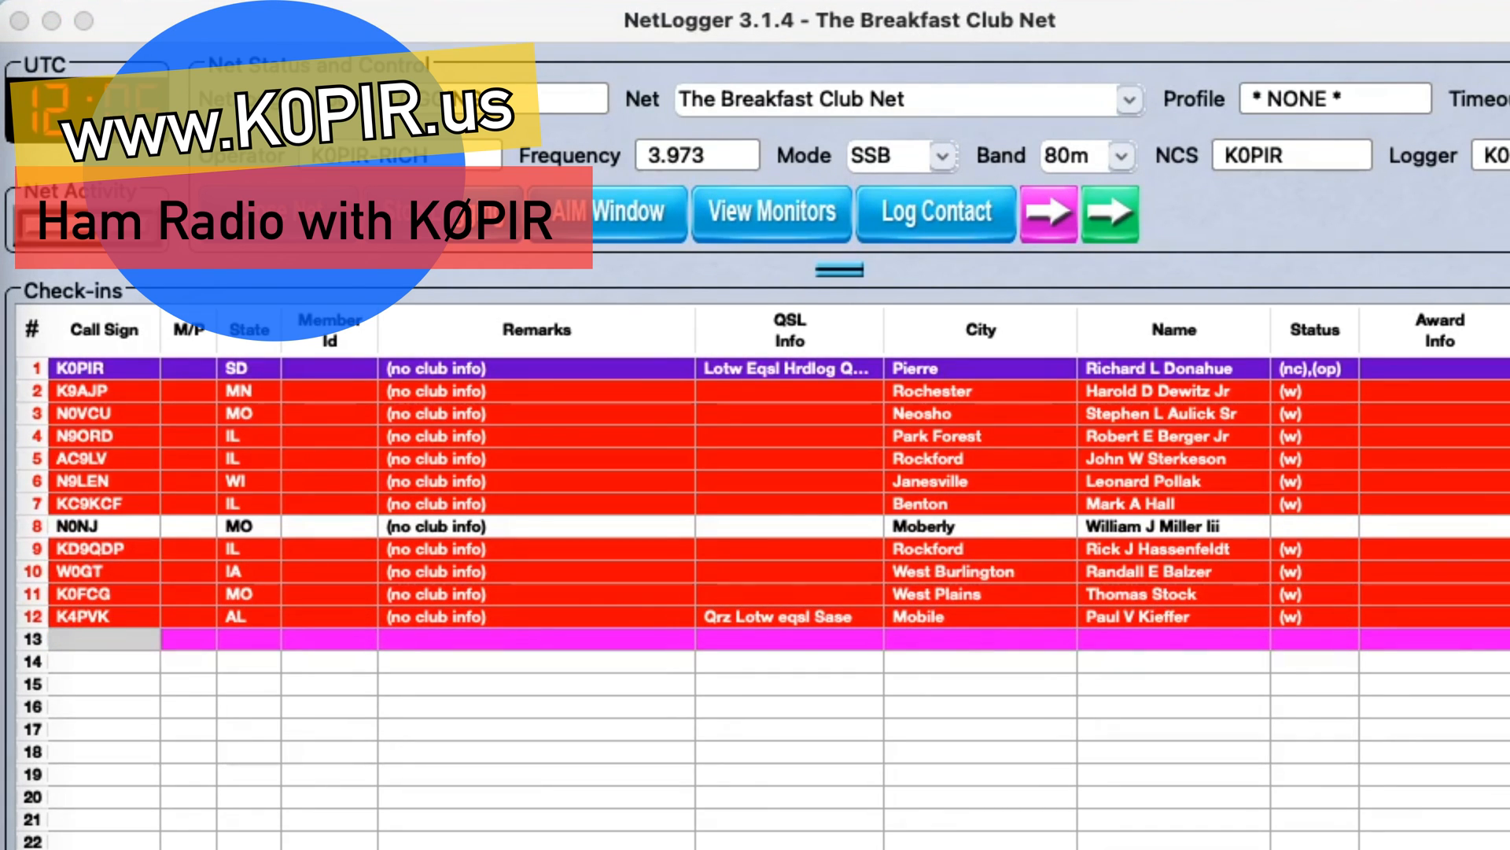
mouse_move(123, 565)
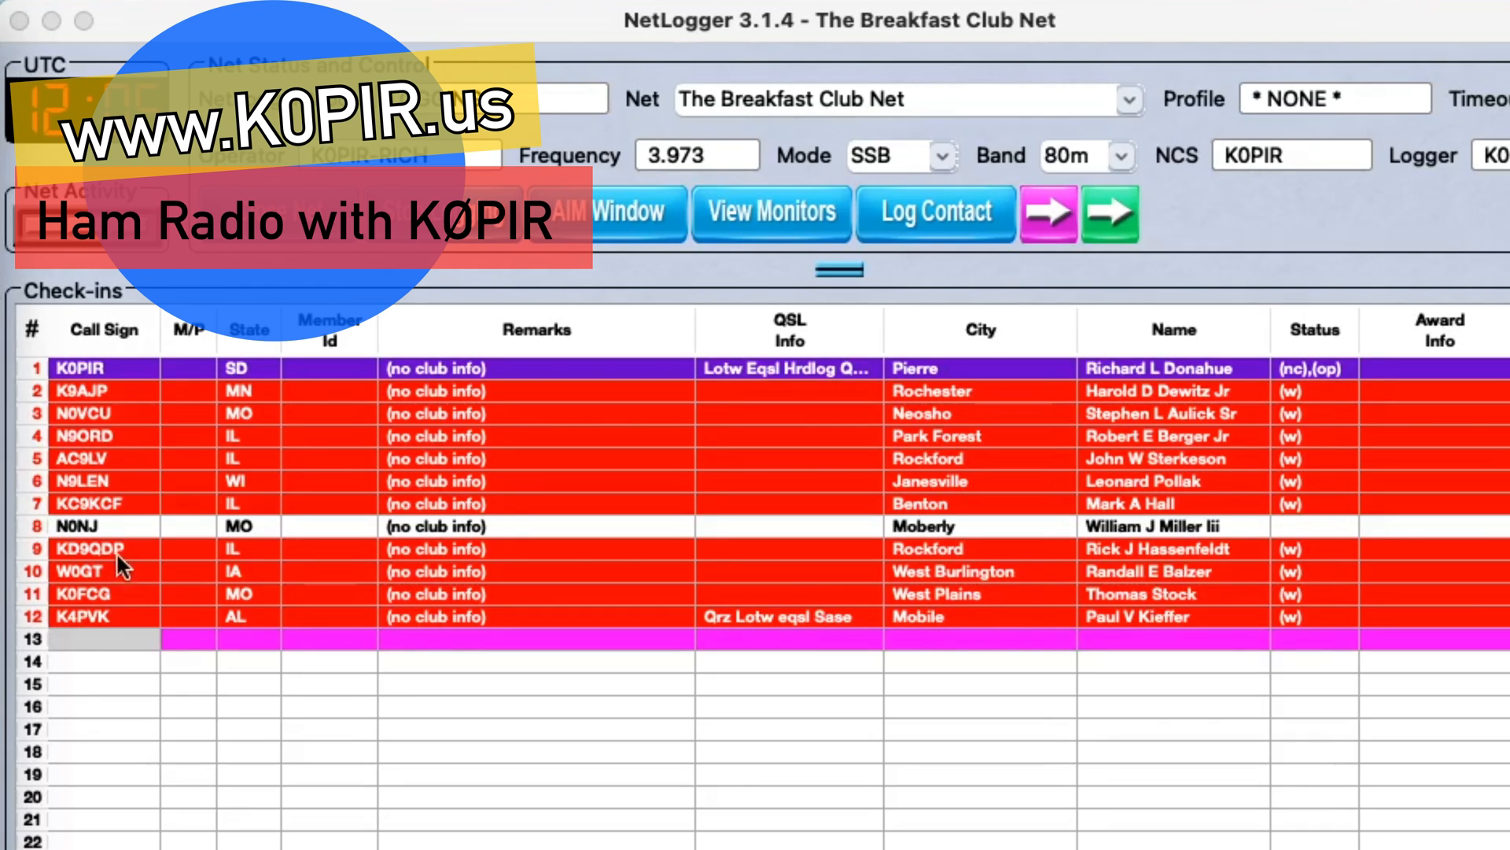
mouse_move(132, 568)
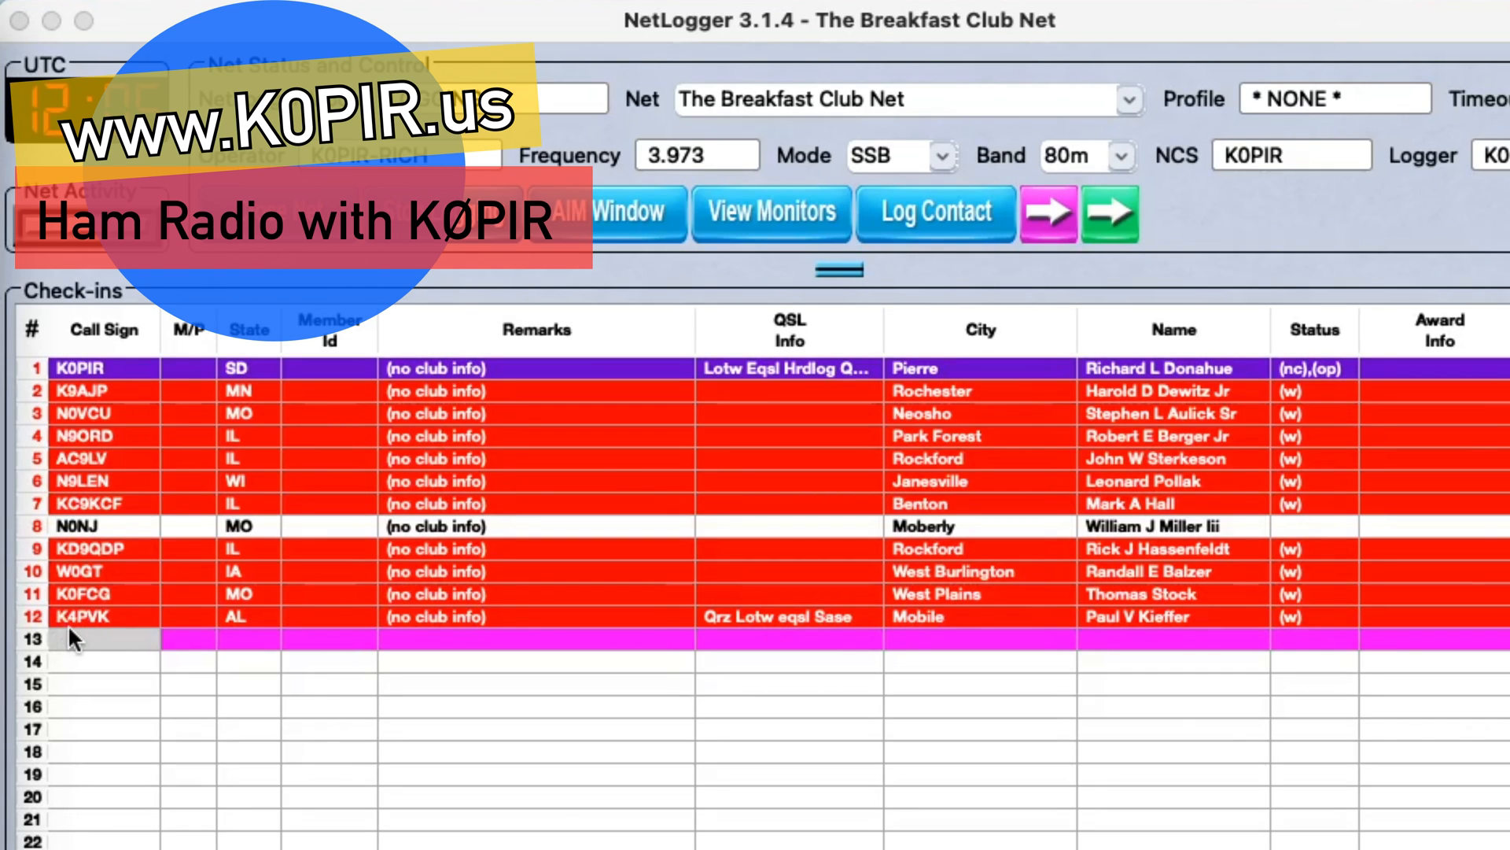
mouse_move(103, 634)
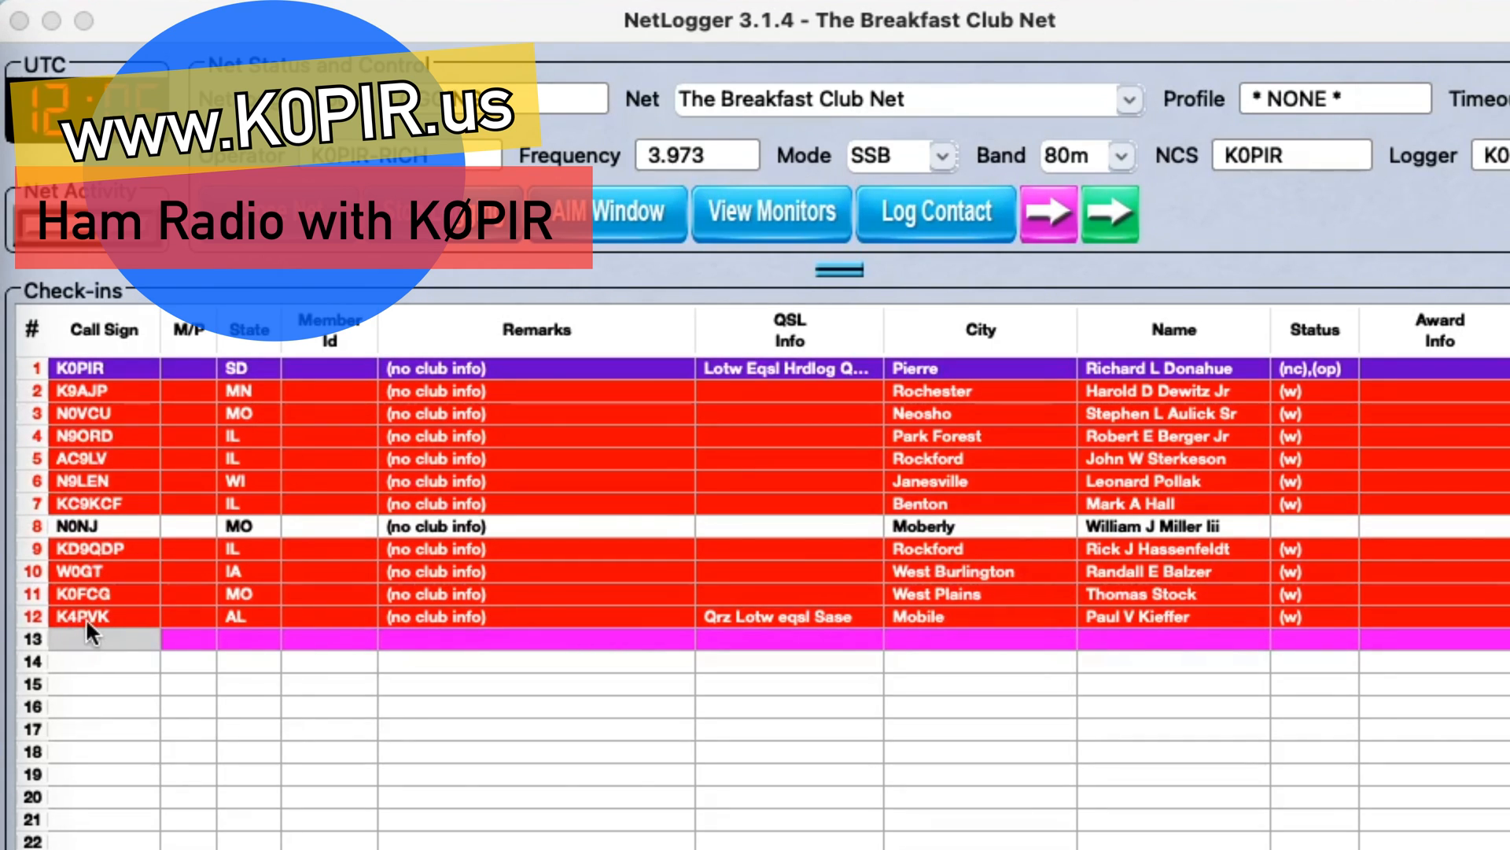
mouse_move(57, 641)
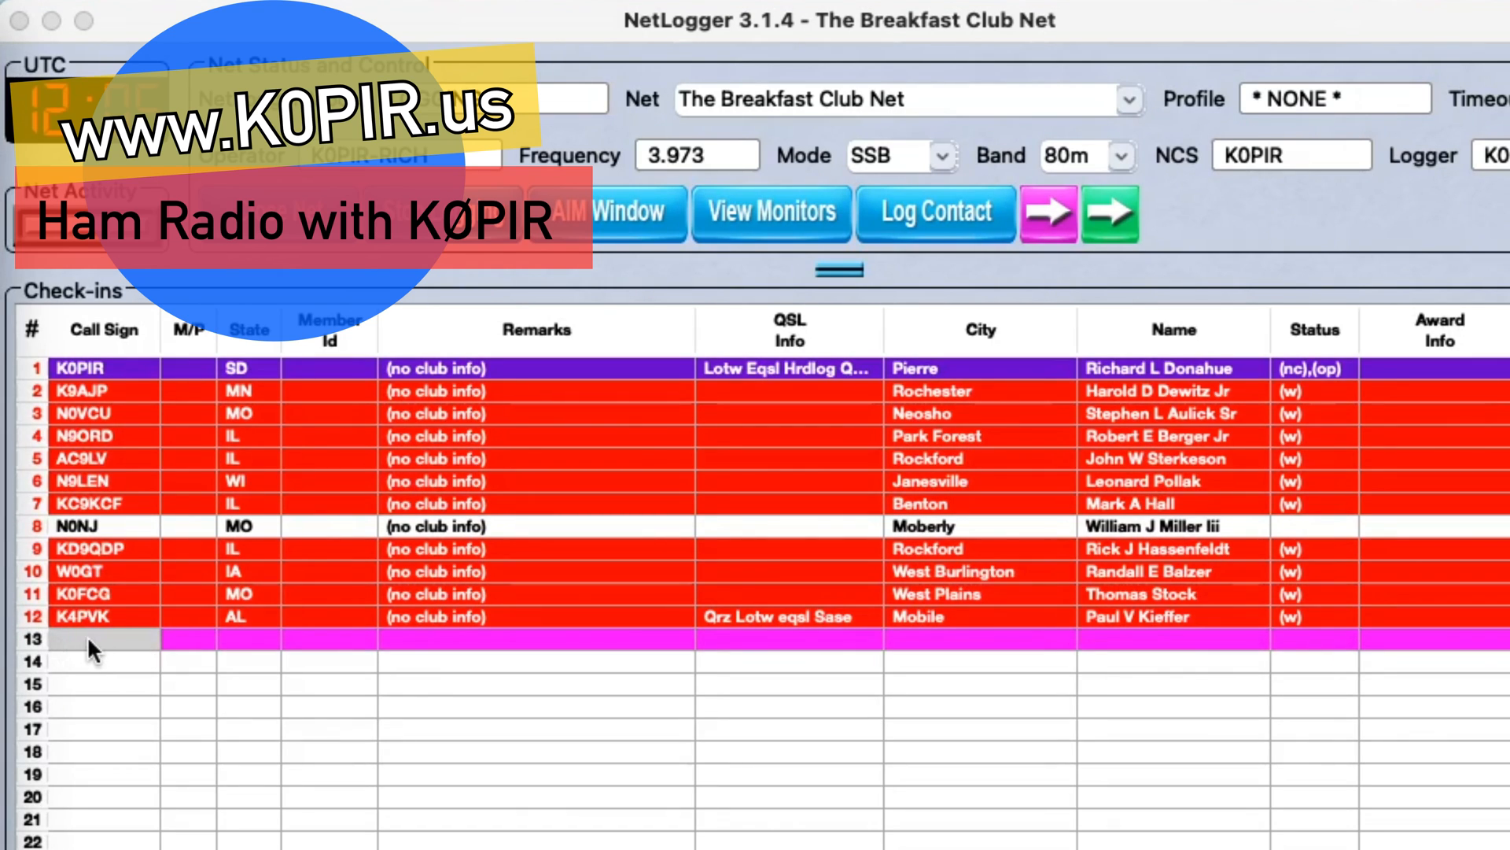
left_click(91, 638)
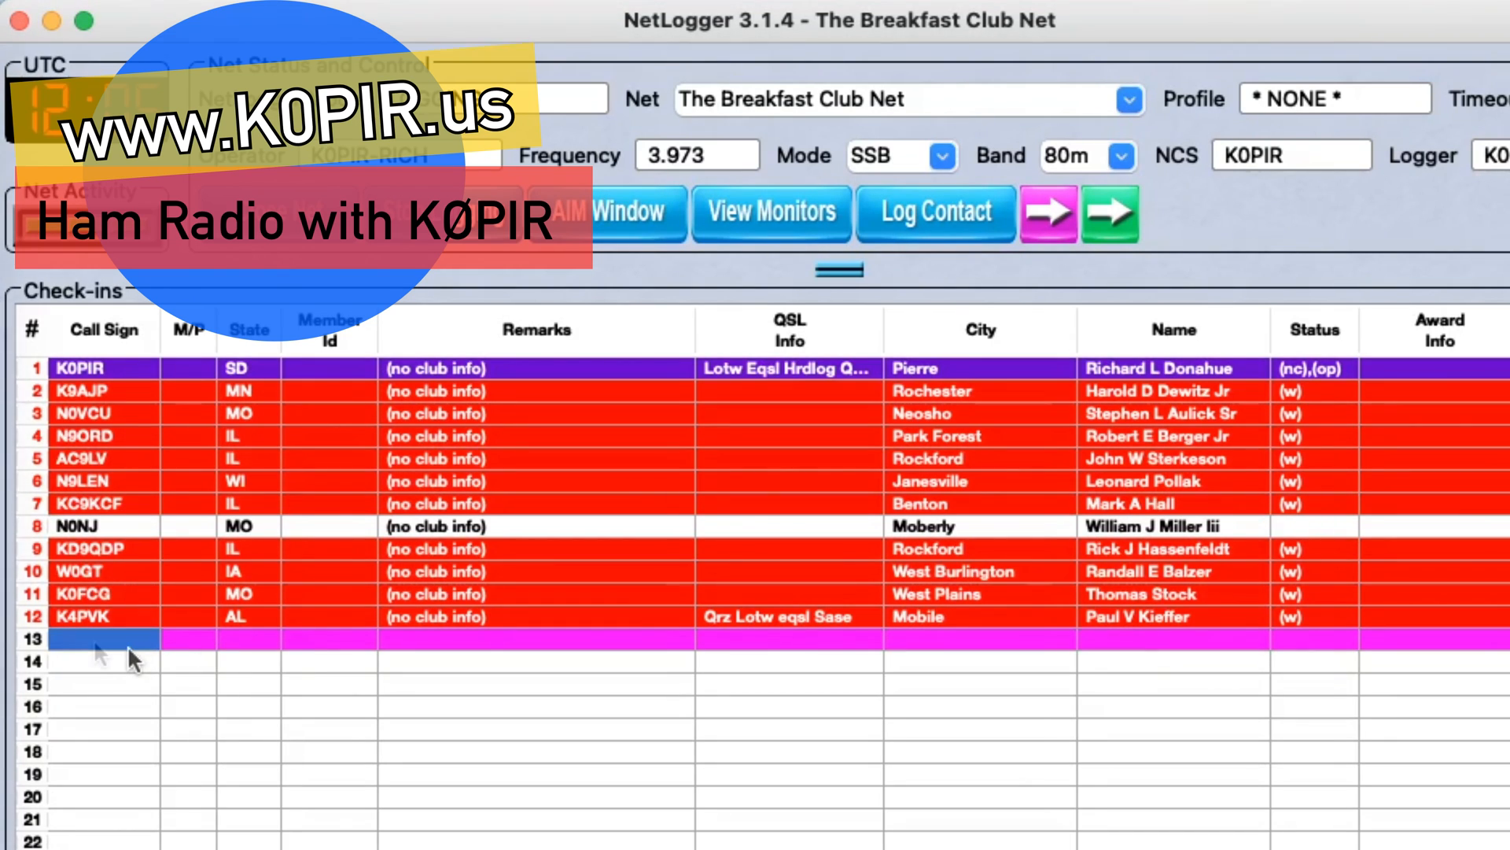
mouse_move(96, 650)
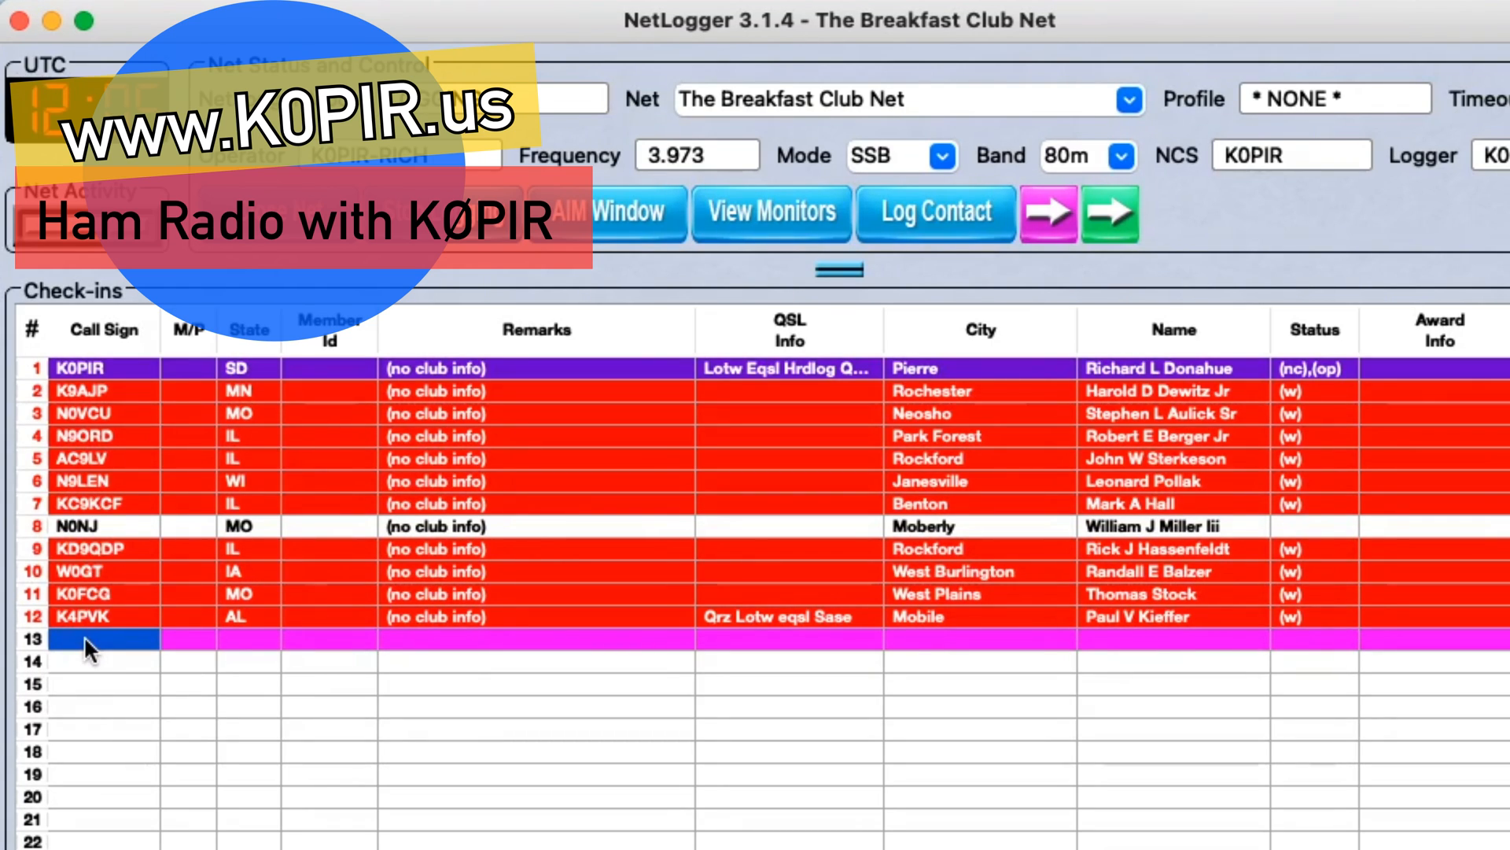
type("kd")
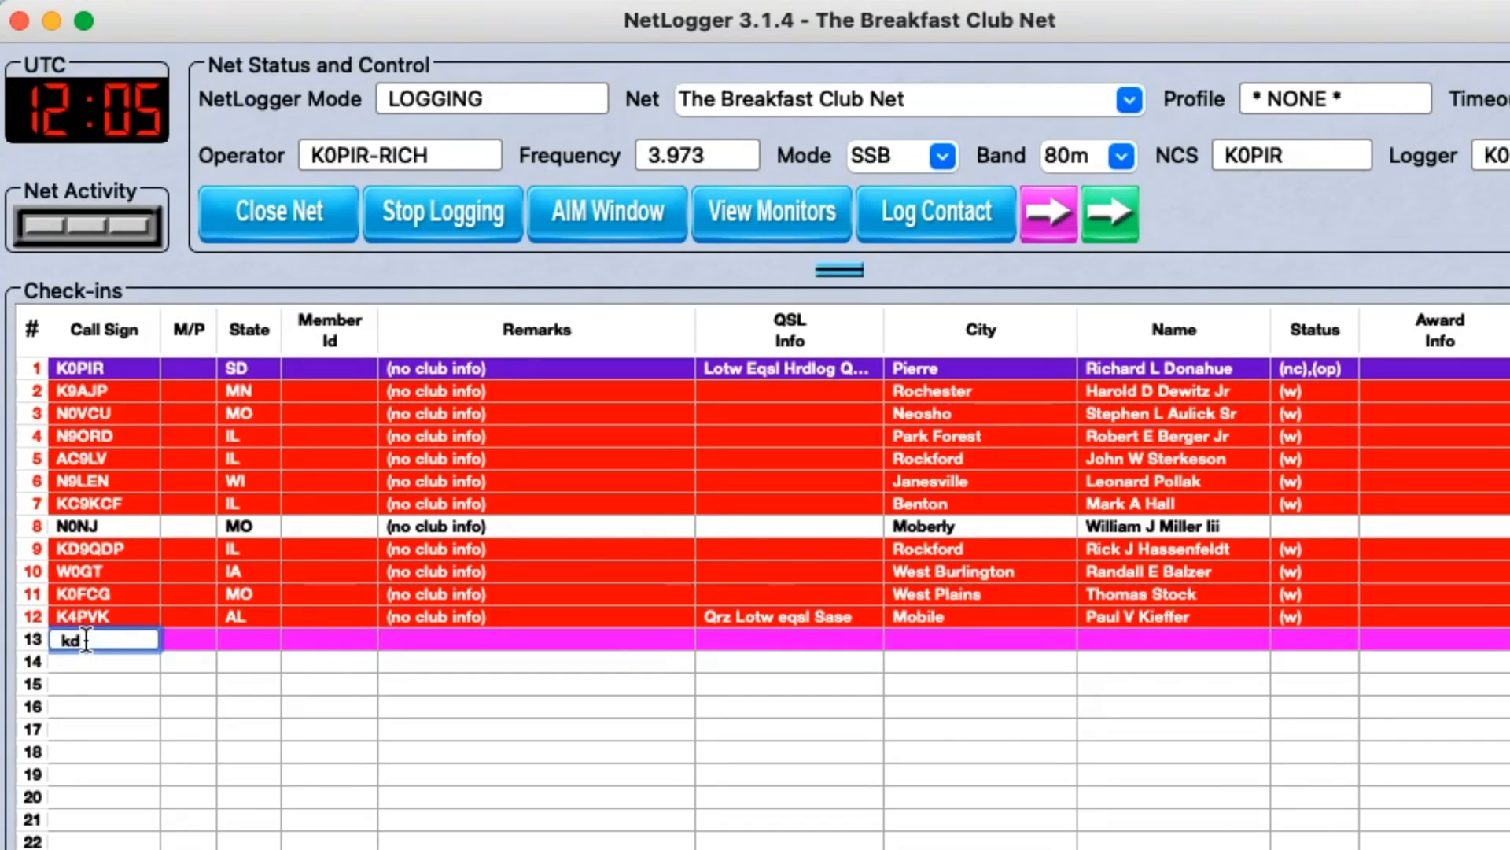
type("9civ")
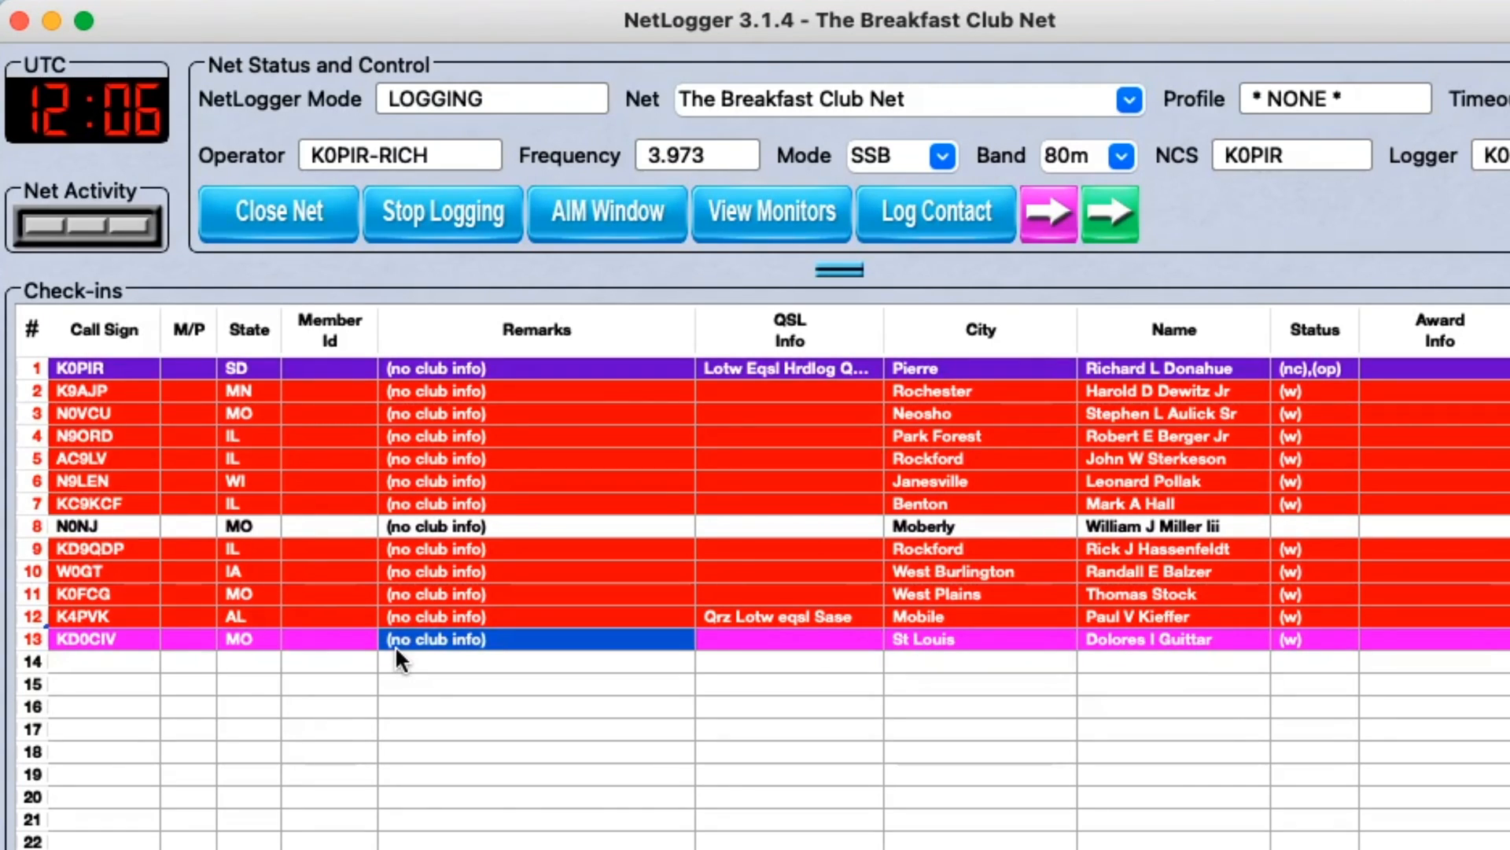
type("short time 56 58 rain")
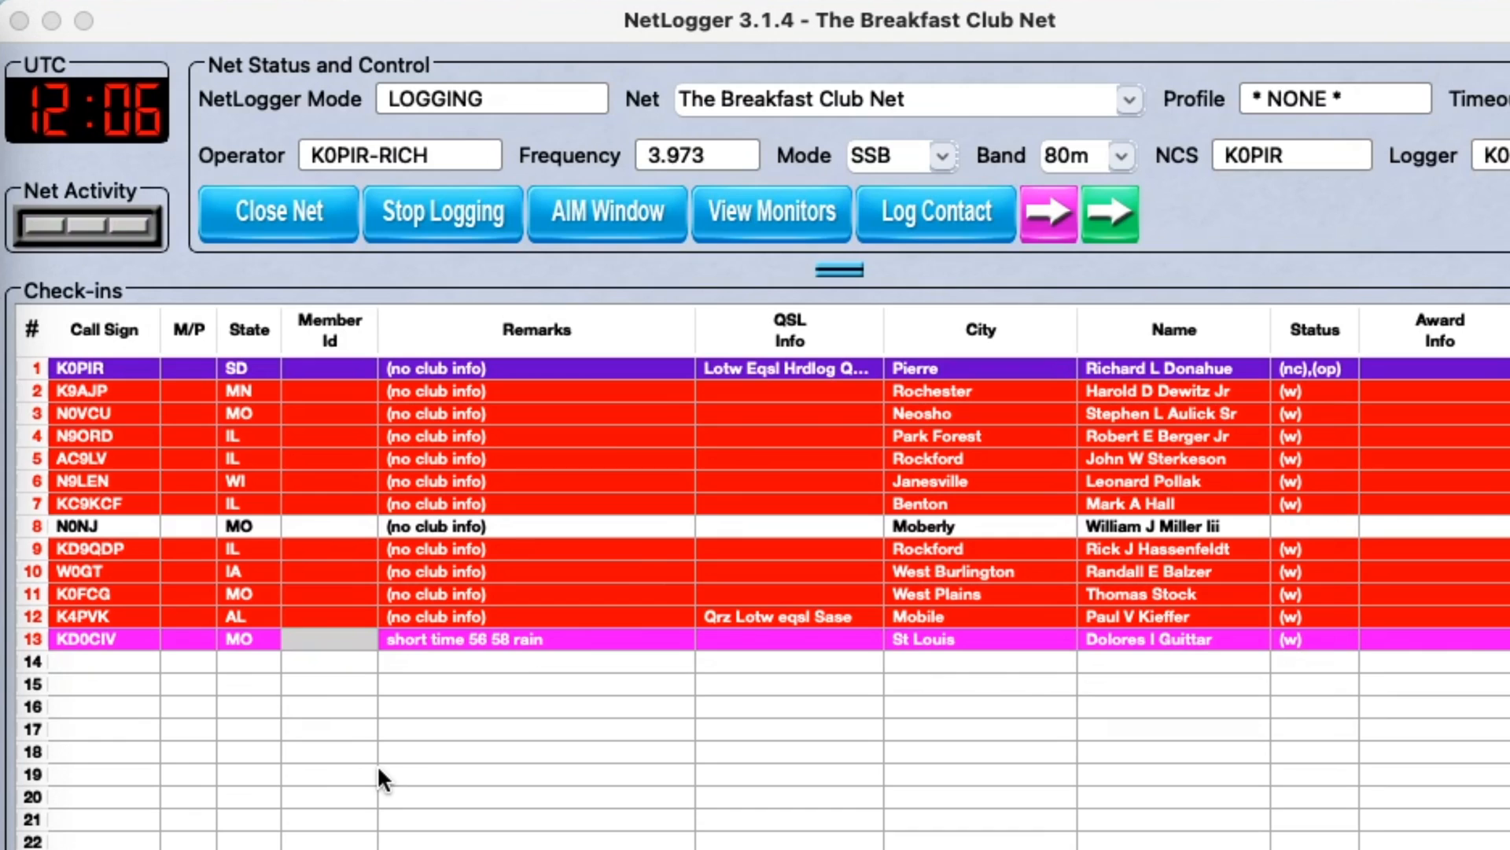
mouse_move(520, 698)
type("N0AJ")
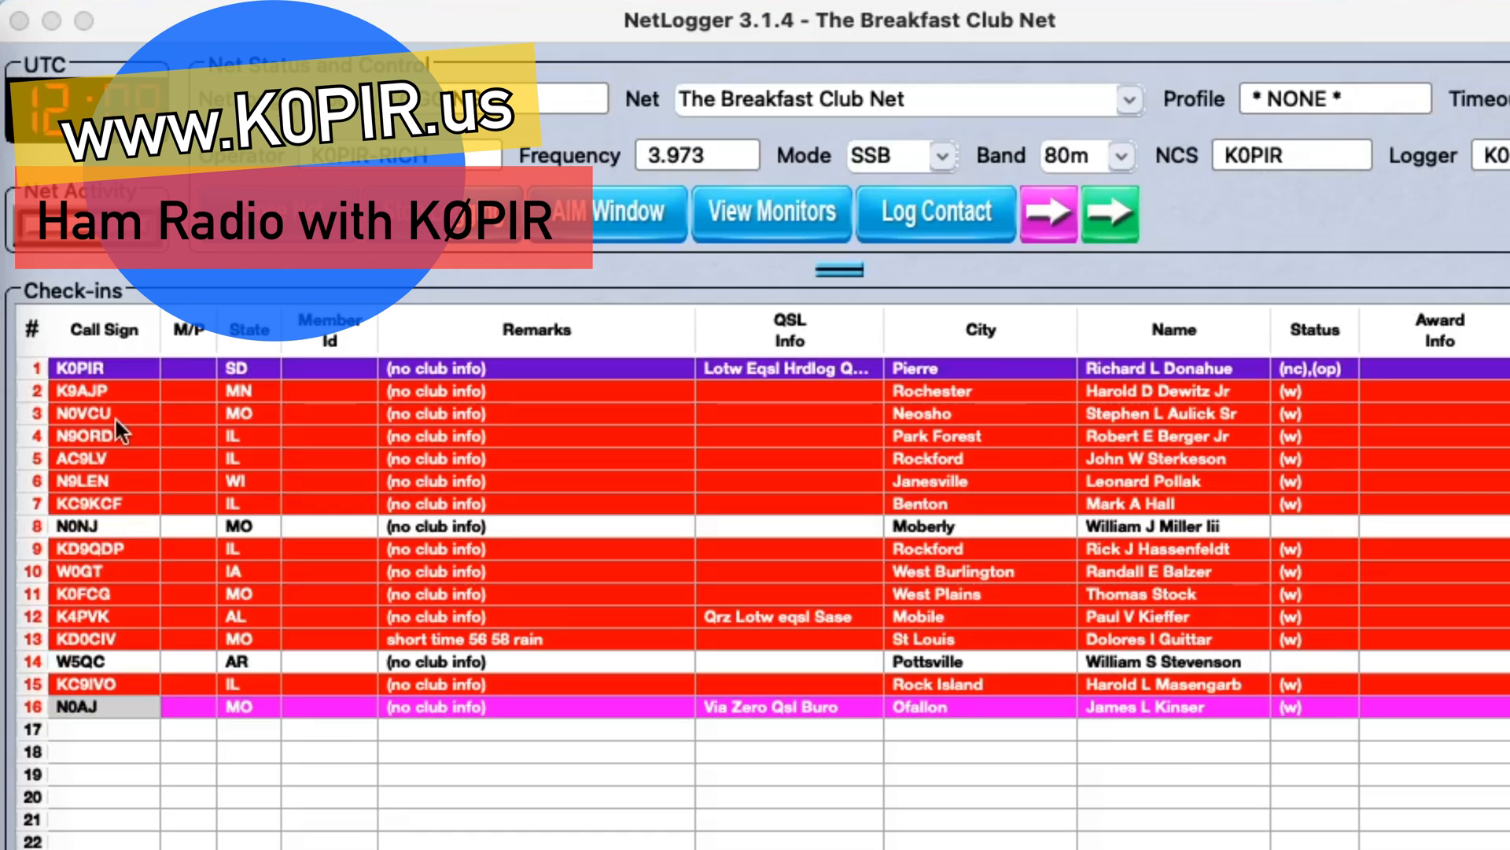
mouse_move(140, 426)
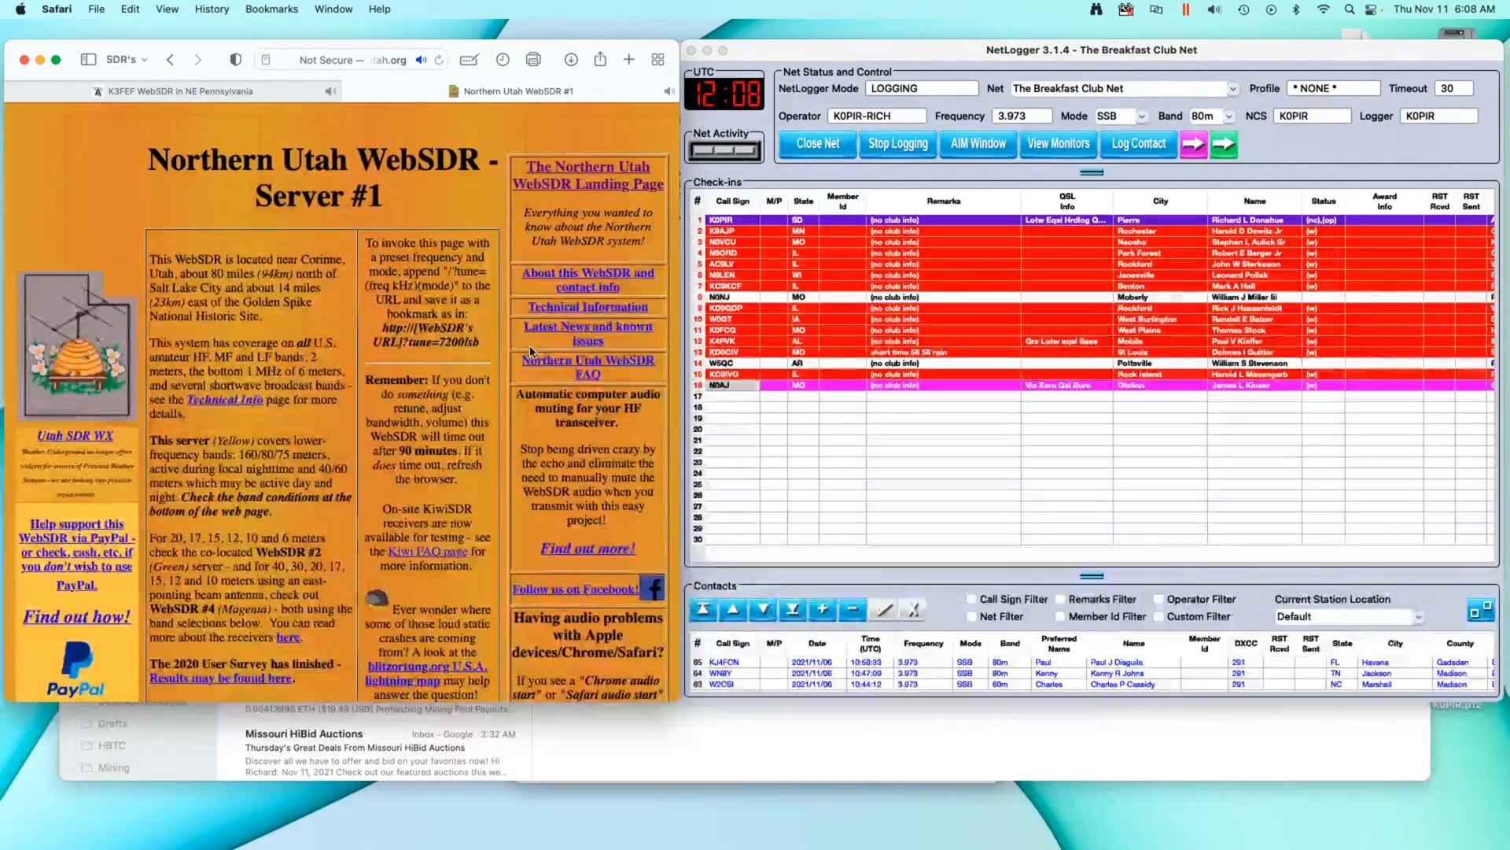
Step: Give N0VCU's Neosho check-in the remark '45 low 50s'
scroll("down", 3)
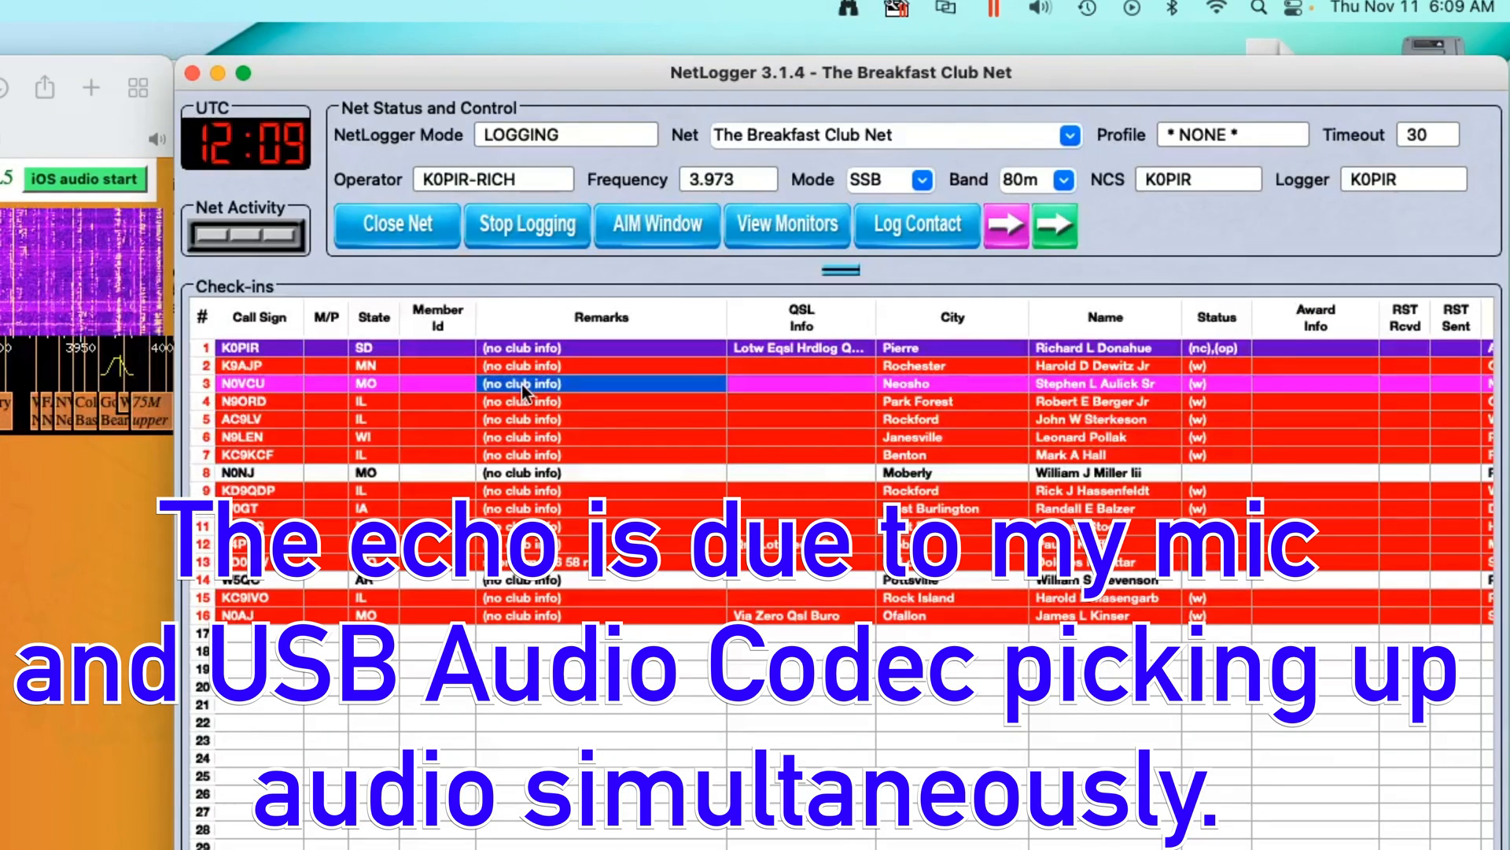
right_click(520, 383)
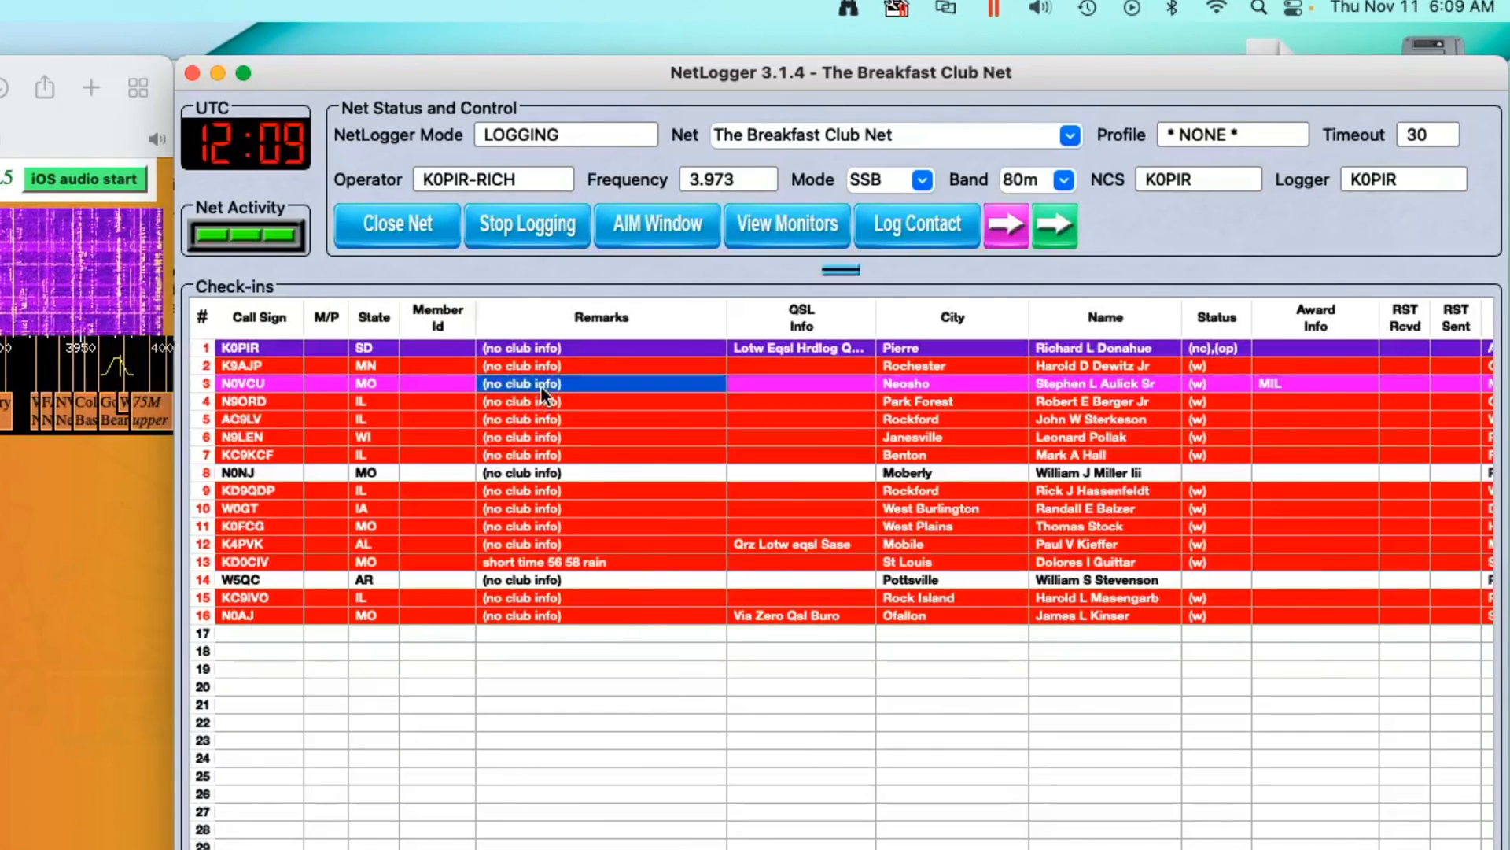
type("45")
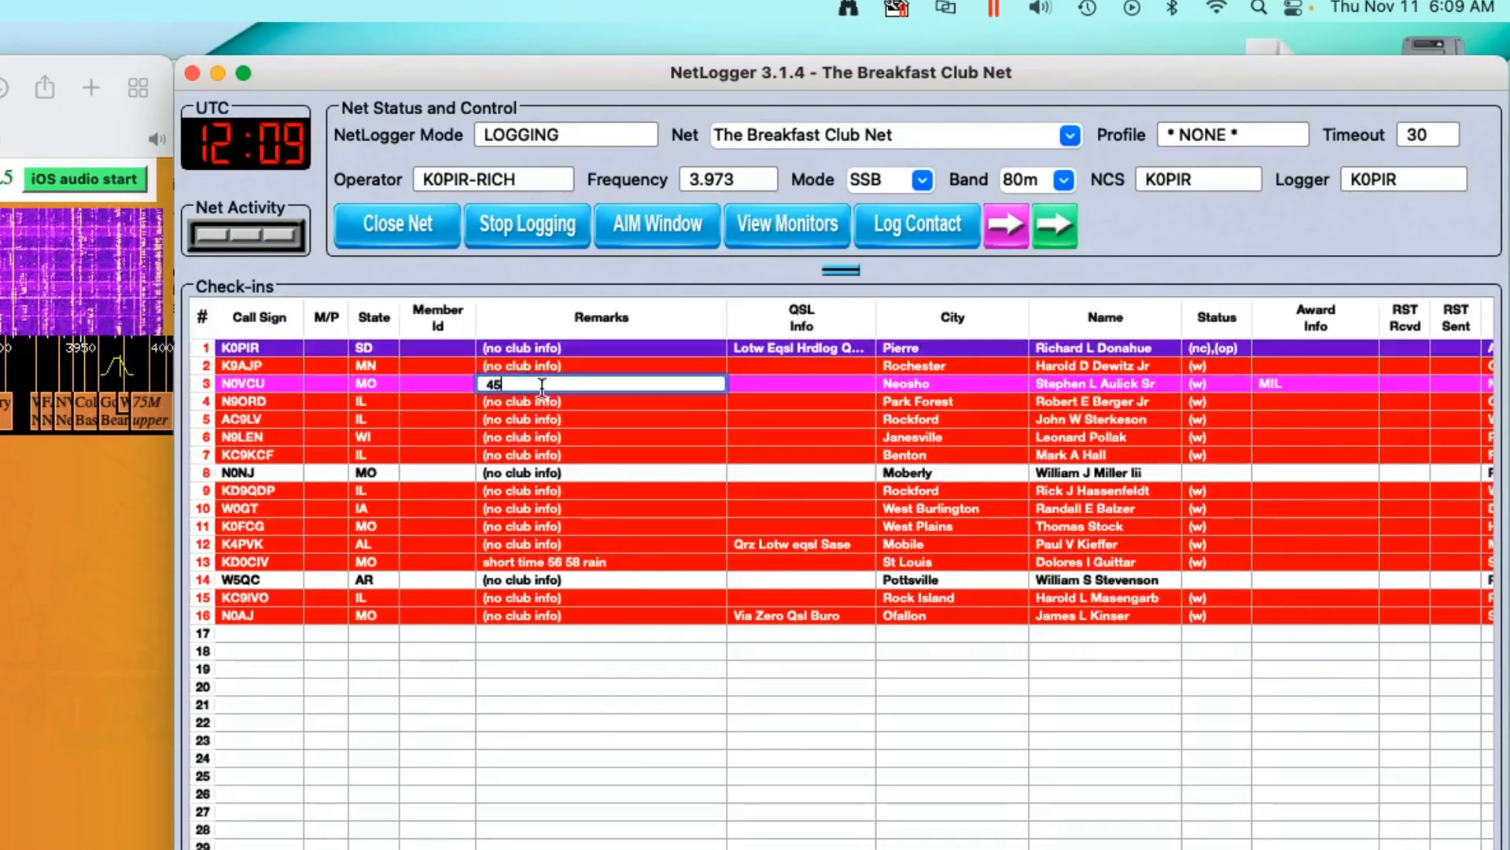
type("low")
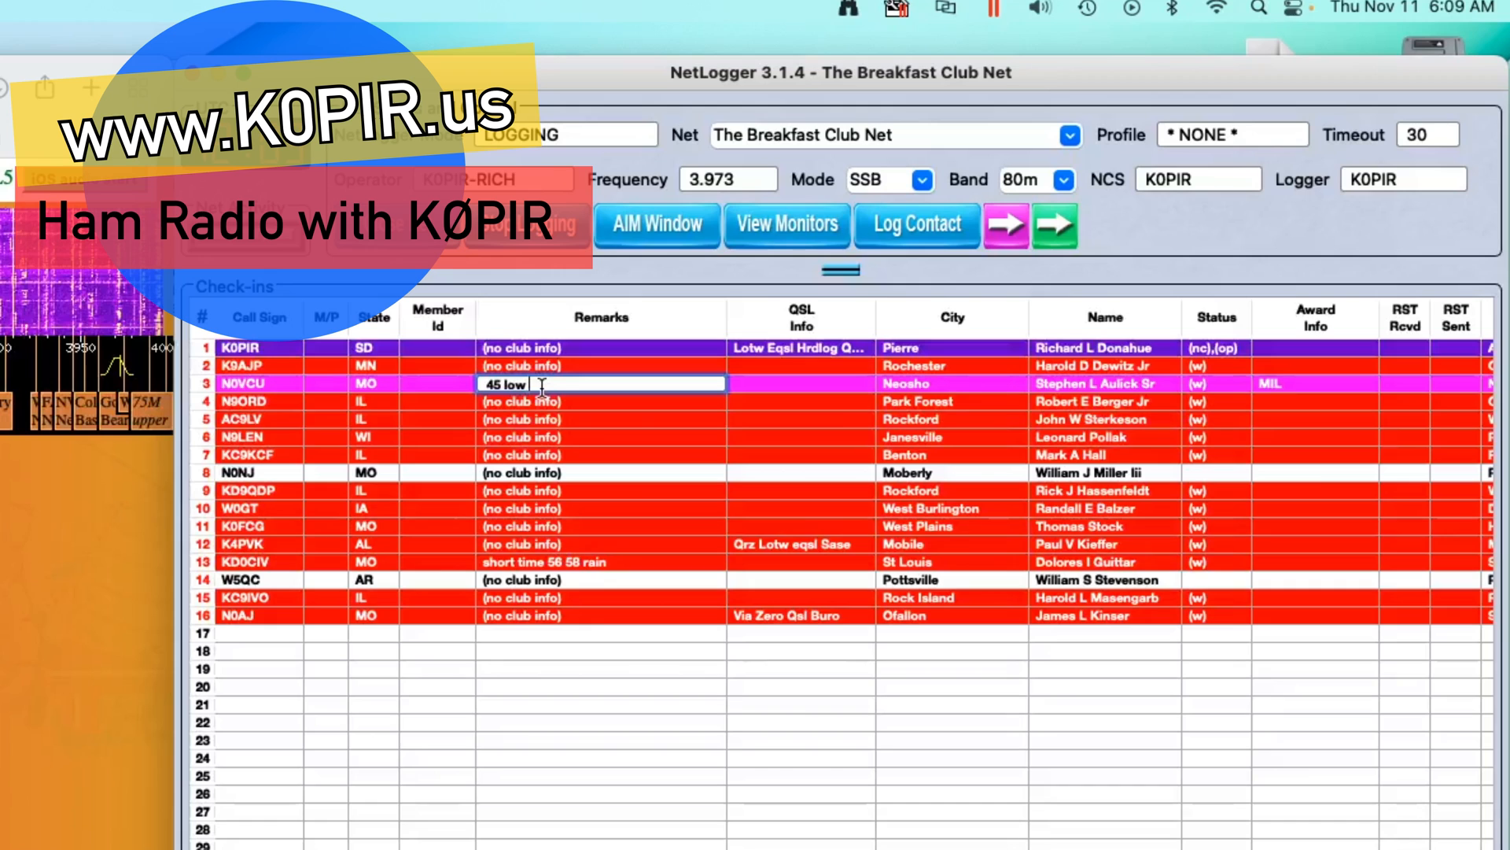
type("50s")
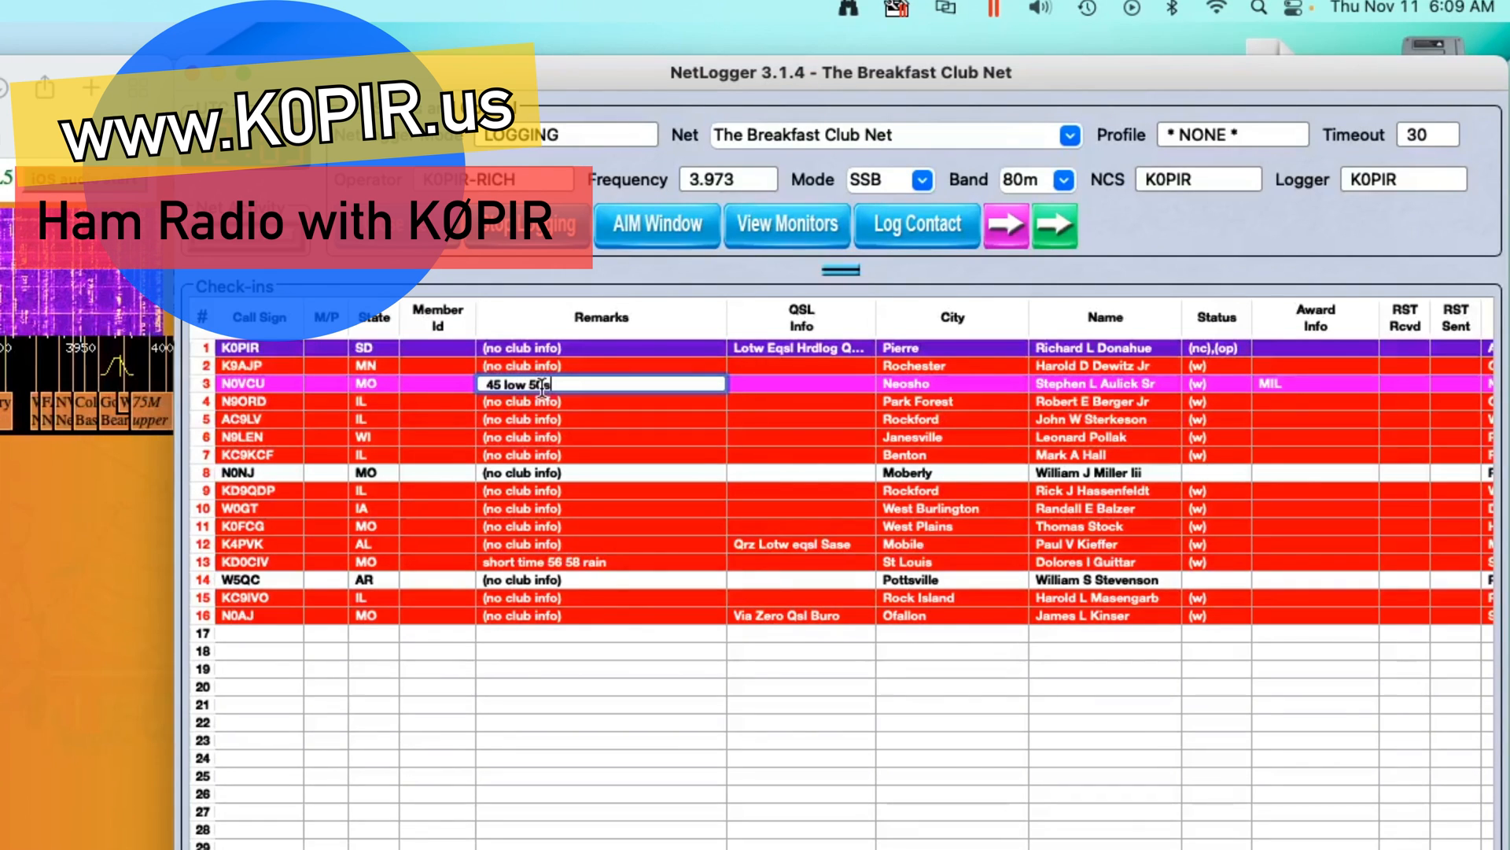
left_click(437, 383)
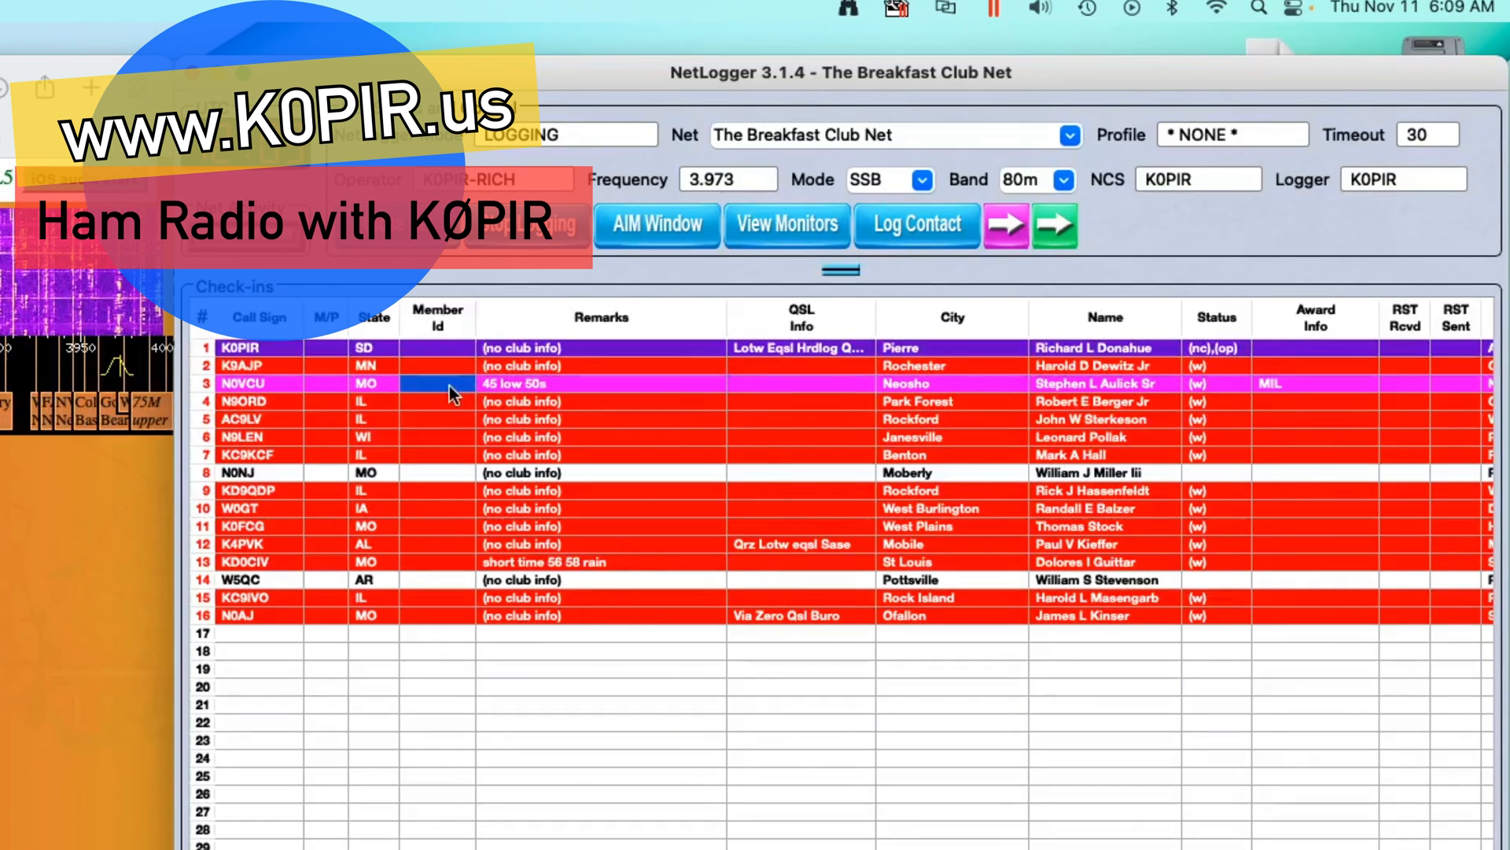
right_click(453, 383)
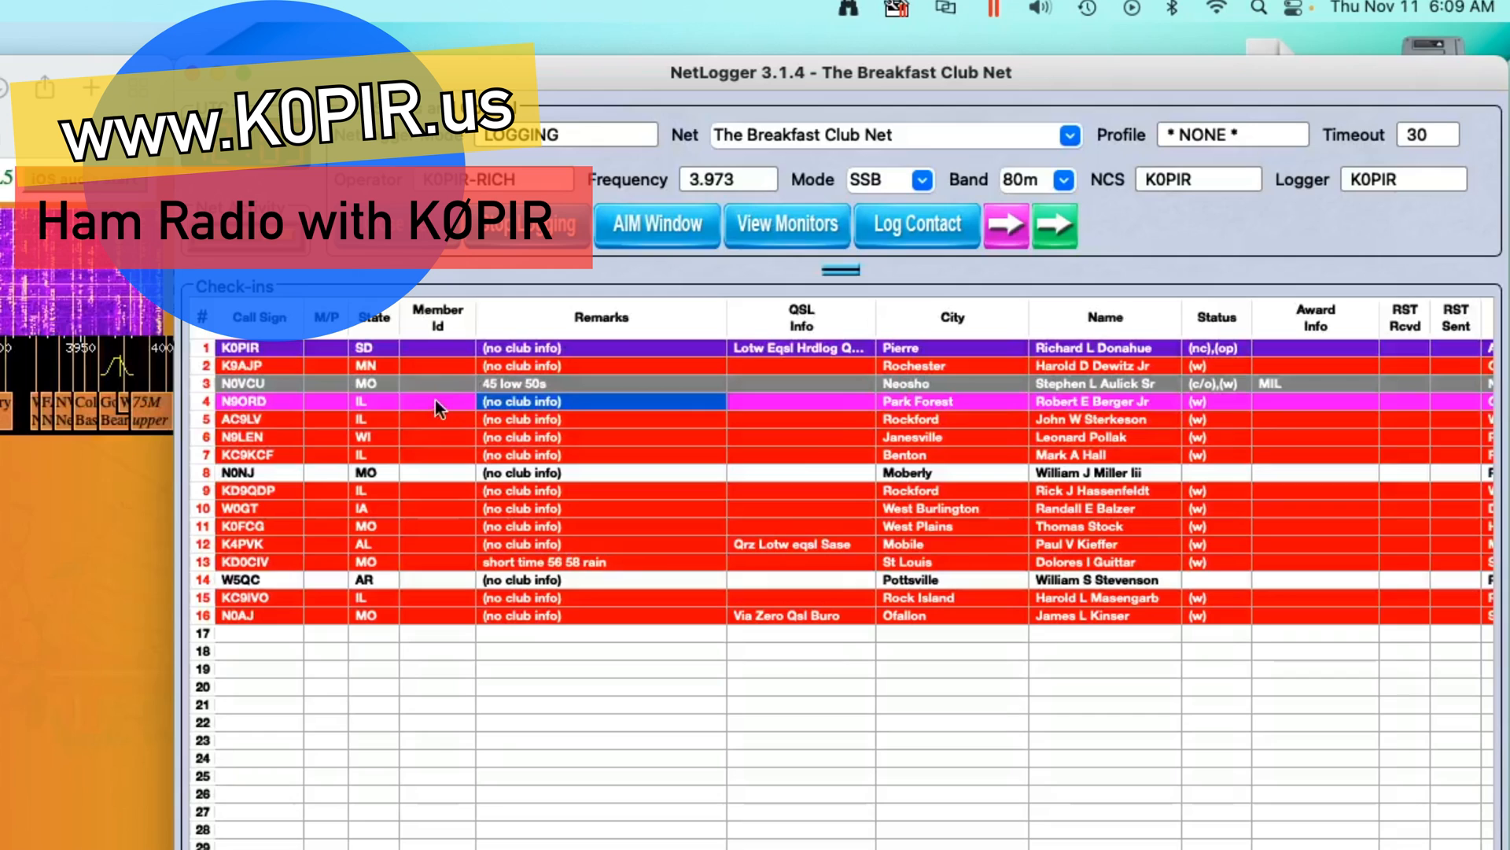
mouse_move(493, 416)
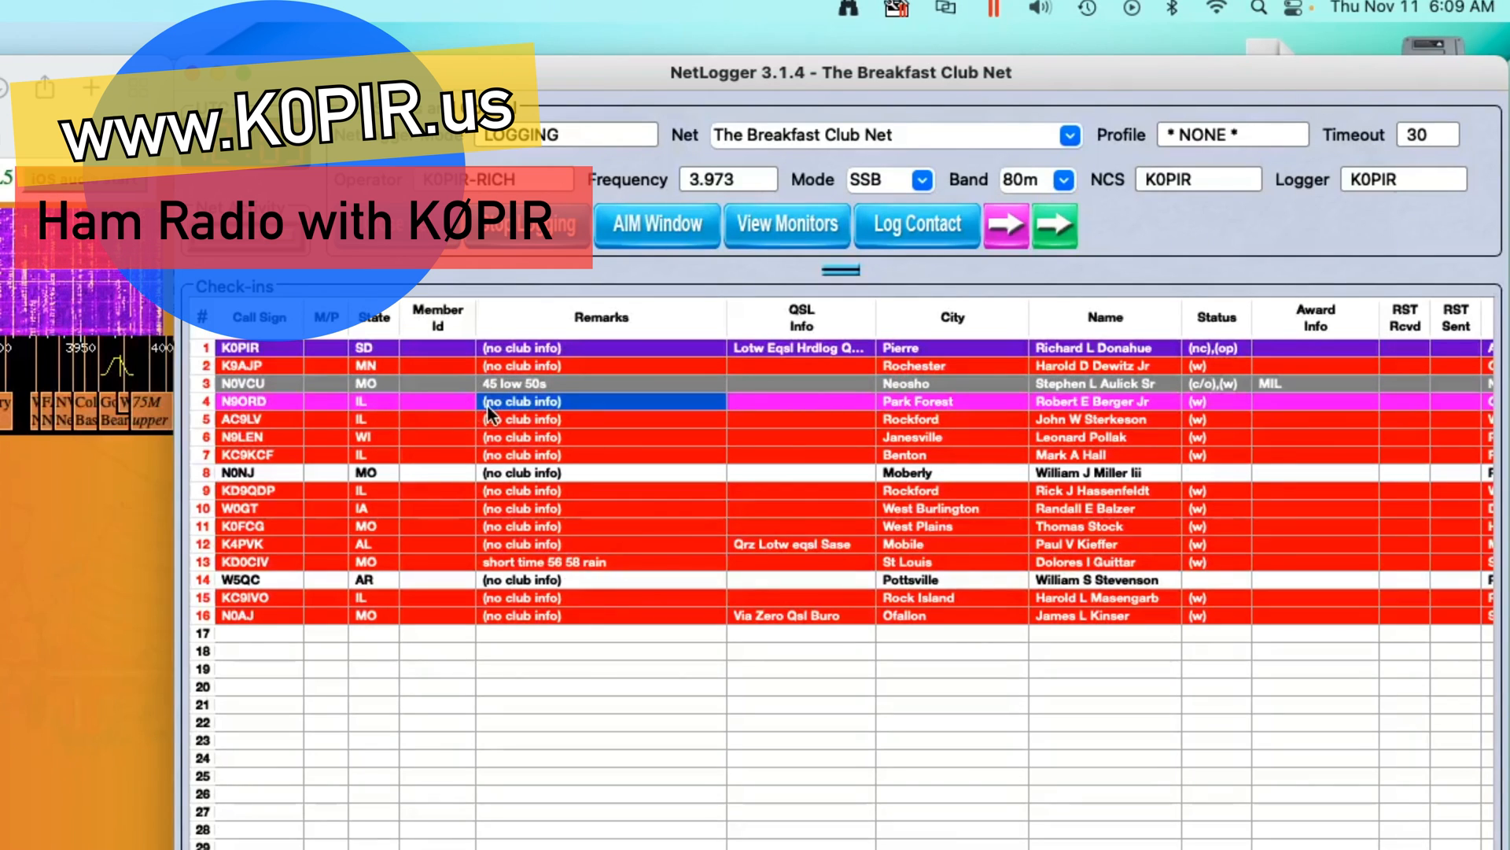
mouse_move(516, 439)
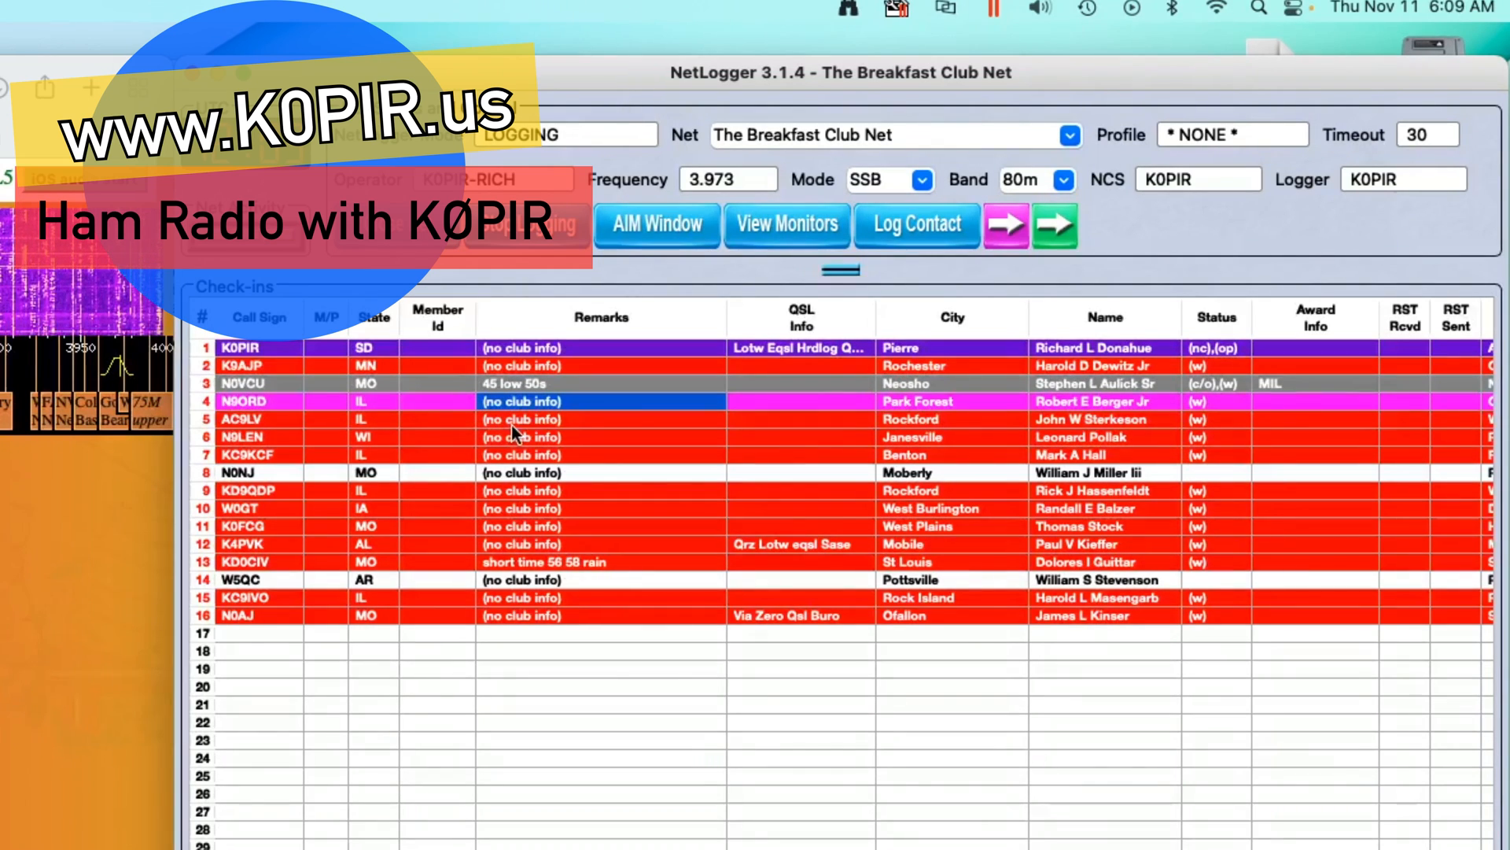
mouse_move(511, 414)
type("5")
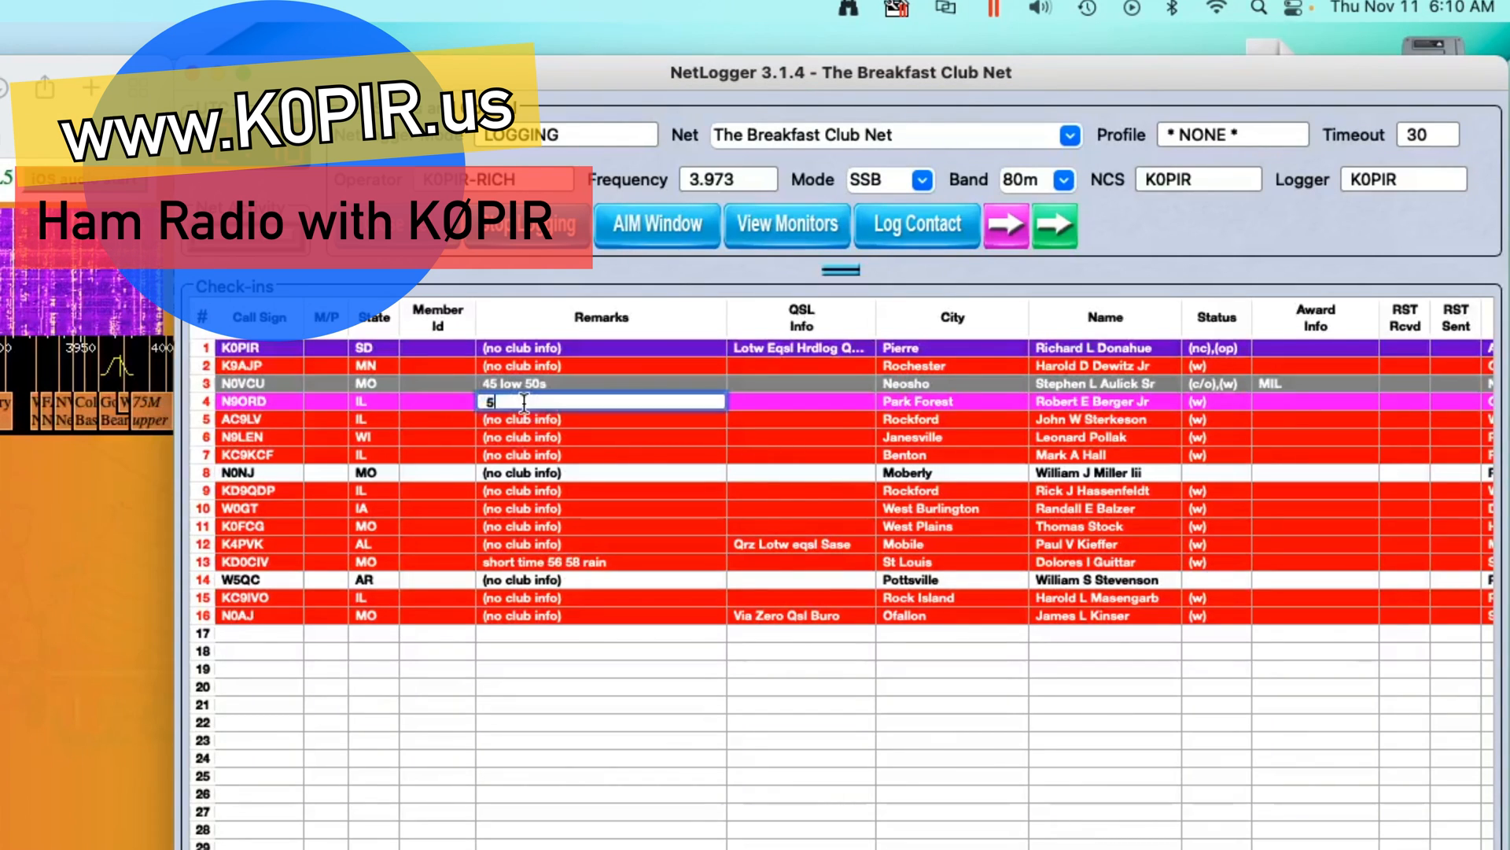
type("3 54 lo")
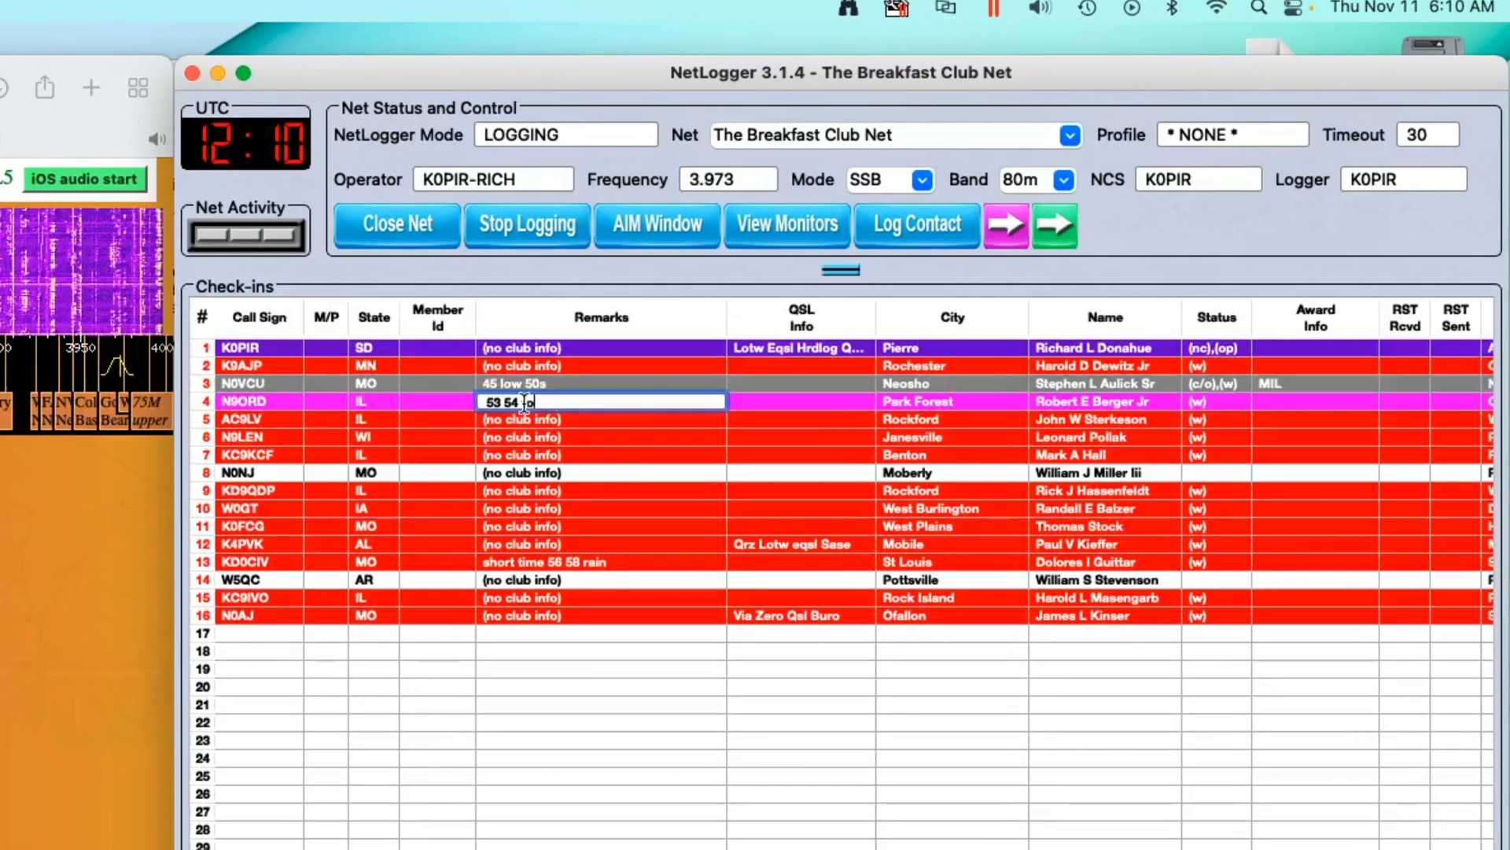
type("r hi")
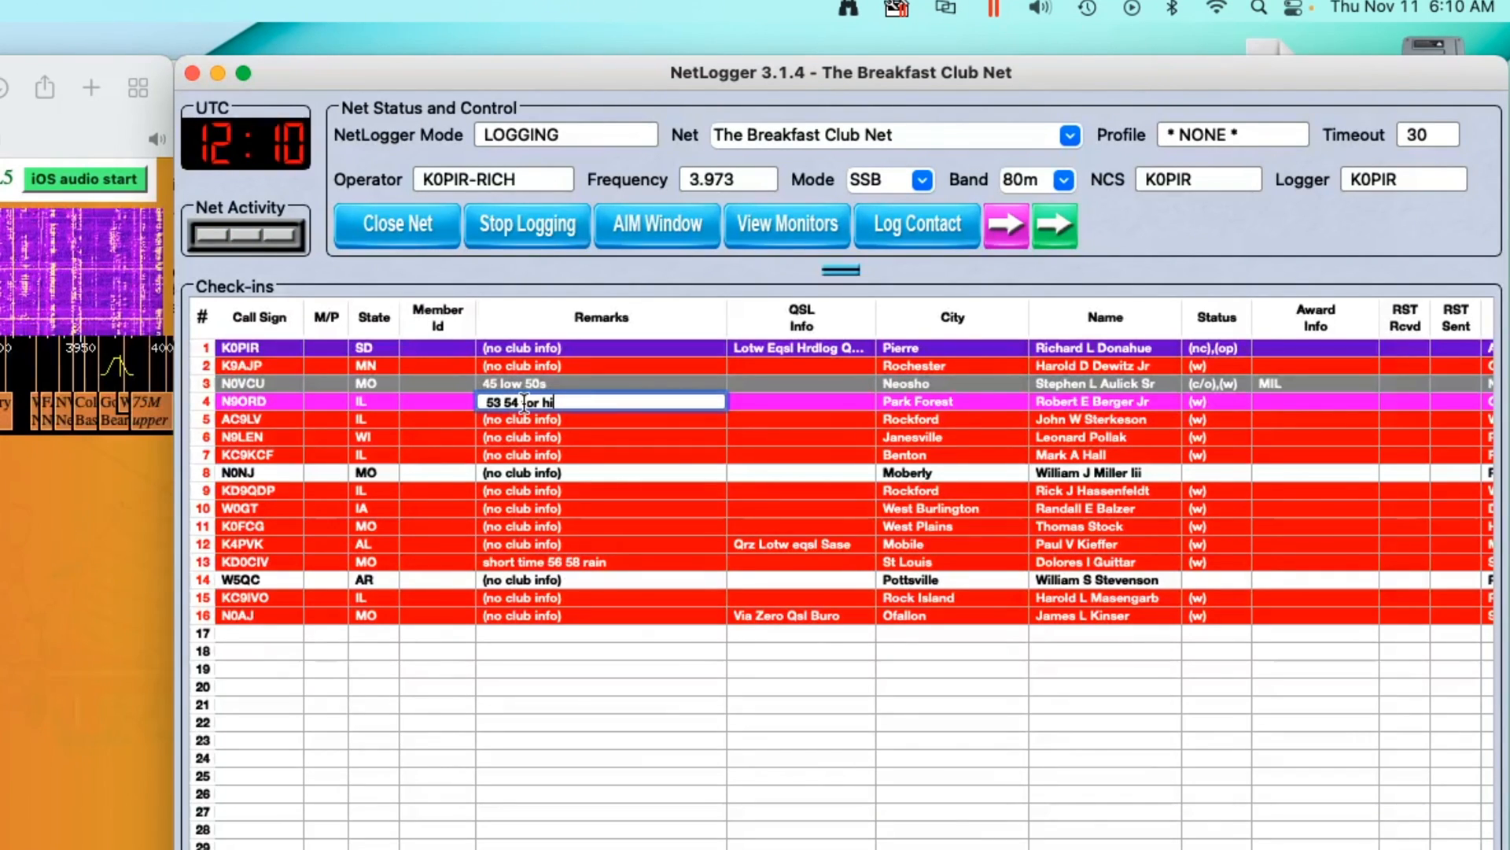